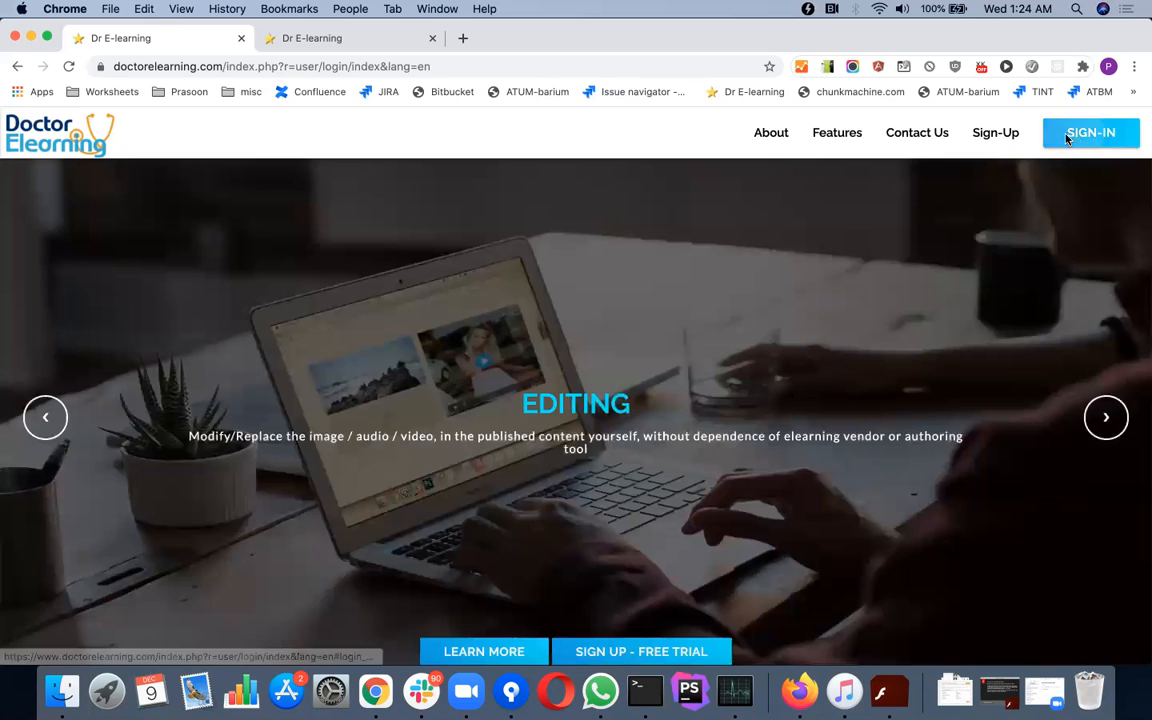
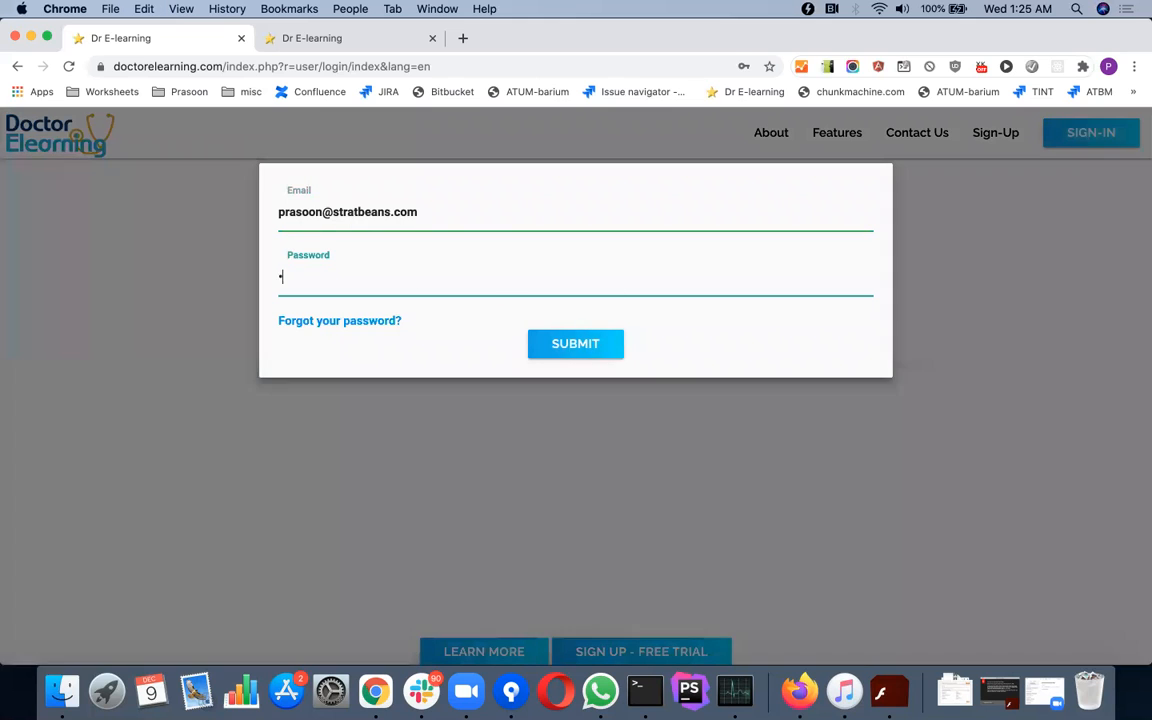
# Submit the sign-in form with the account password to reach the client dashboard
pyautogui.click(576, 344)
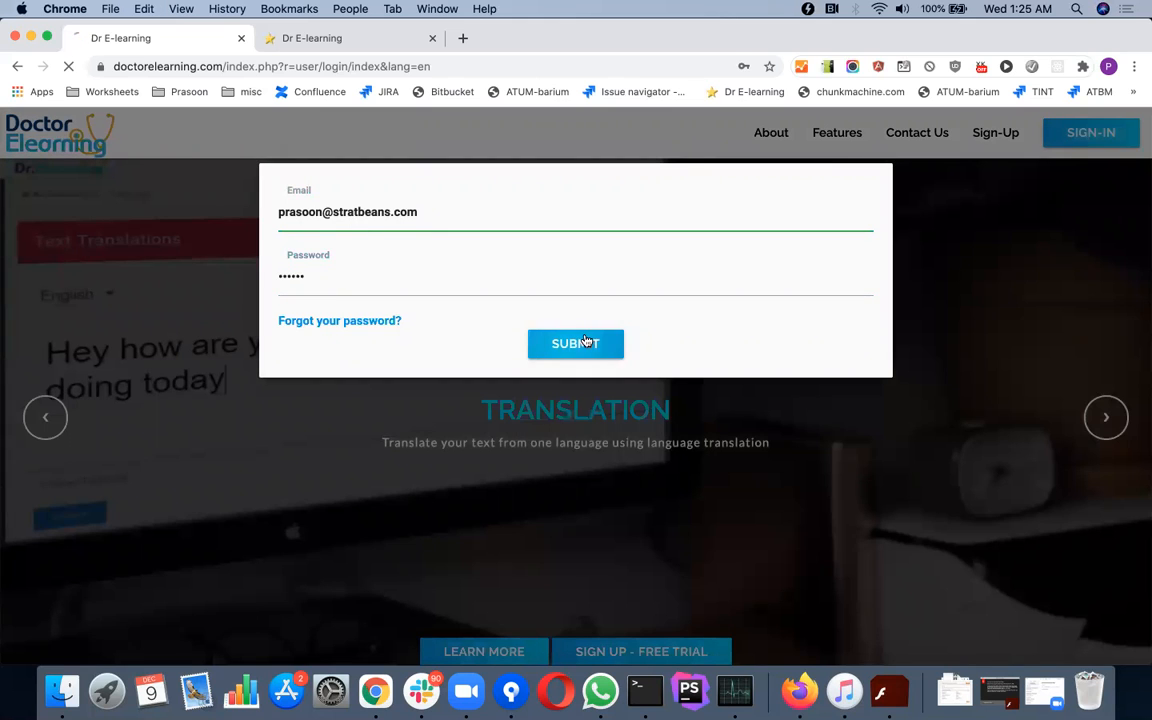
pyautogui.click(576, 344)
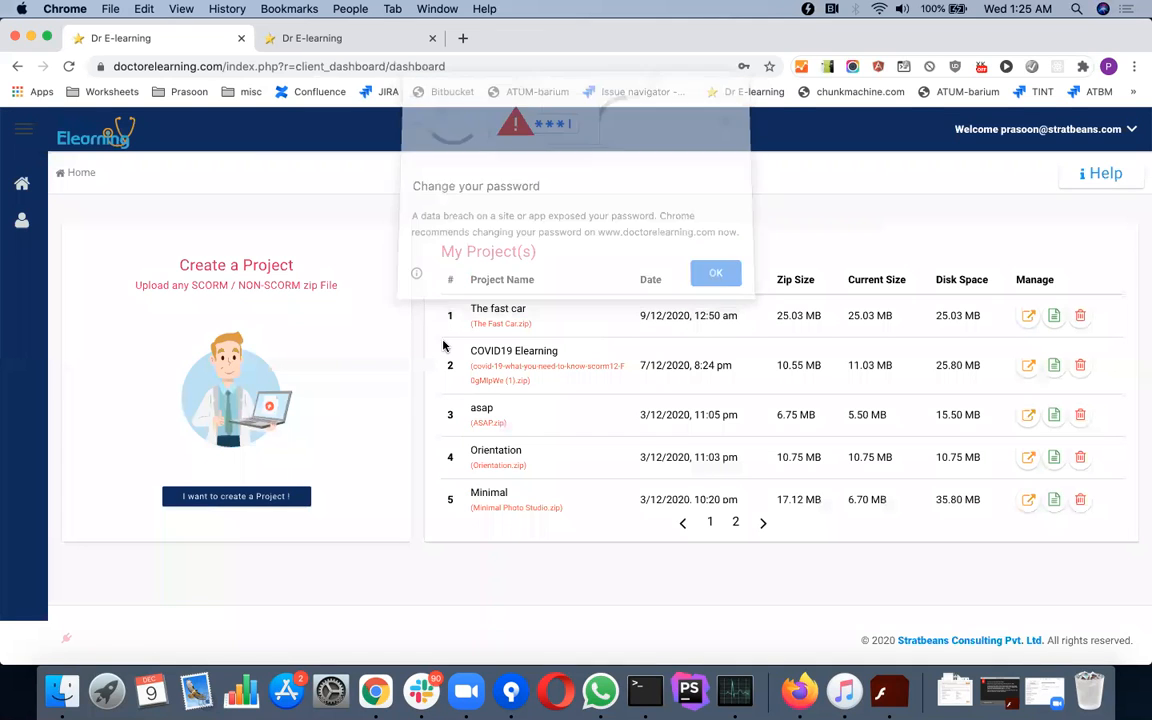
# Start a new project named COVID19 after dismissing the browser's password warning
pyautogui.click(716, 272)
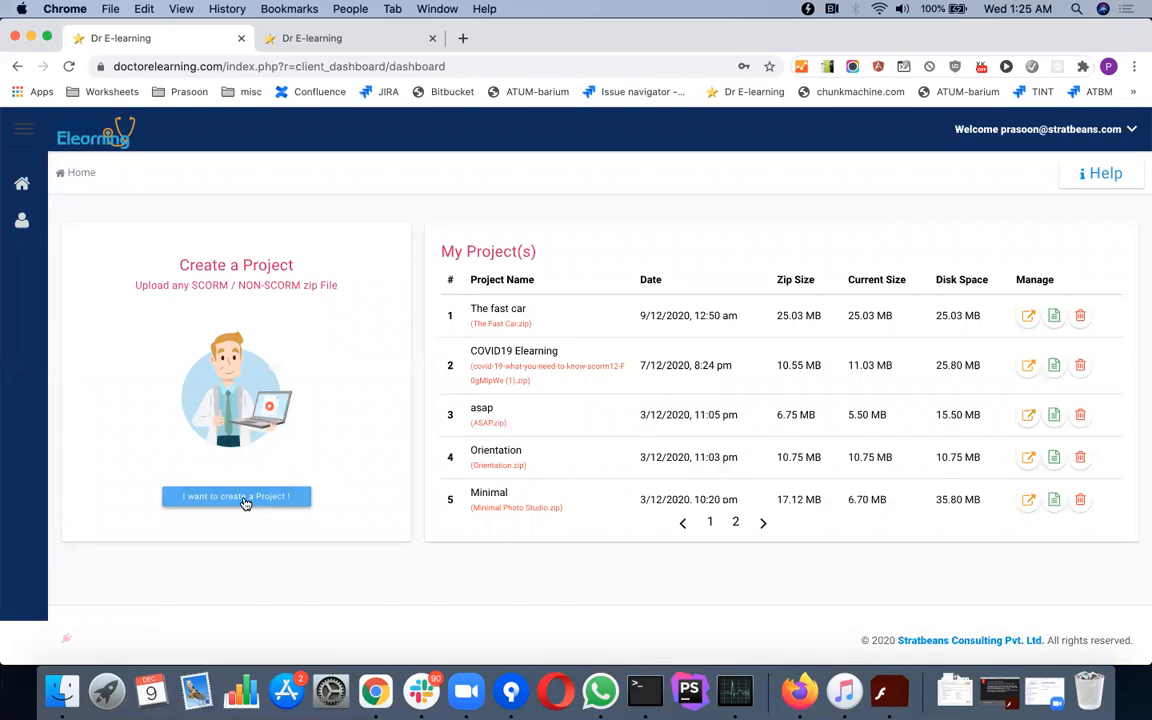
pyautogui.click(236, 496)
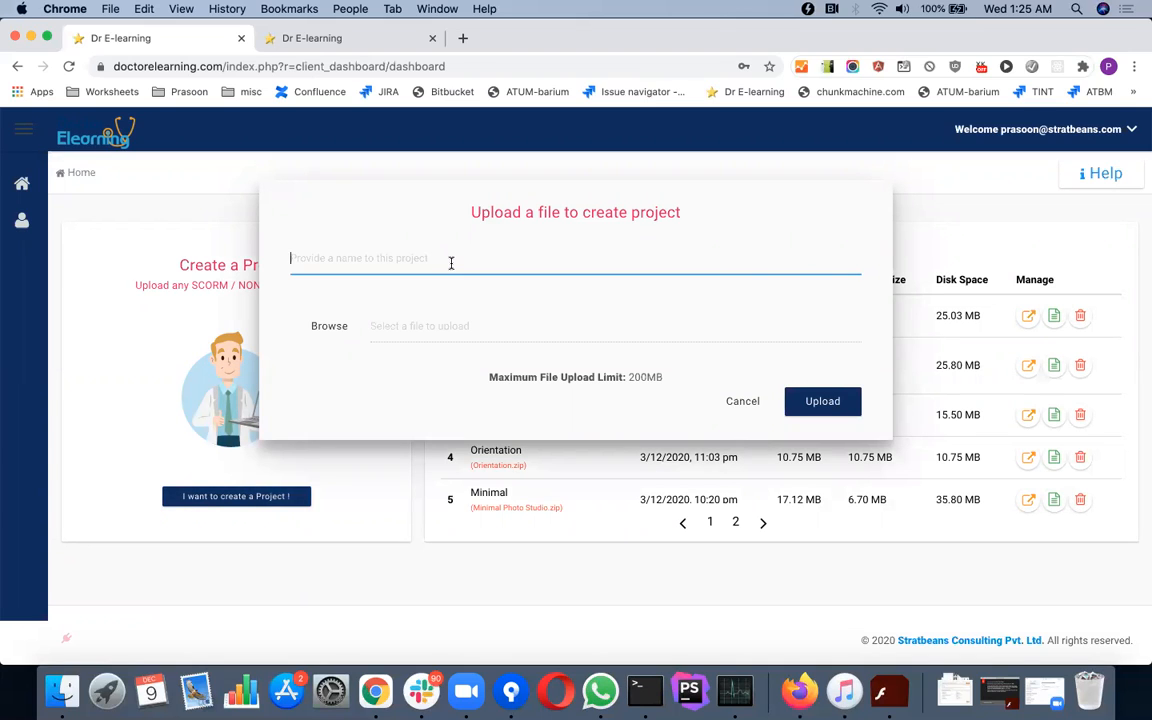
pyautogui.write('COVID19')
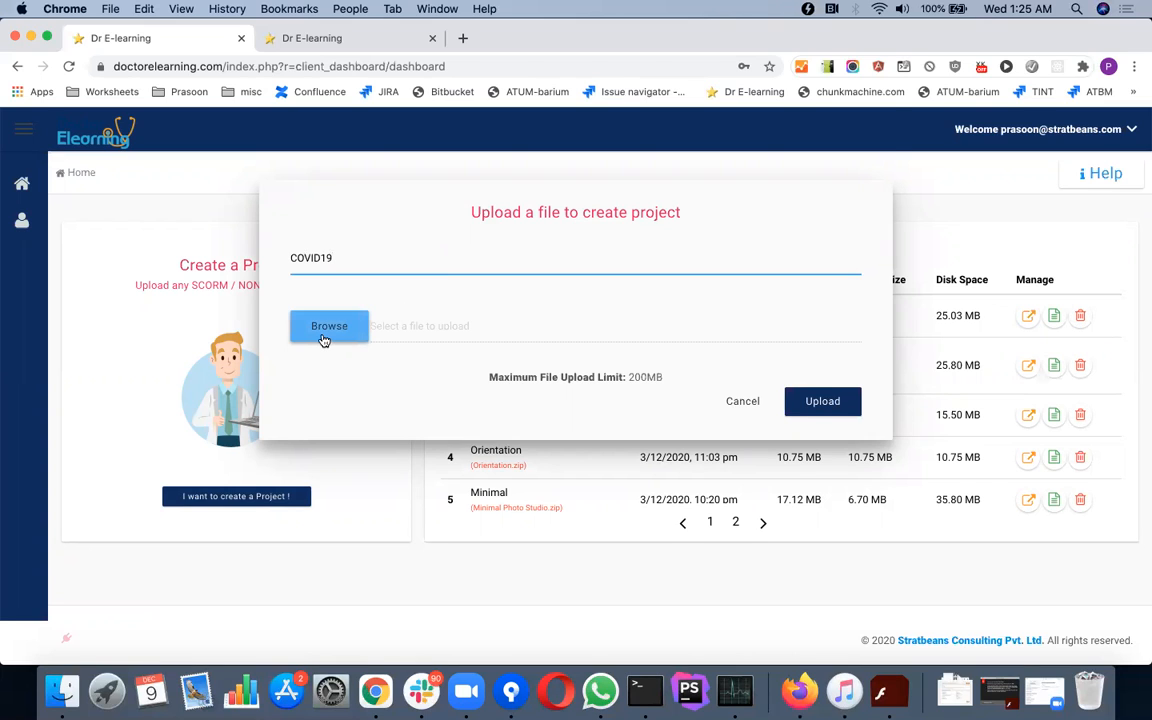
# Select the COVID-19 SCORM zip from the Desktop and upload it to create the project
pyautogui.click(328, 324)
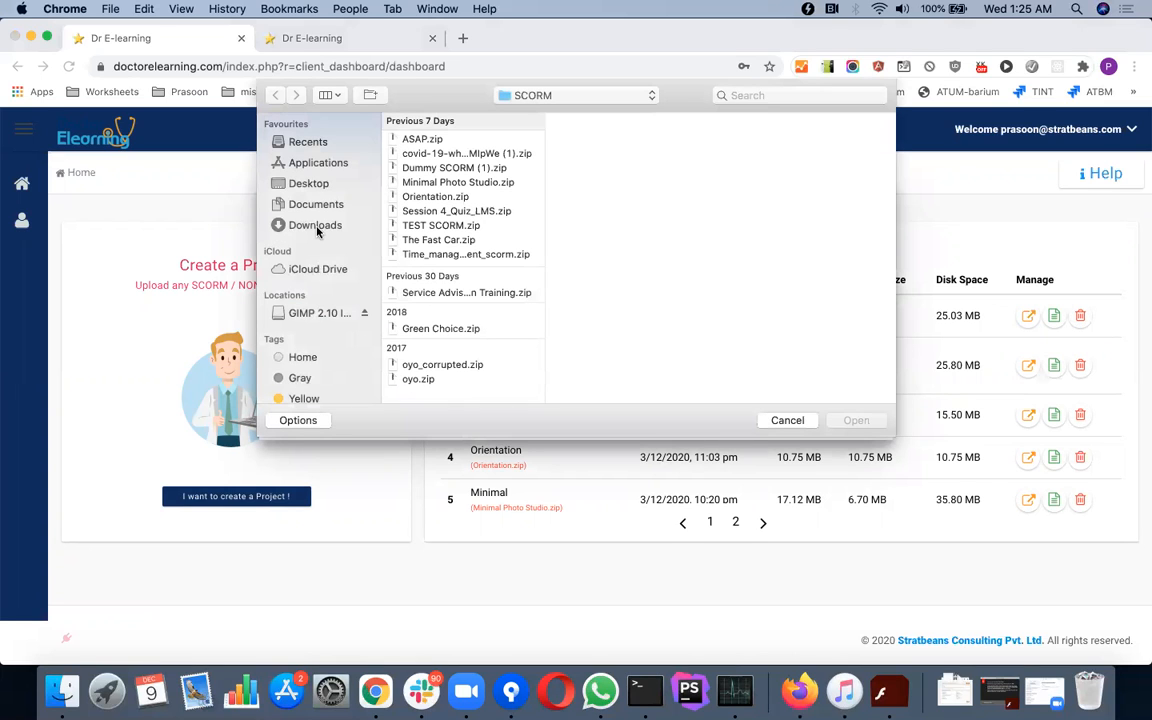
pyautogui.click(316, 204)
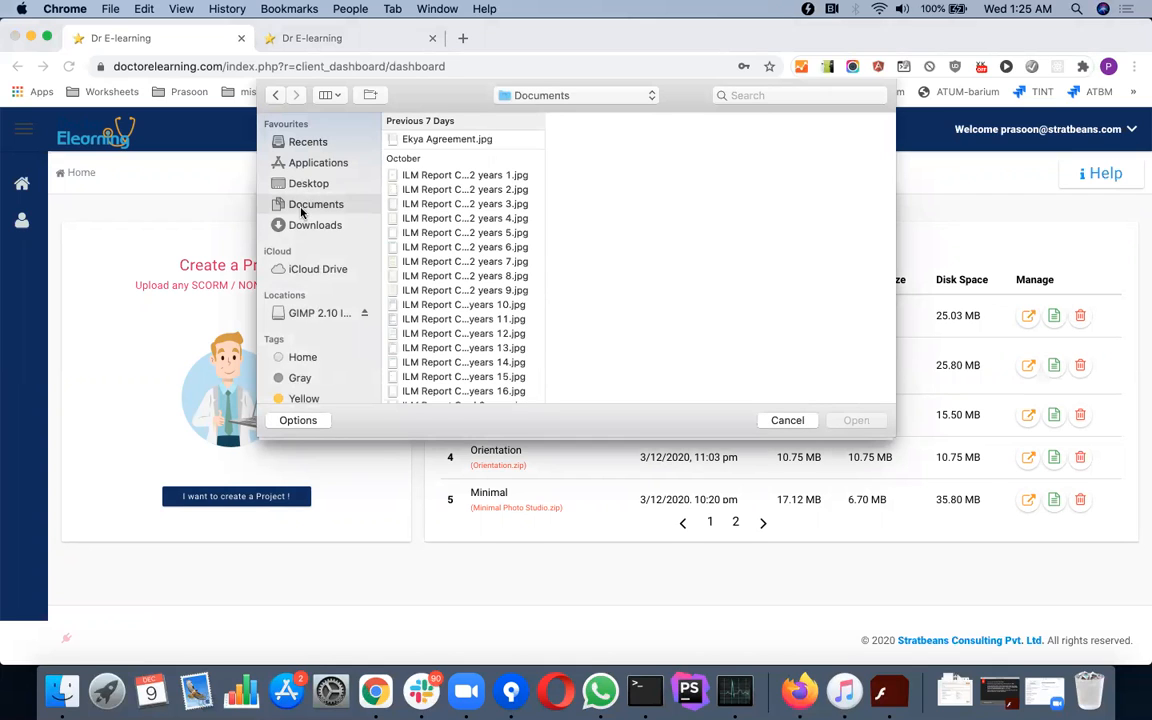
pyautogui.click(308, 184)
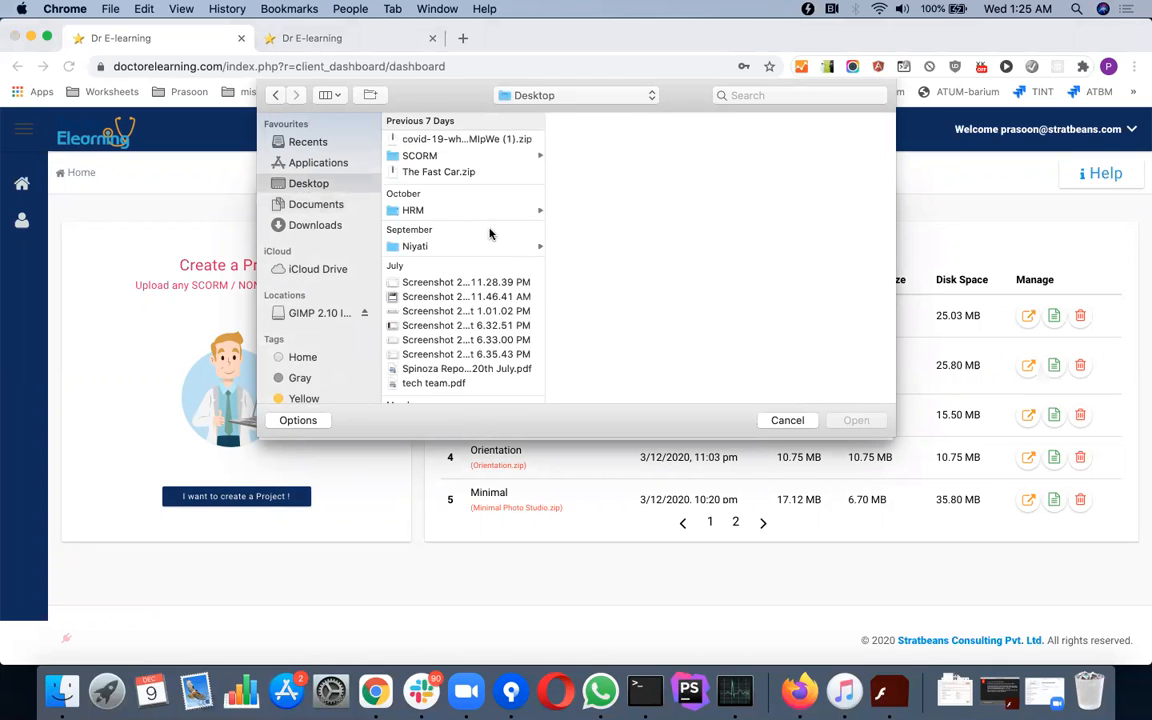
pyautogui.click(468, 140)
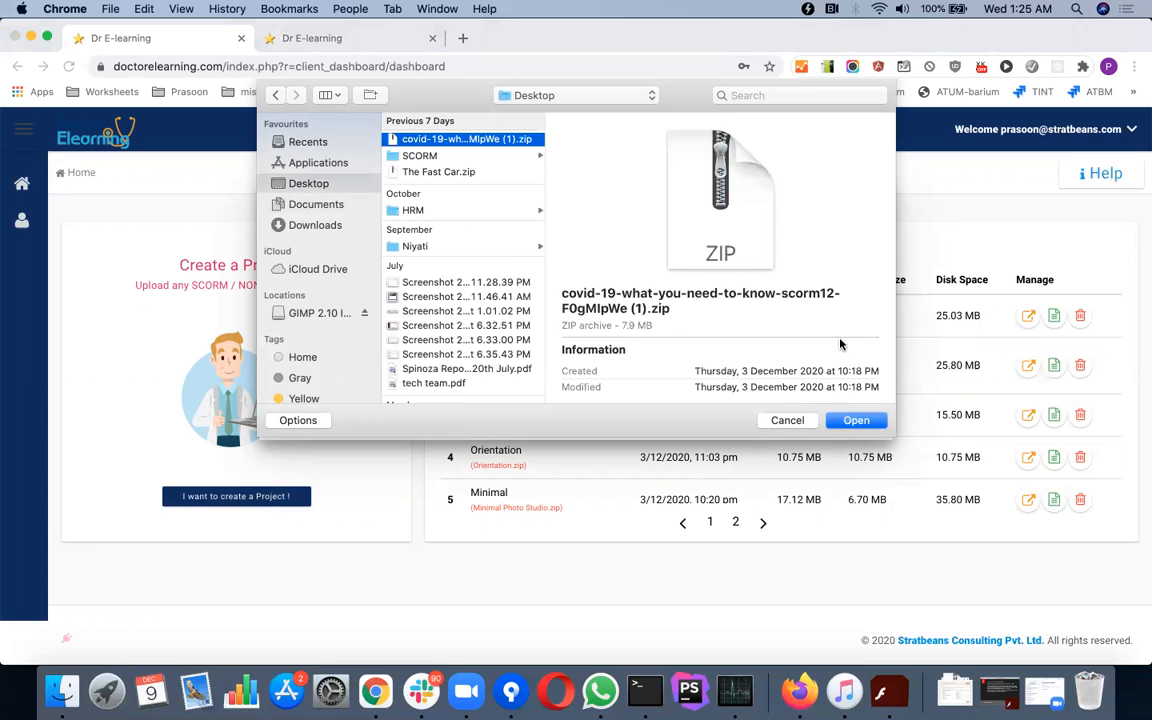
pyautogui.click(856, 420)
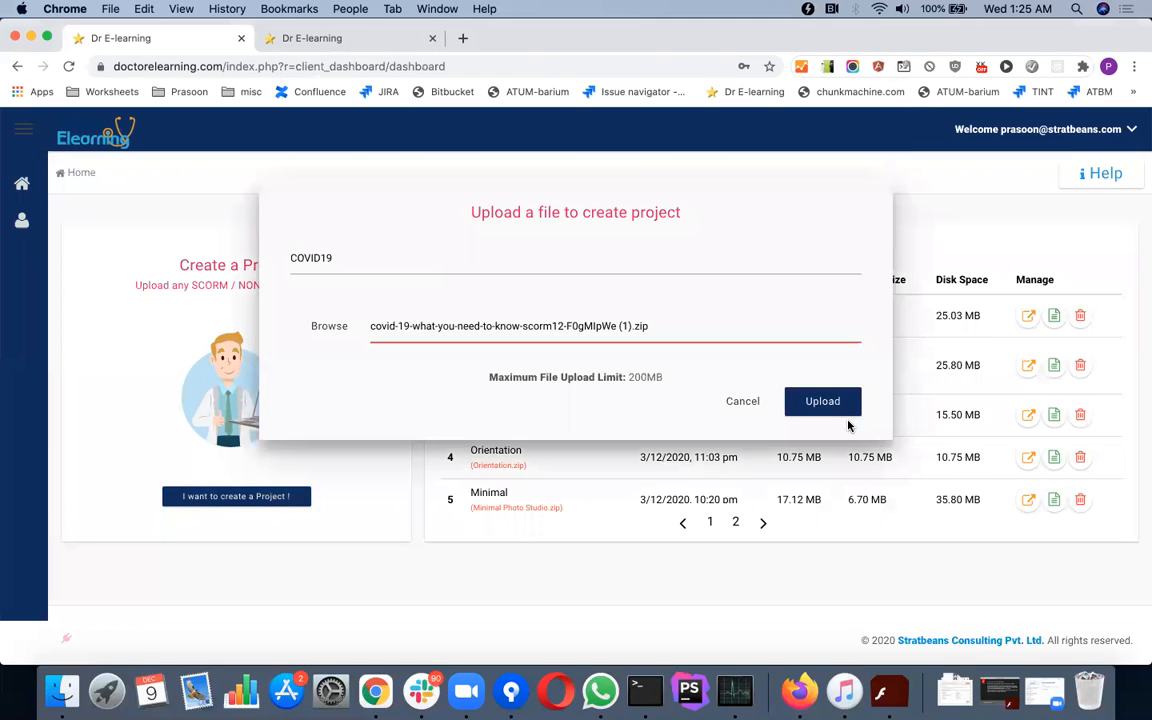
pyautogui.click(822, 400)
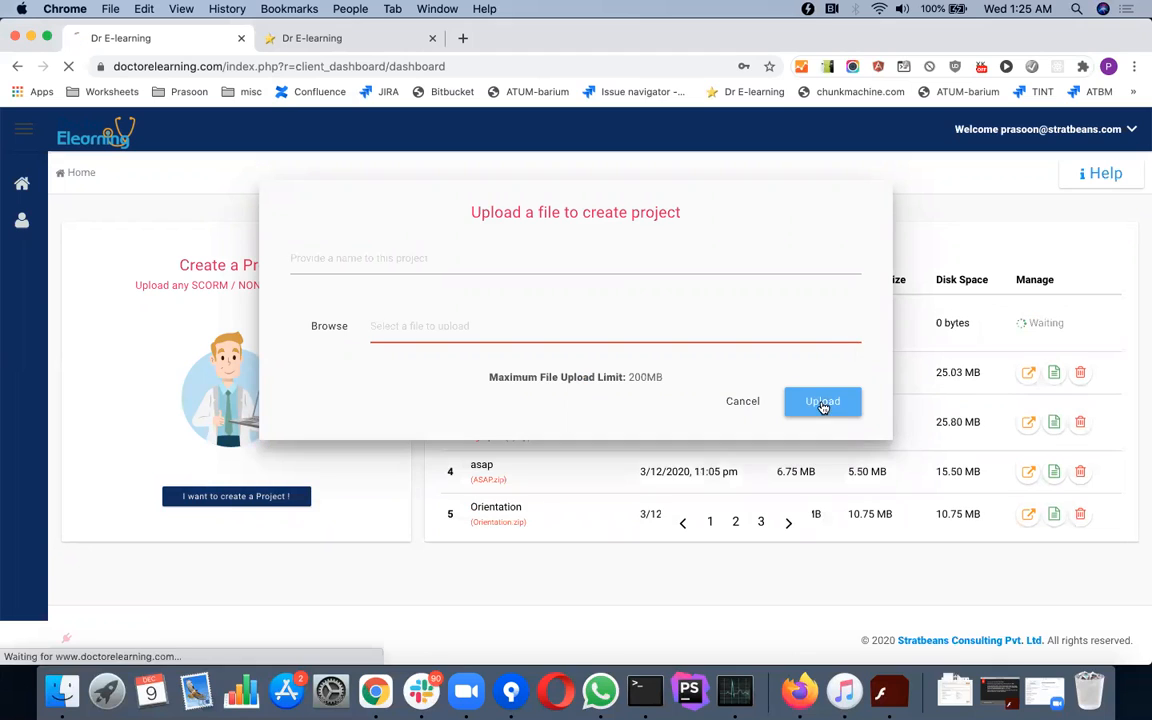
# Let the upload finish so COVID19 appears first in My Project(s) at 10.55 MB
pyautogui.click(822, 400)
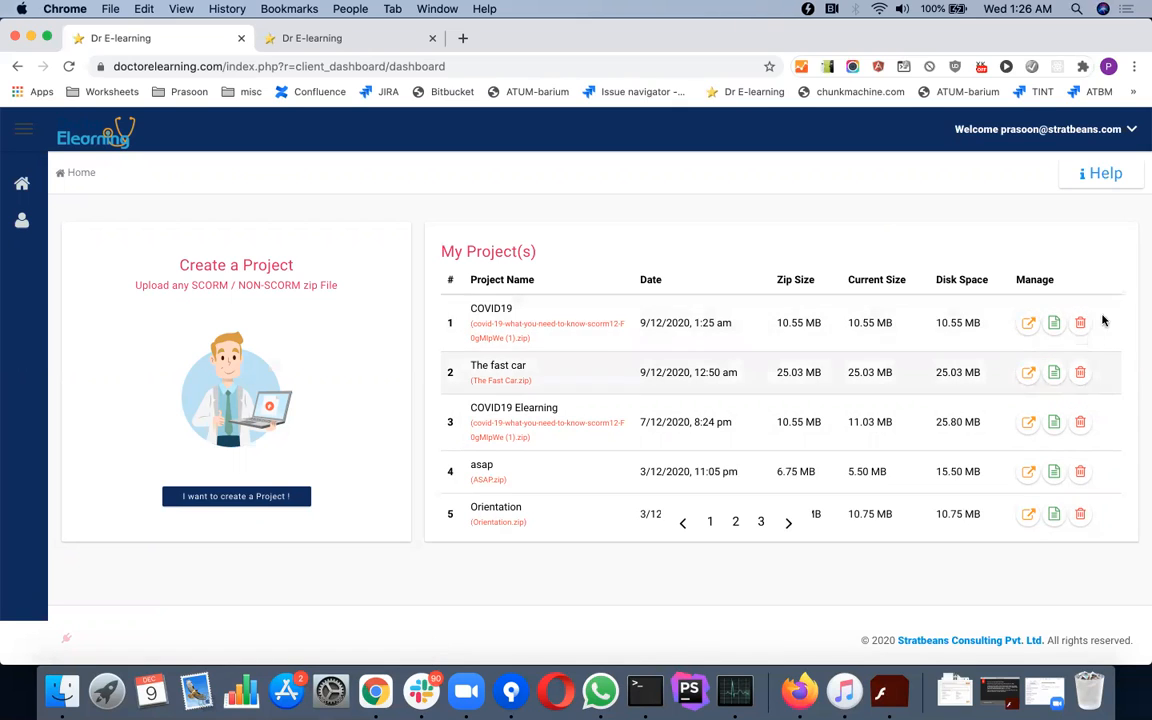
pyautogui.moveTo(1008, 380)
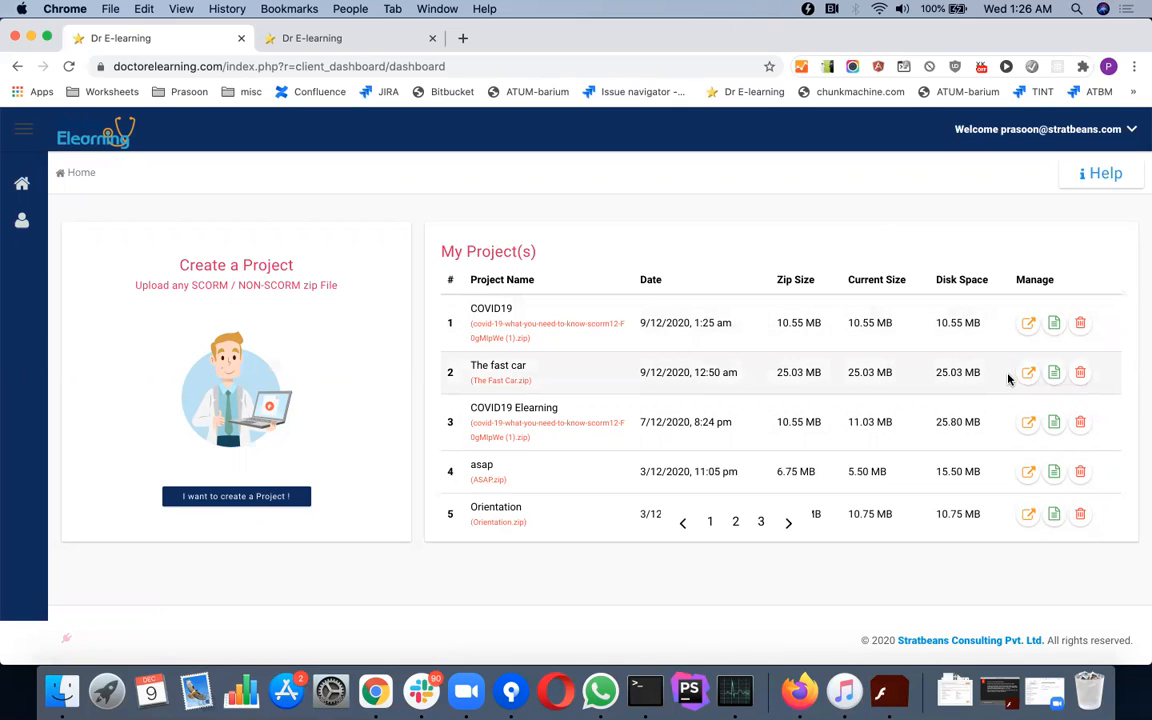
pyautogui.moveTo(1028, 372)
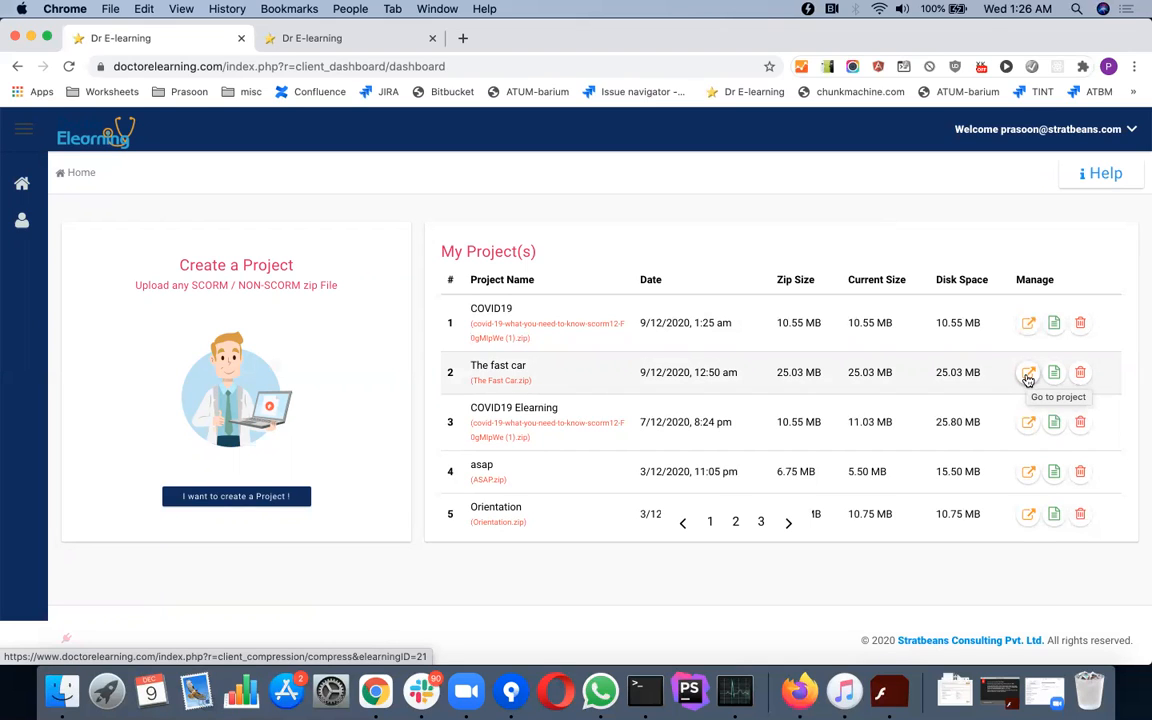
# Go to The fast car project's dashboard and restore hidden media types in its distribution chart
pyautogui.click(1028, 372)
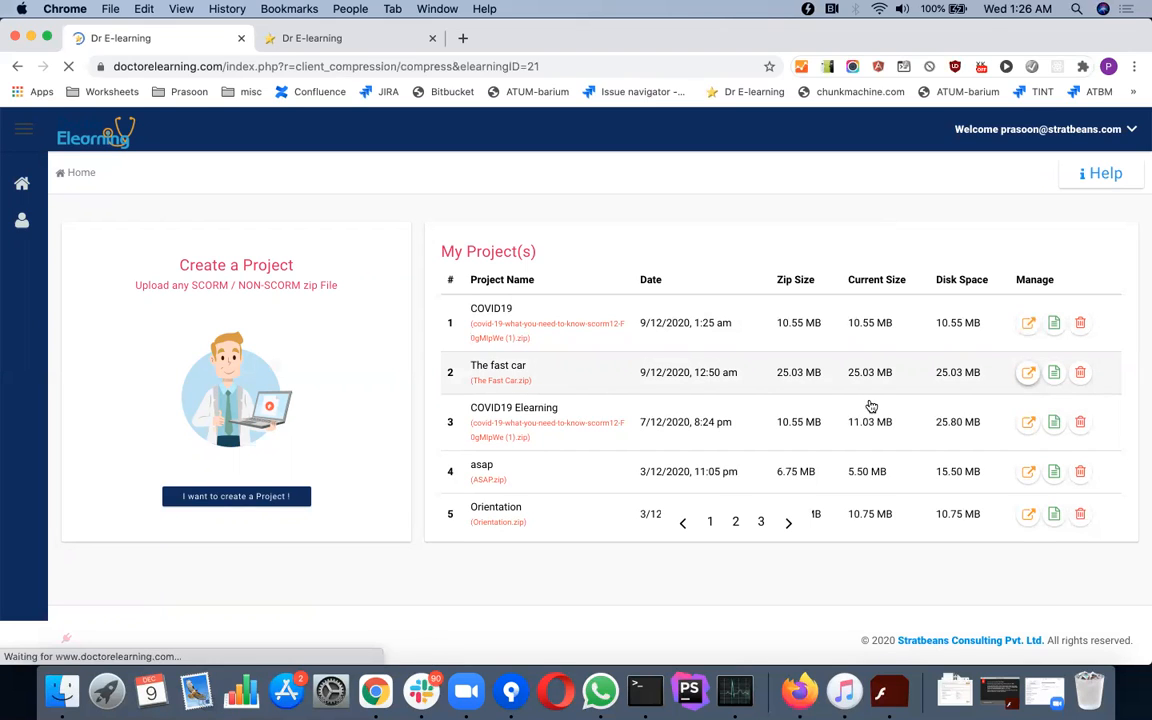
pyautogui.click(1028, 372)
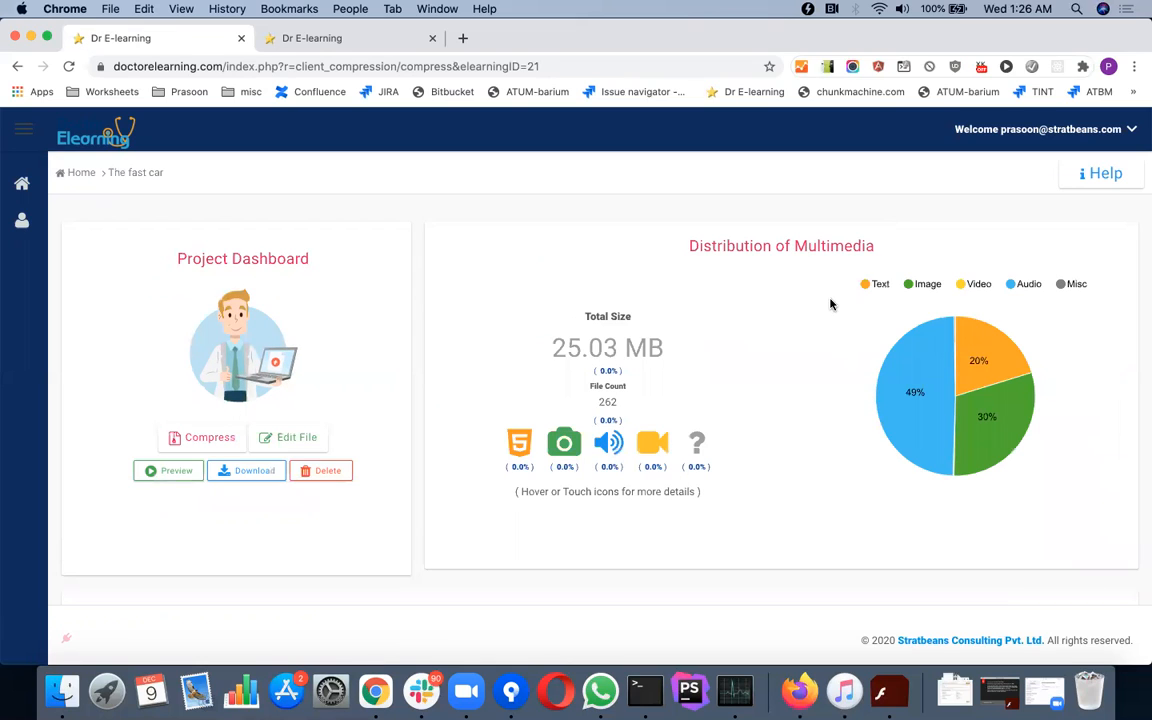
pyautogui.moveTo(792, 312)
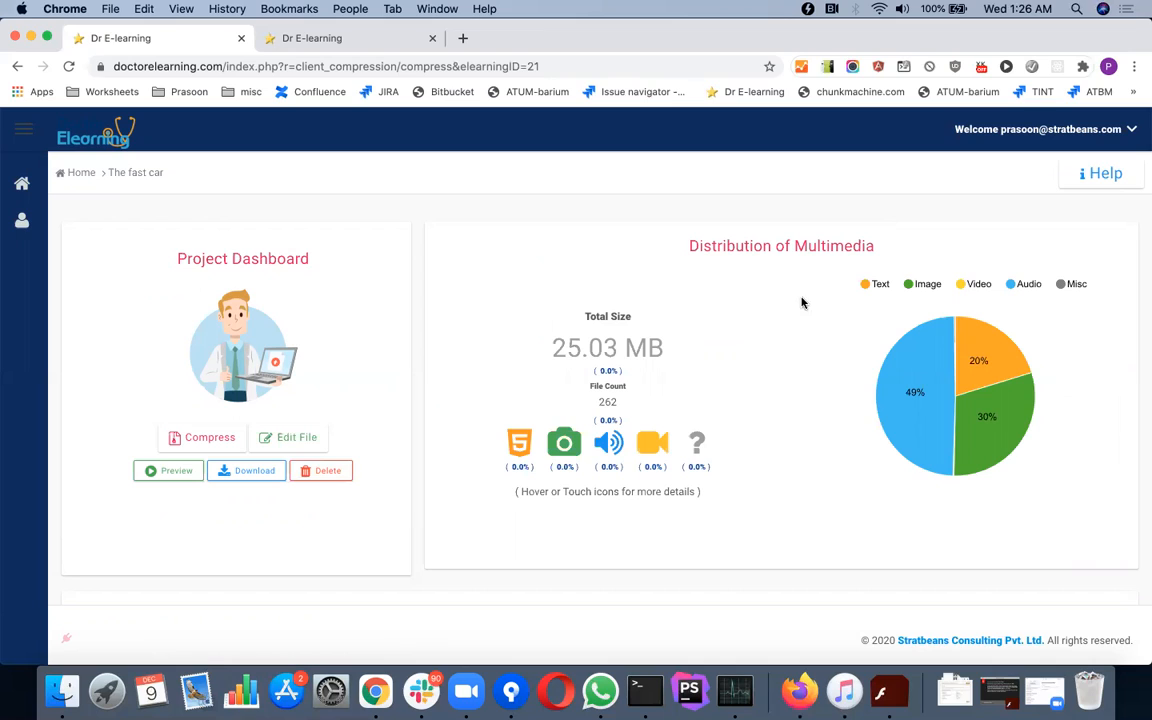
pyautogui.moveTo(956, 476)
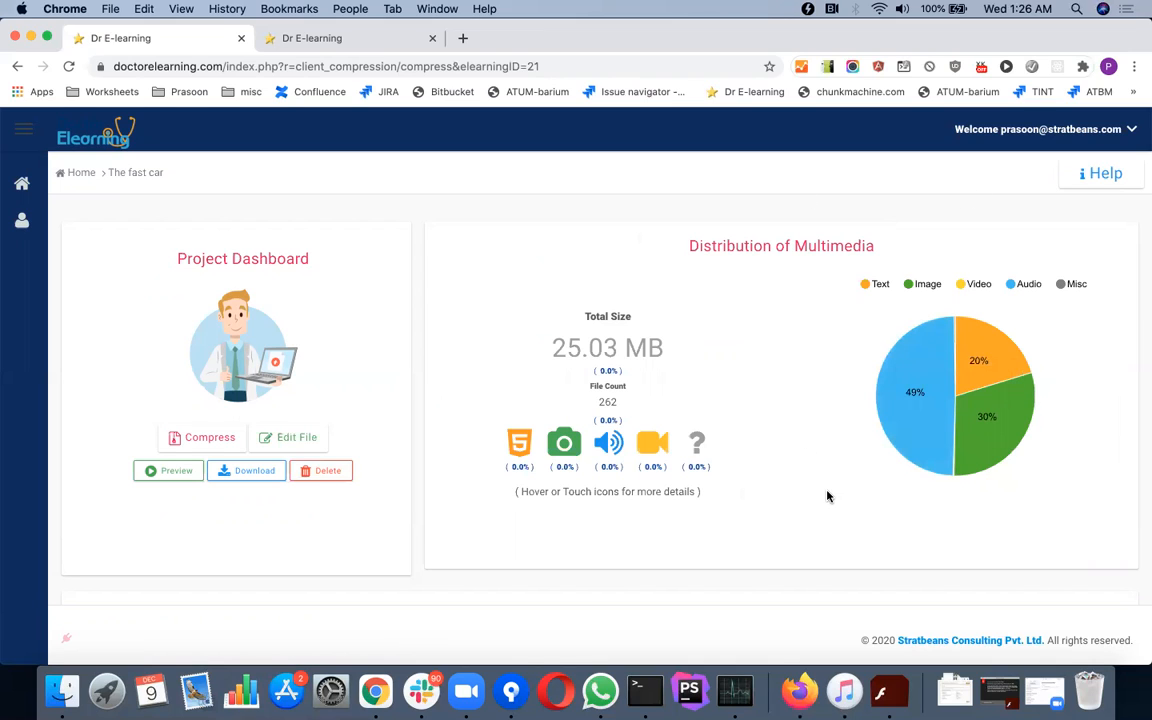
pyautogui.moveTo(804, 350)
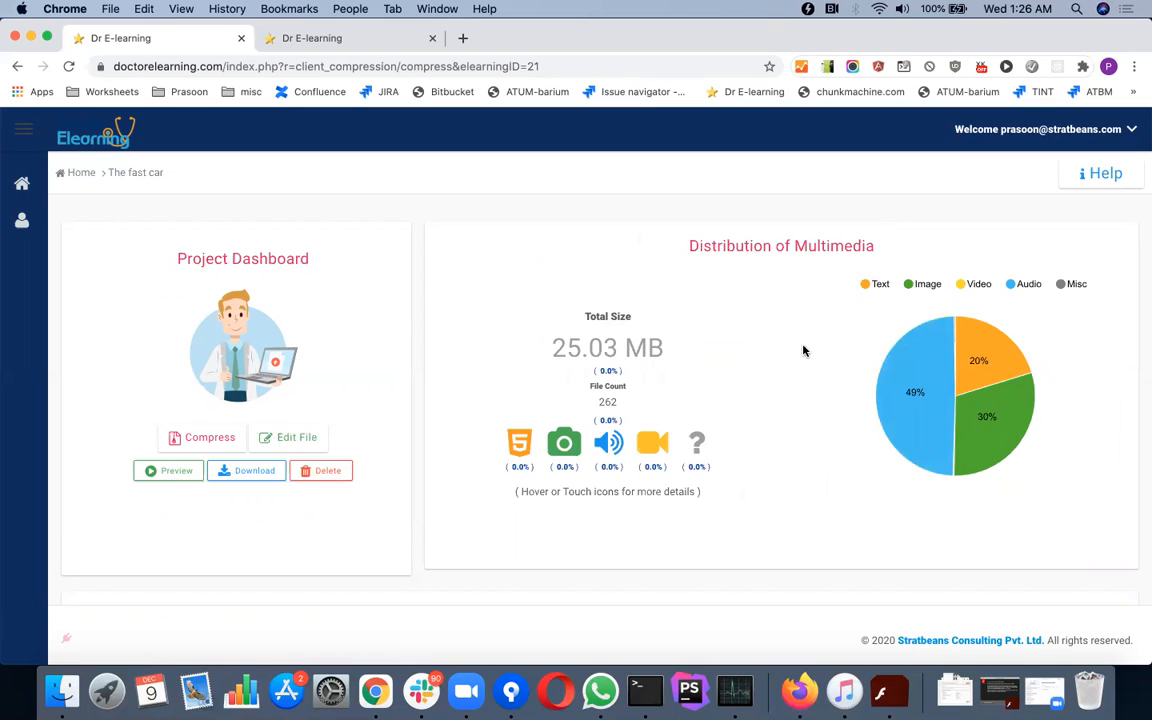
pyautogui.moveTo(880, 392)
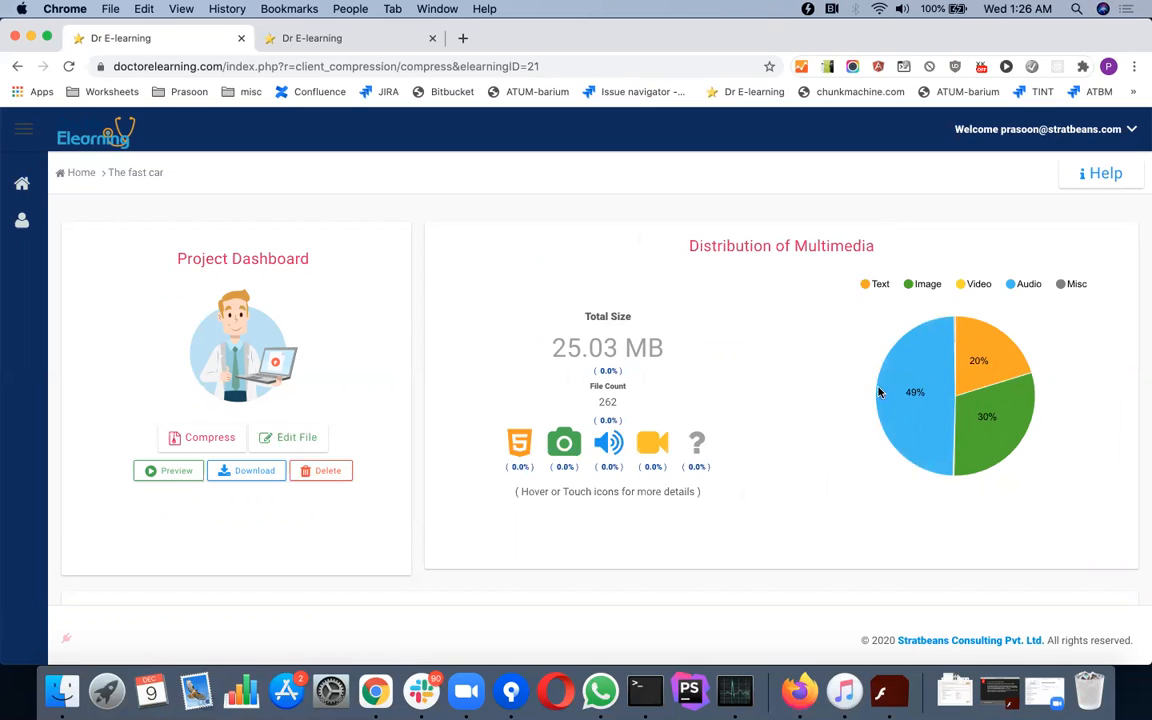
pyautogui.moveTo(898, 498)
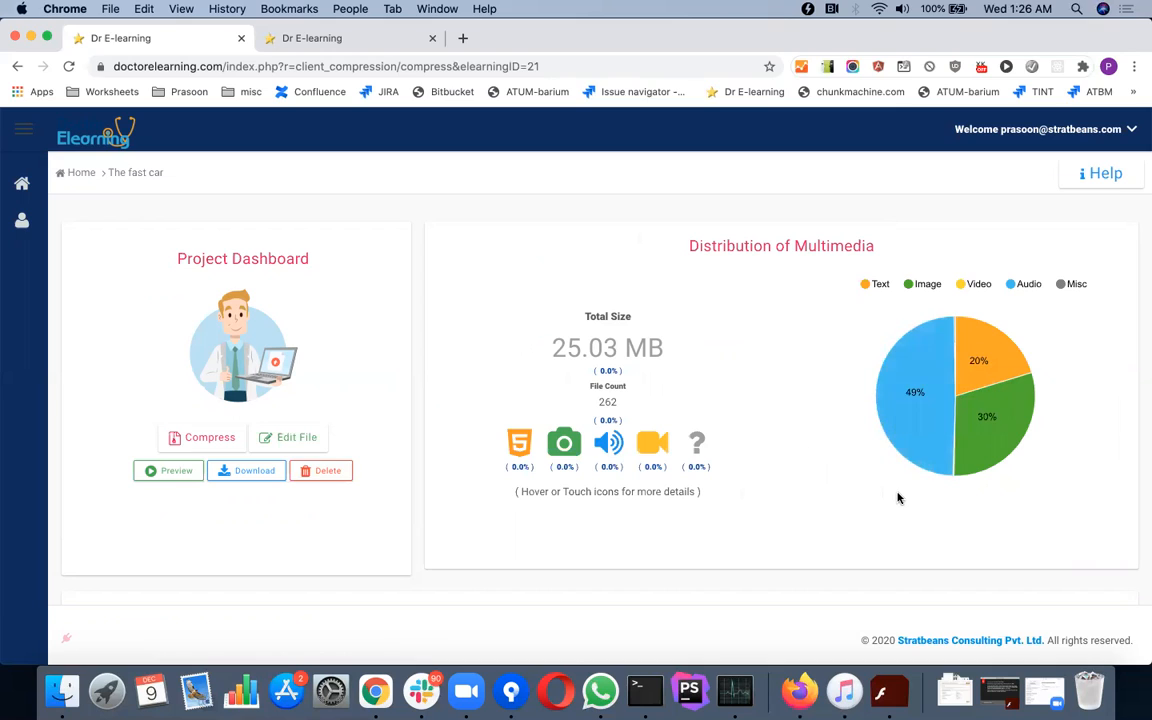
pyautogui.moveTo(910, 392)
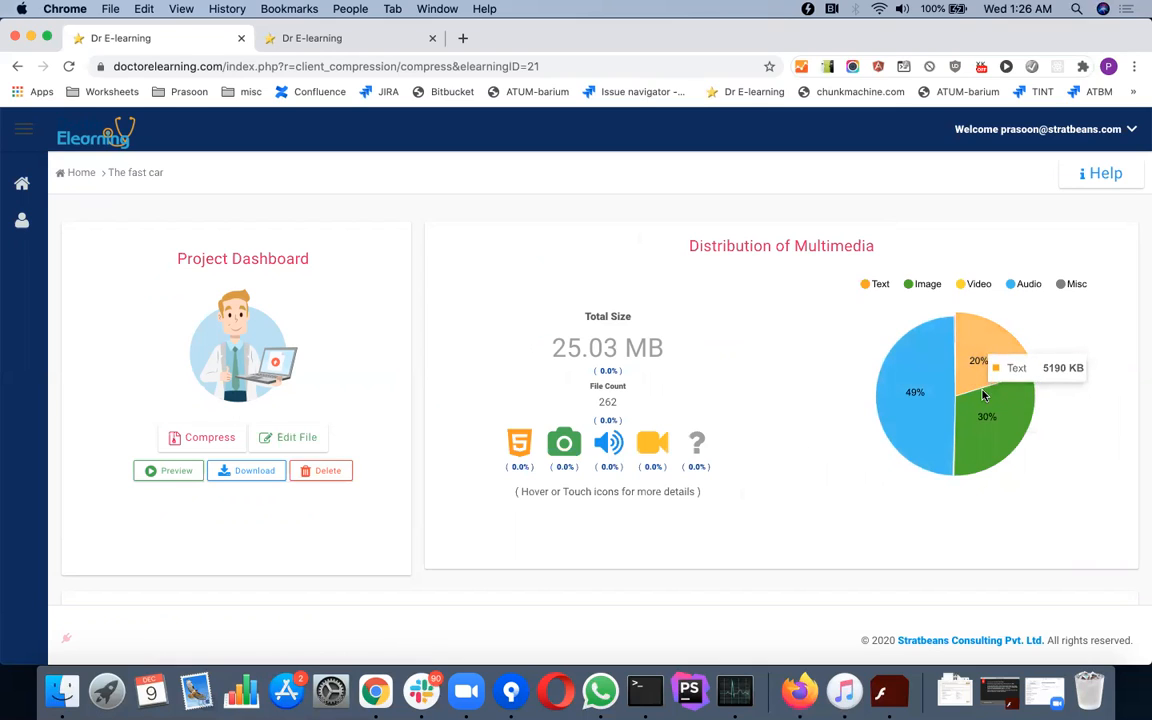
pyautogui.moveTo(988, 418)
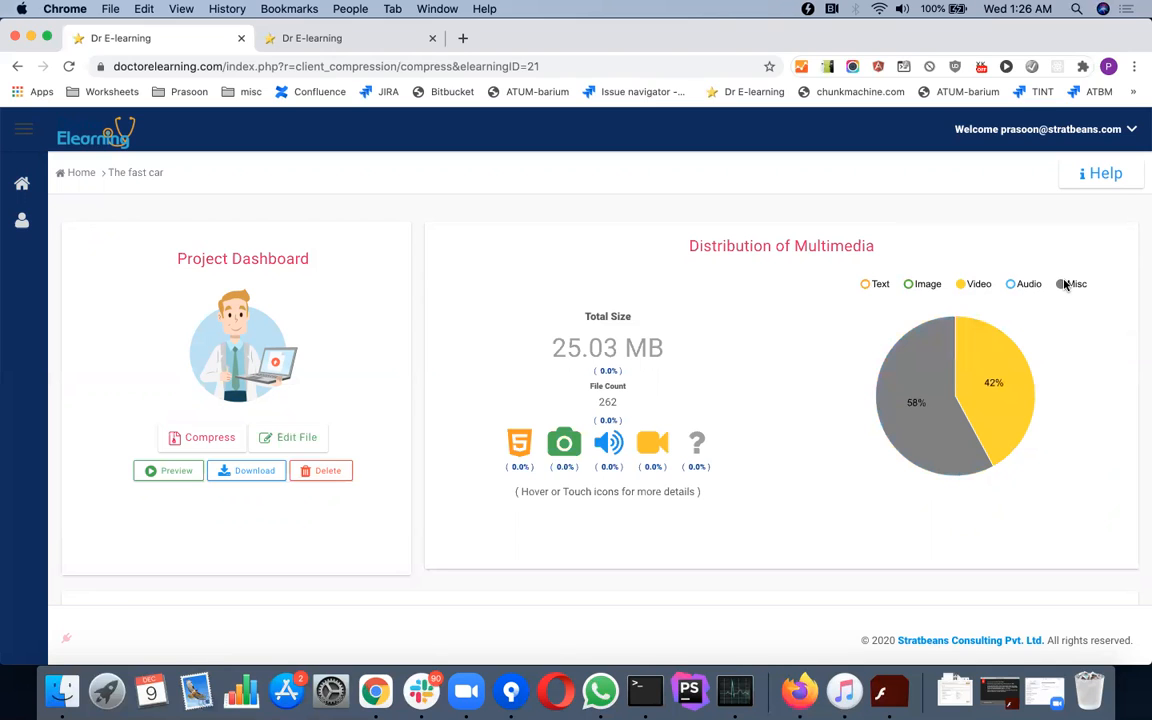
pyautogui.click(972, 284)
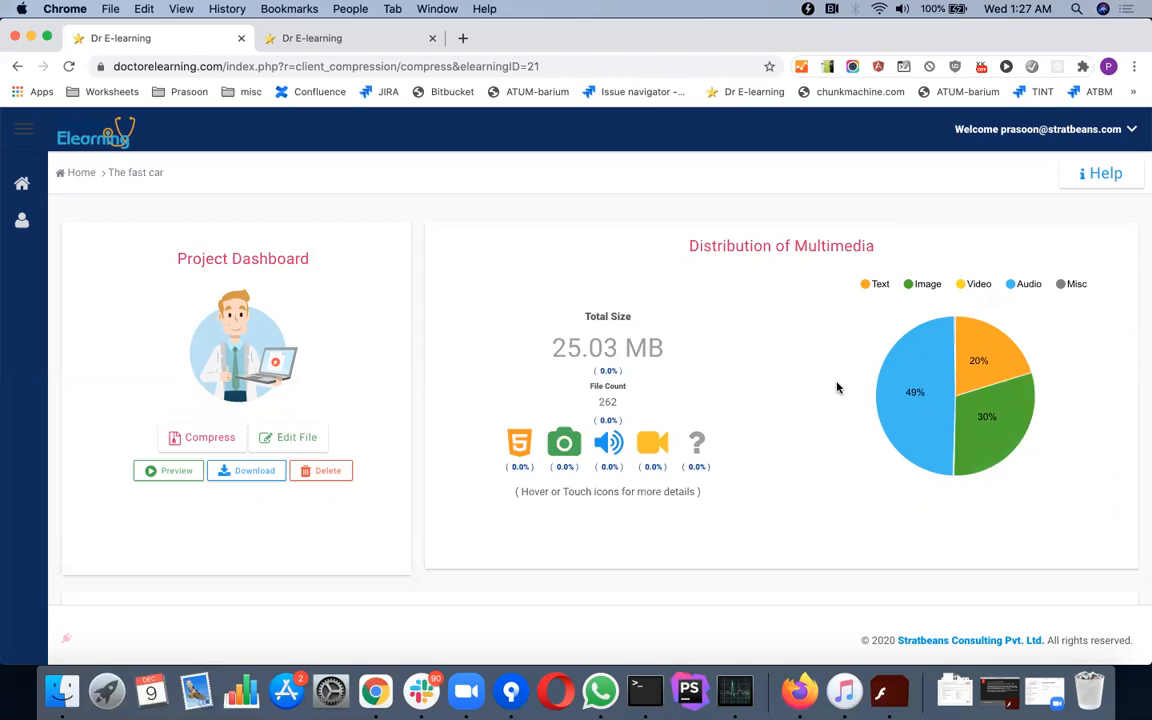
pyautogui.moveTo(772, 400)
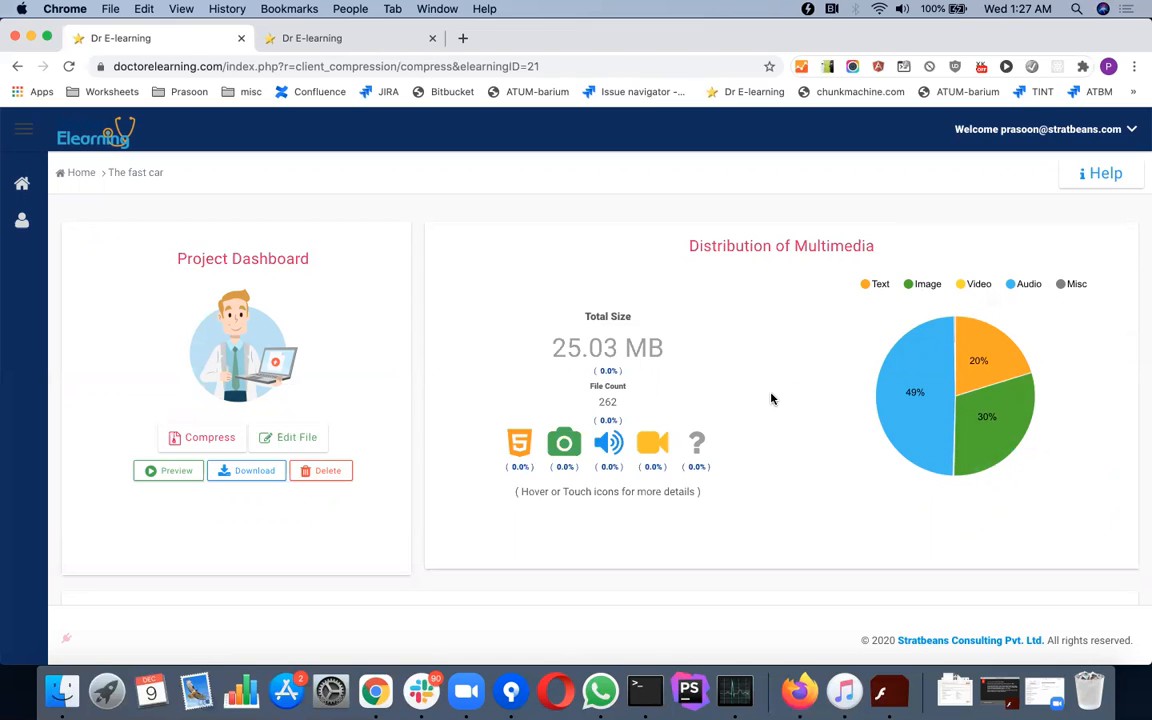
pyautogui.moveTo(488, 448)
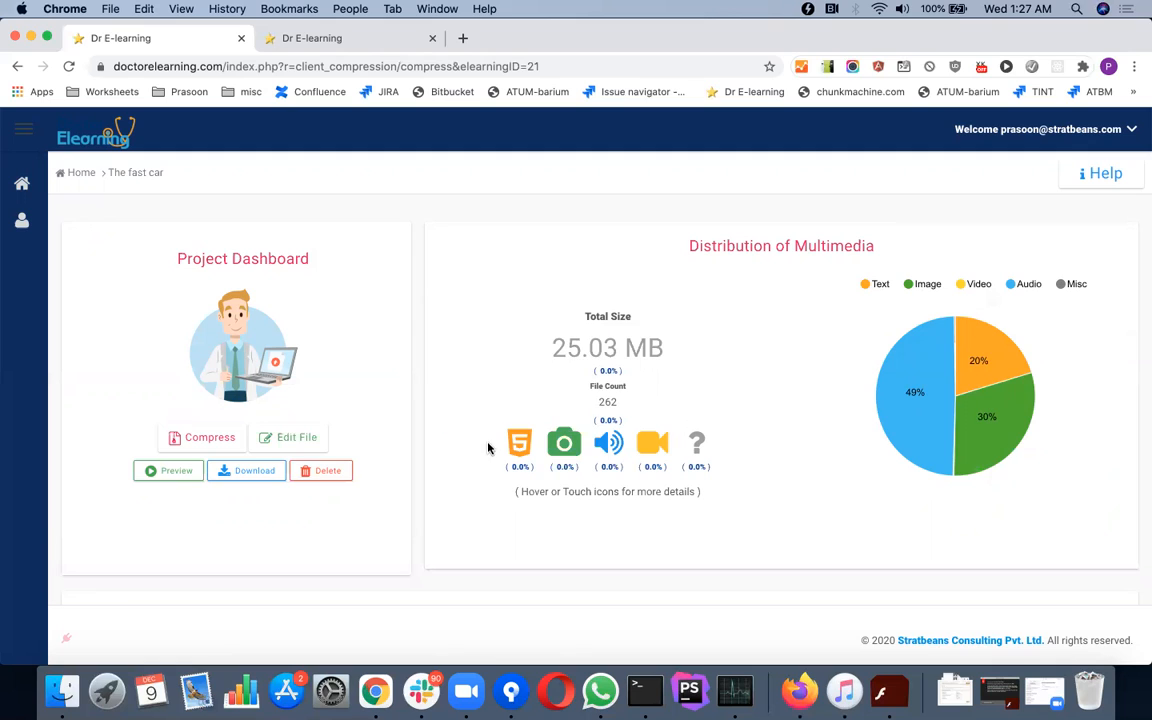
pyautogui.moveTo(520, 444)
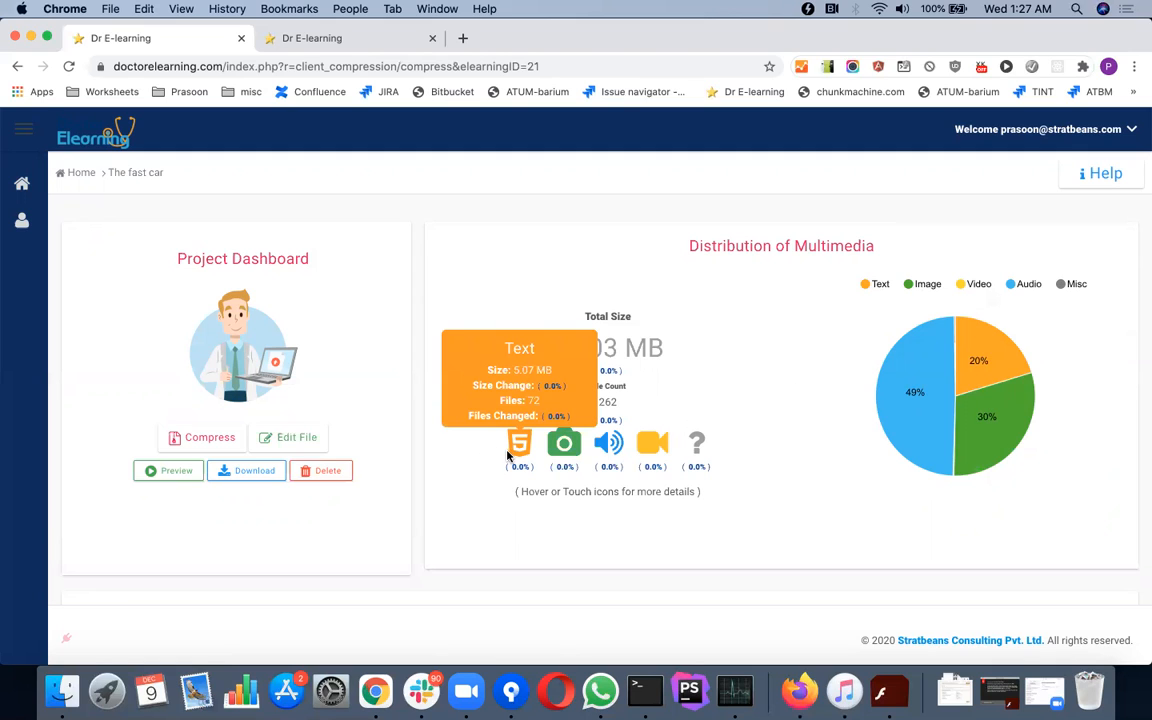
pyautogui.moveTo(564, 444)
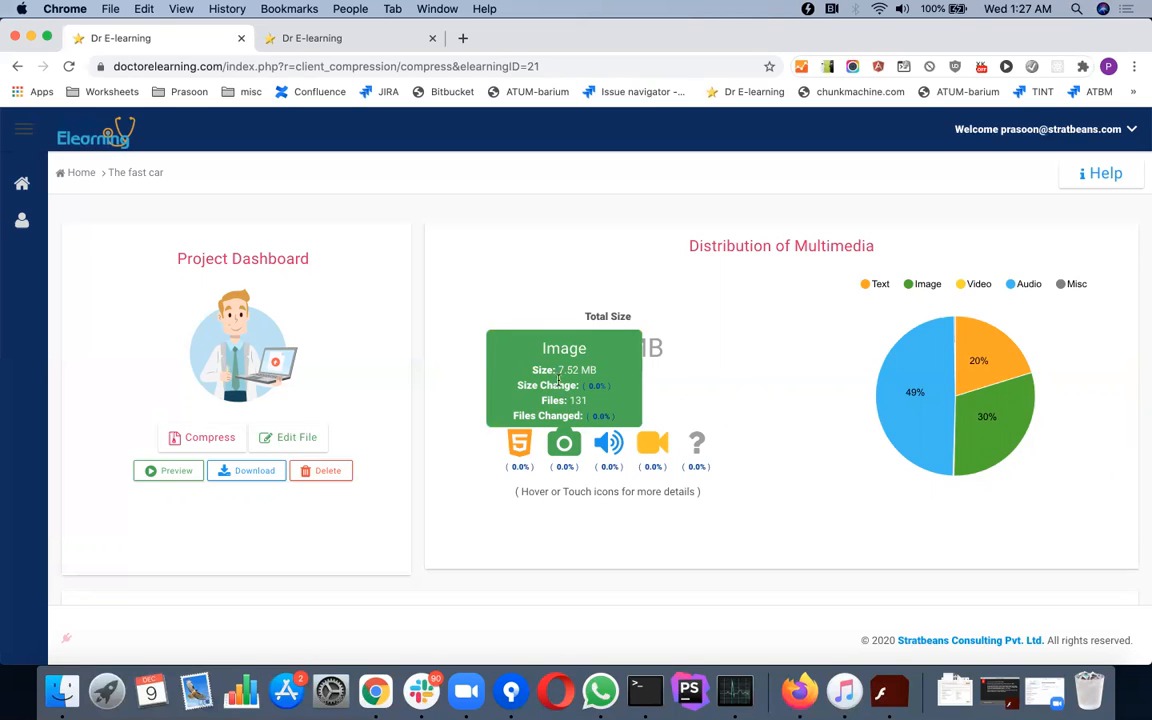
pyautogui.moveTo(608, 444)
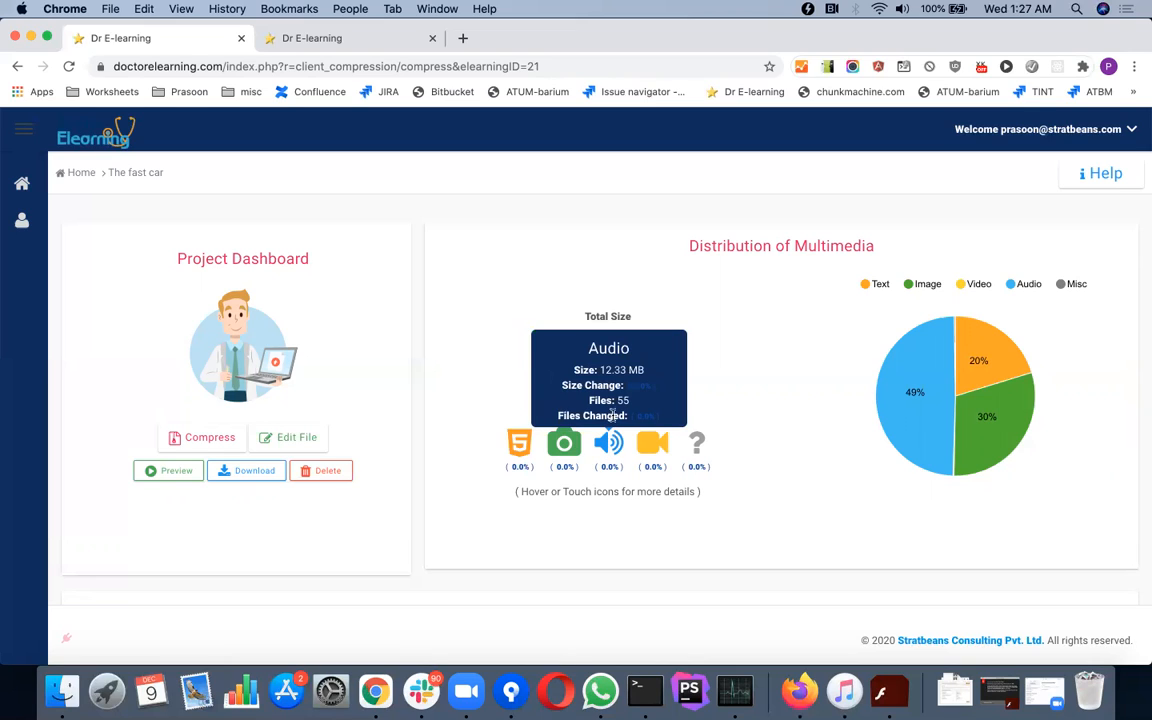
pyautogui.moveTo(652, 444)
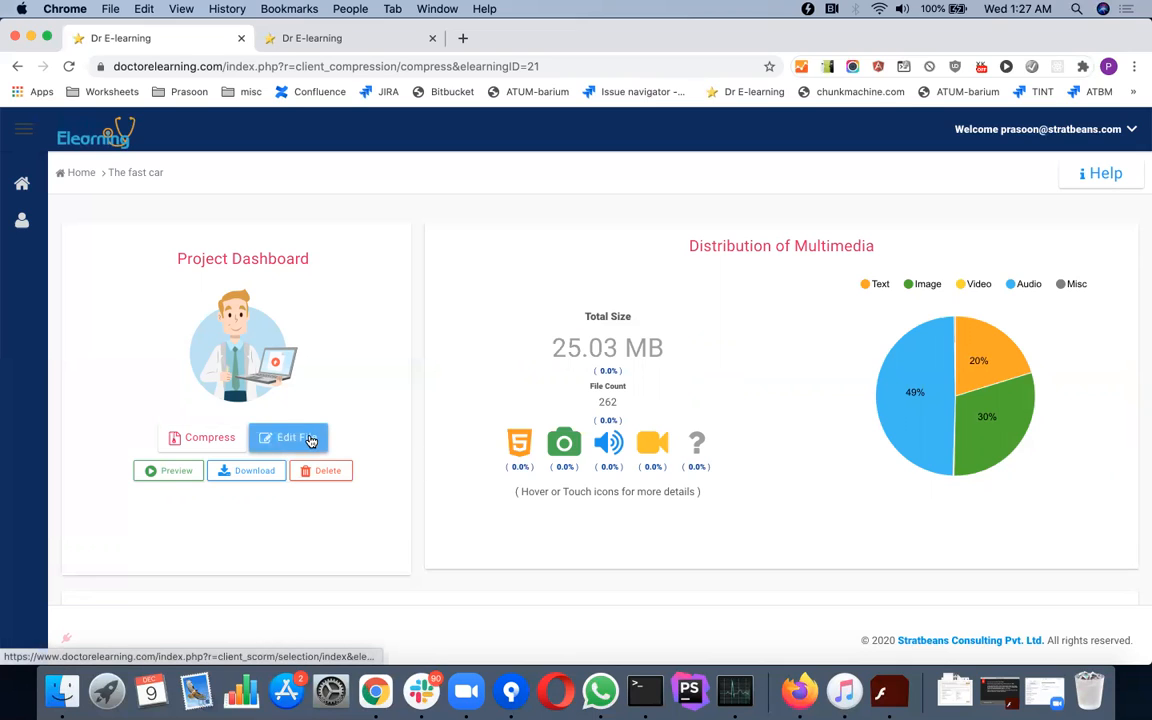
# Open Edit File and reach the Files in your Elearning table of 262 records
pyautogui.click(288, 436)
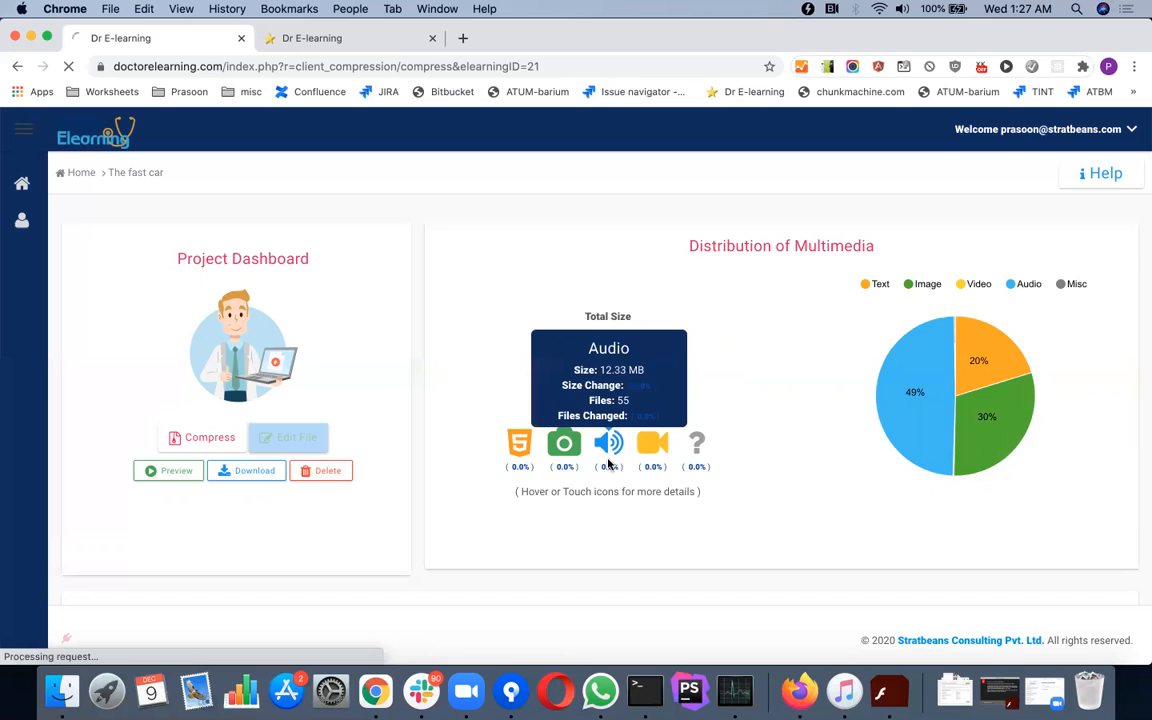
pyautogui.click(288, 436)
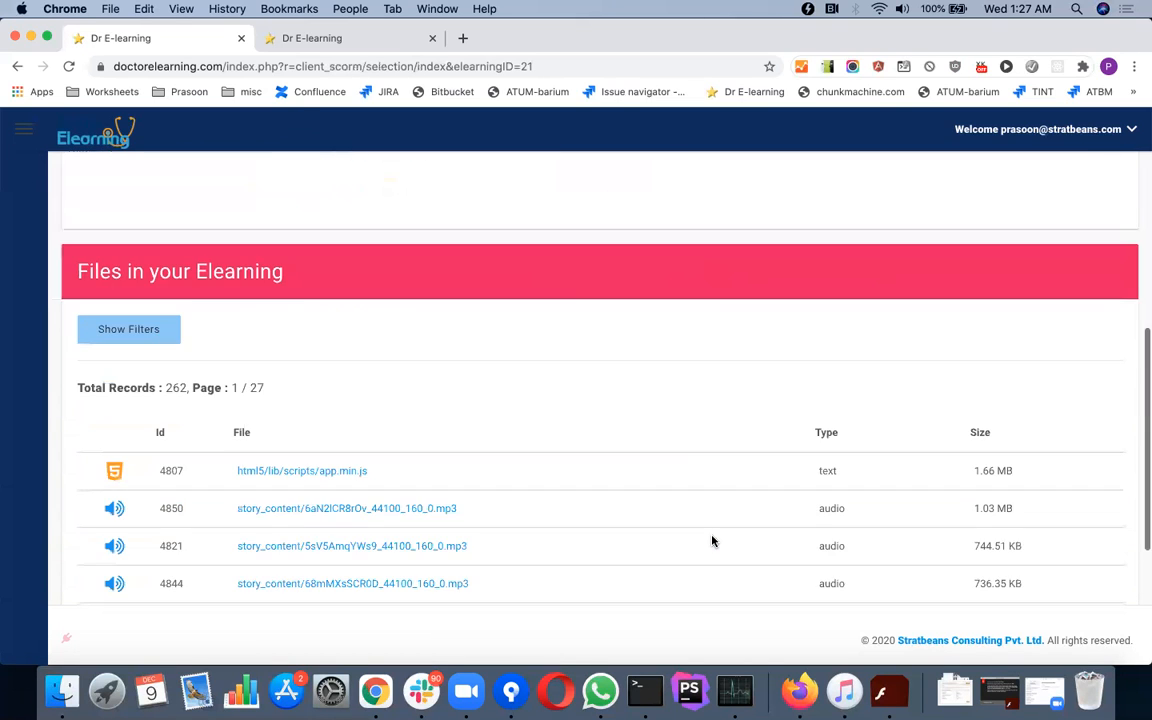
pyautogui.scroll(-3)
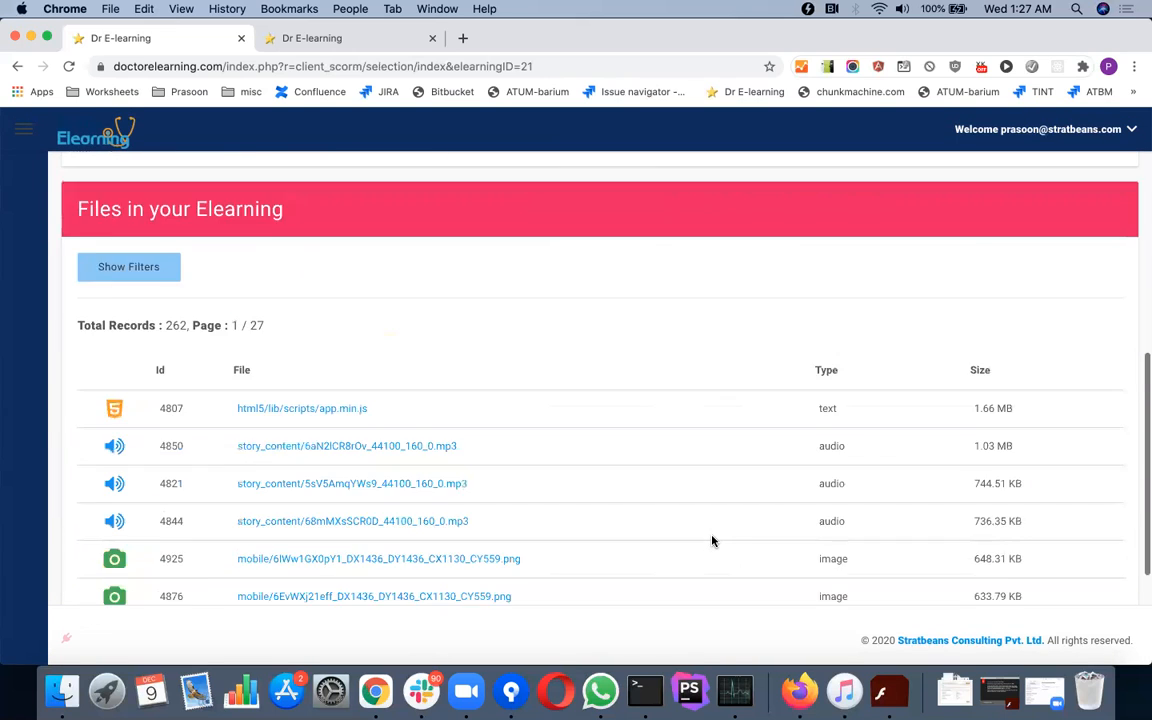
pyautogui.scroll(-3)
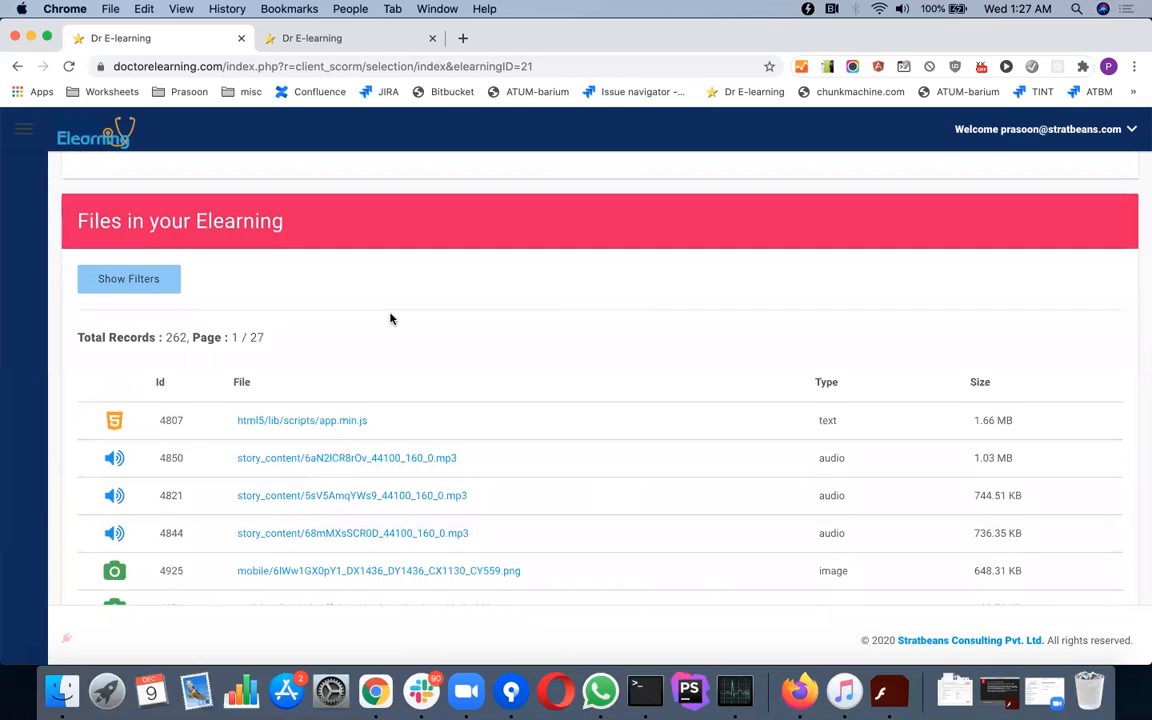
# Show the filters and restrict Type of Media File to Image
pyautogui.click(128, 278)
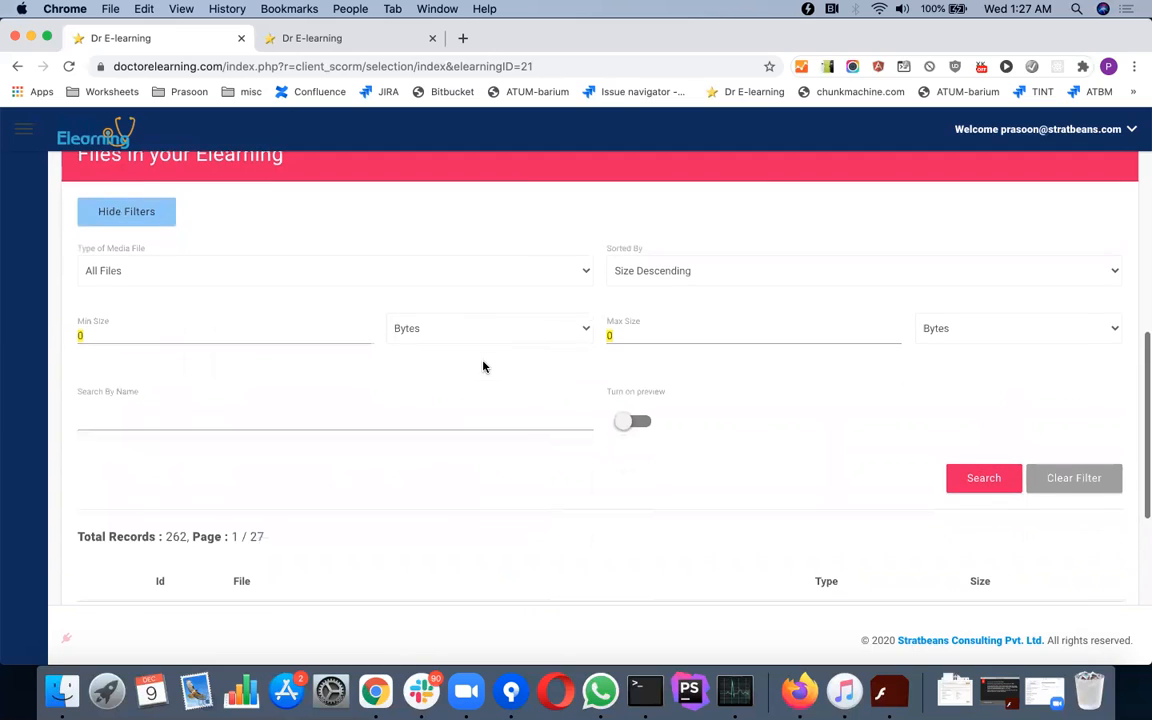
pyautogui.moveTo(460, 436)
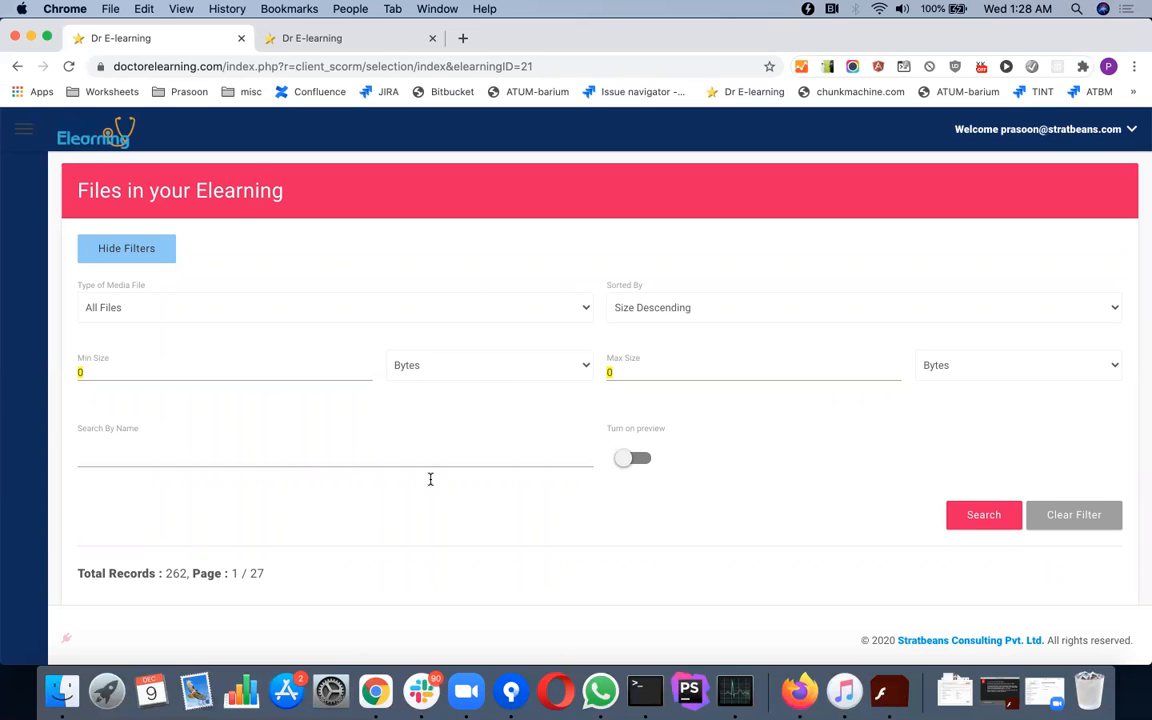
pyautogui.moveTo(508, 520)
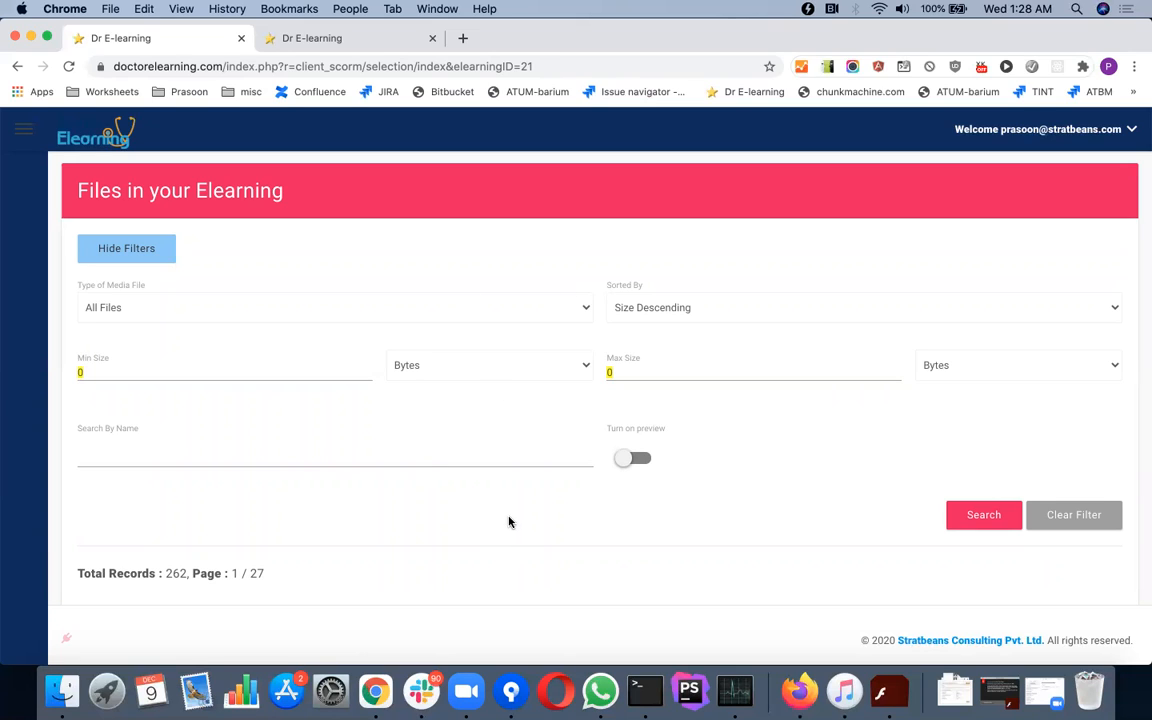
pyautogui.moveTo(512, 404)
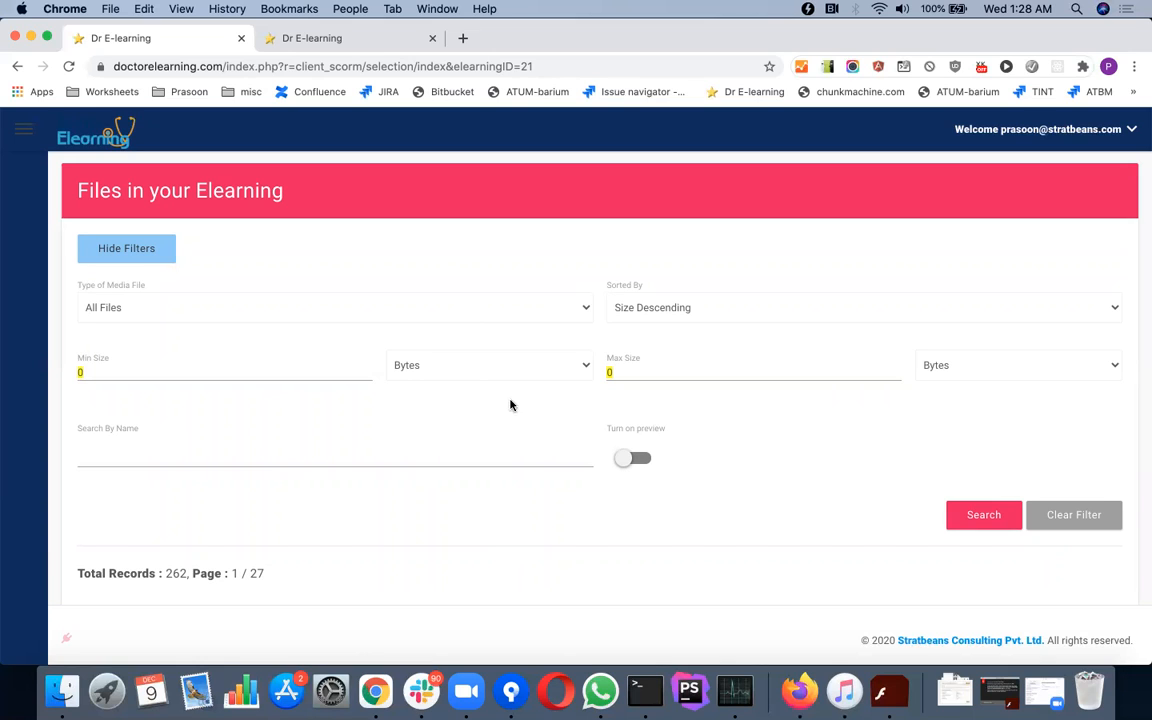
pyautogui.click(336, 308)
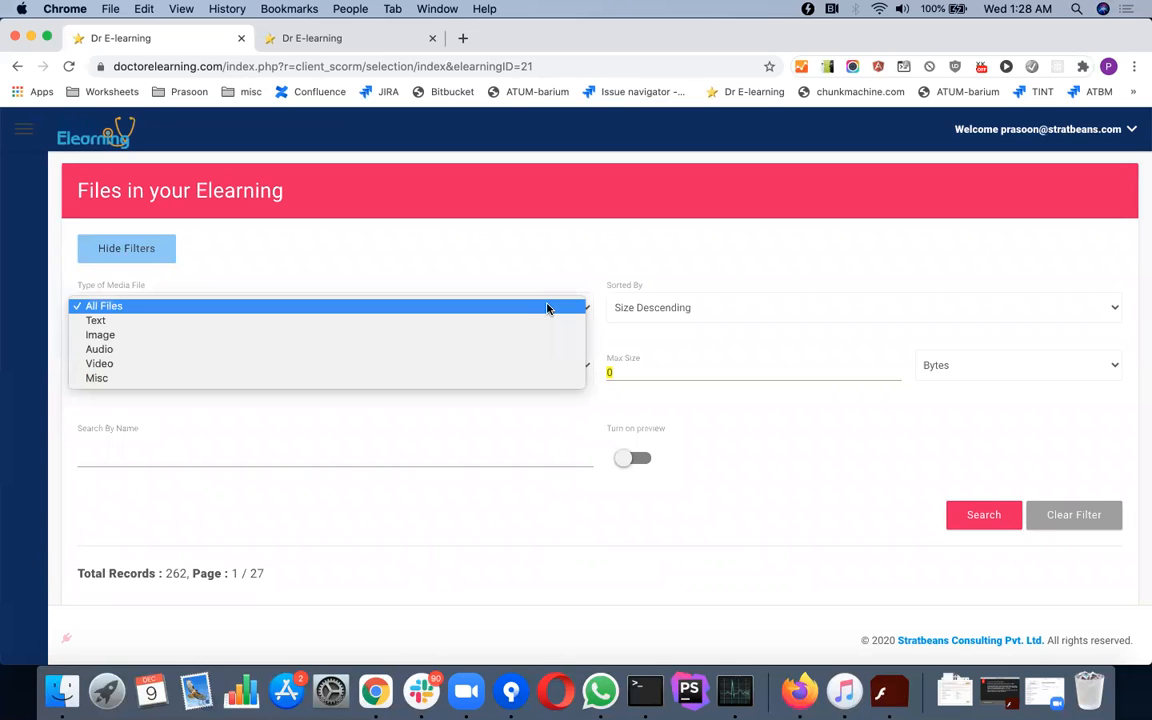
pyautogui.click(104, 306)
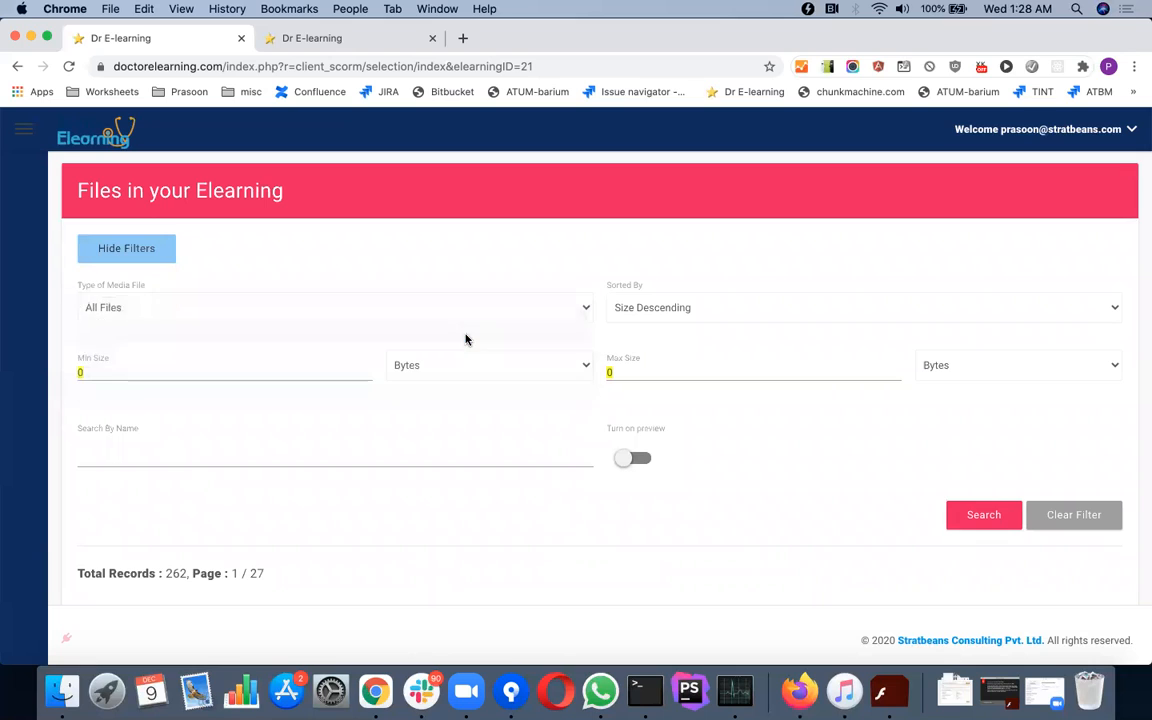
pyautogui.click(336, 308)
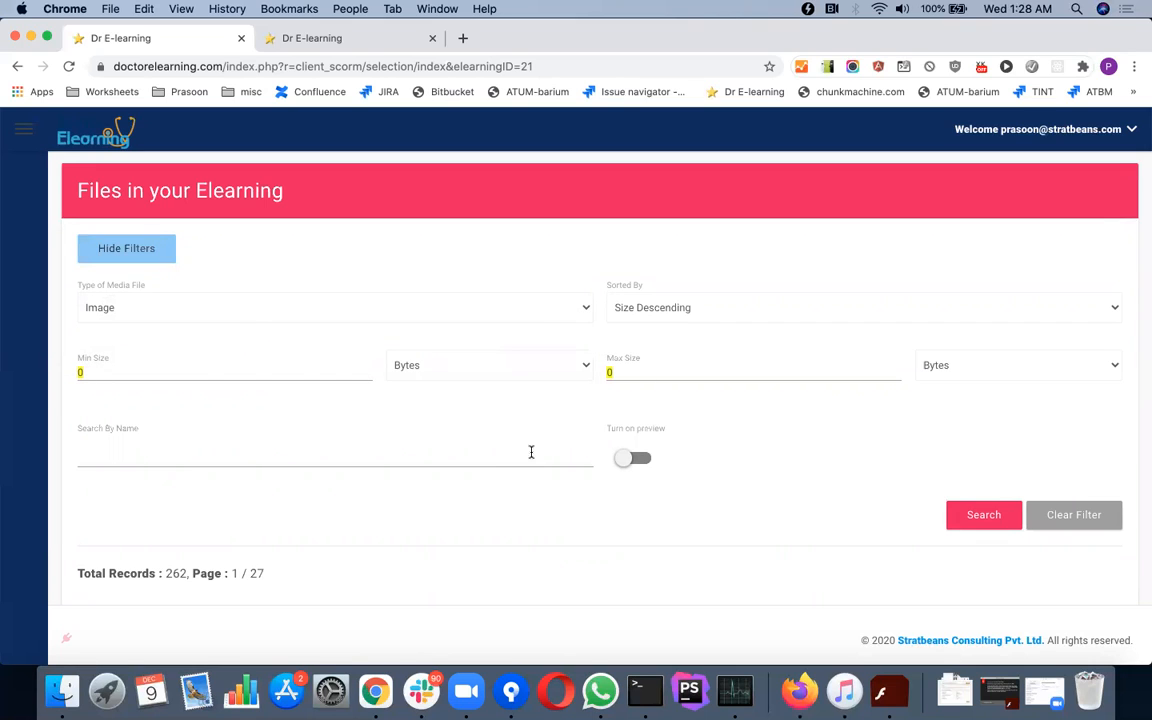
pyautogui.moveTo(824, 460)
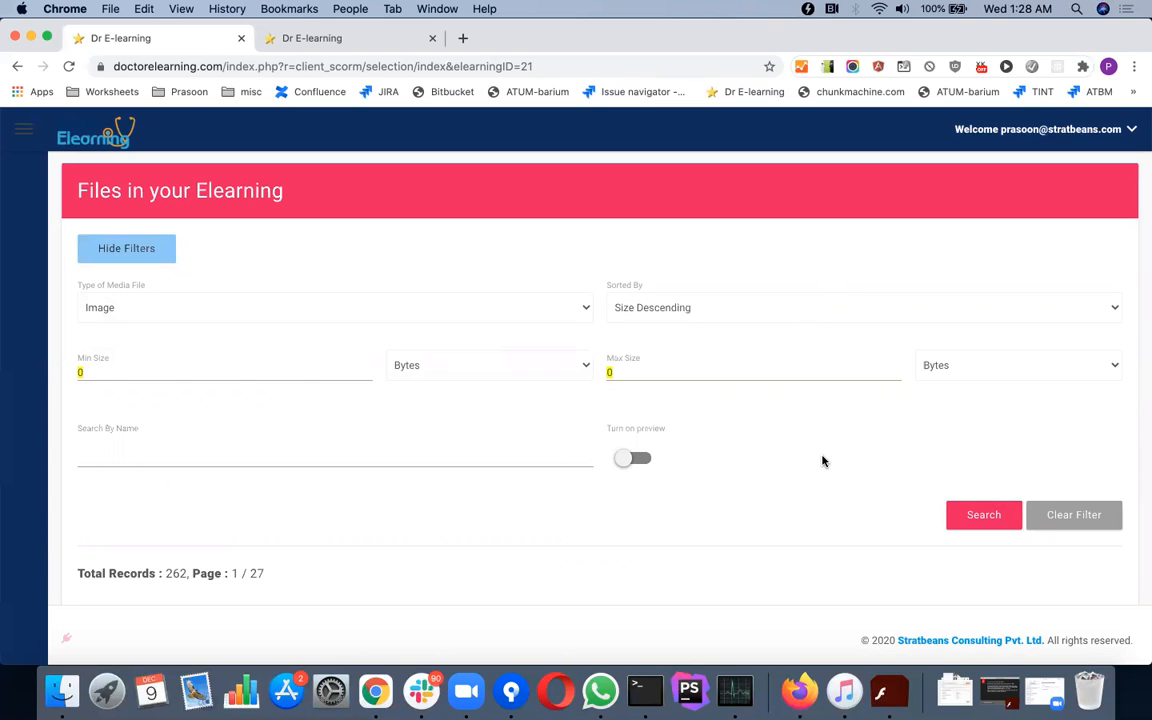
pyautogui.moveTo(856, 400)
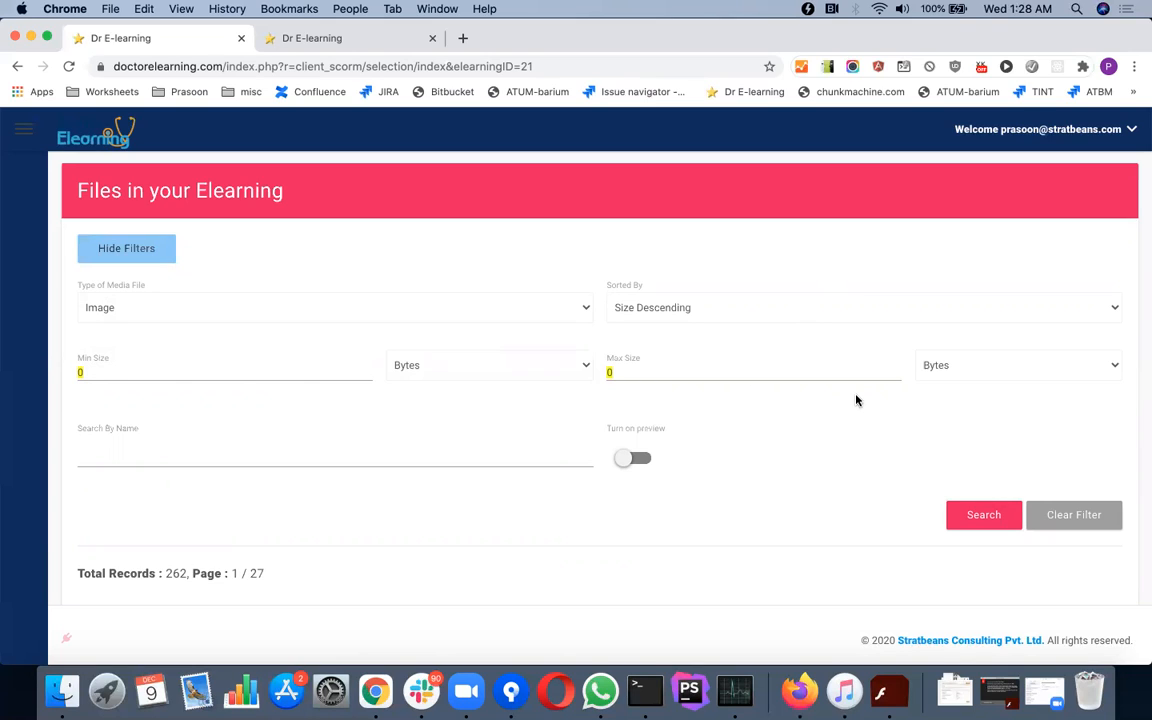
pyautogui.moveTo(838, 316)
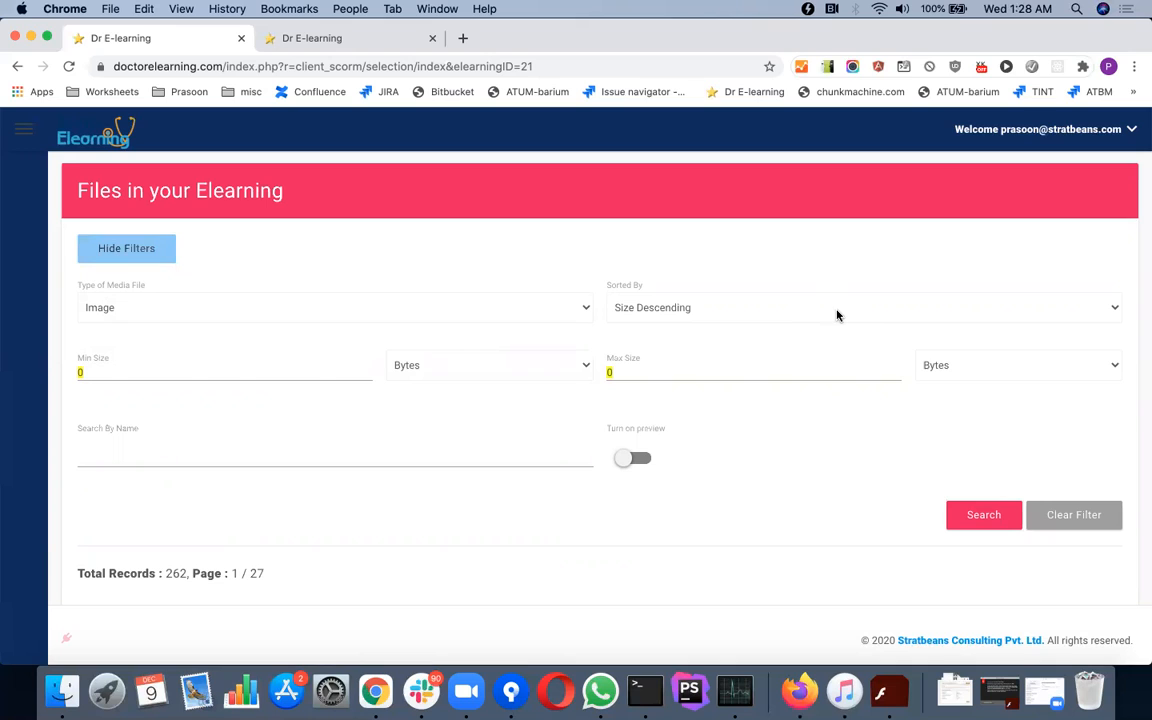
# Keep Sorted By at Size Descending, largest files first
pyautogui.click(860, 308)
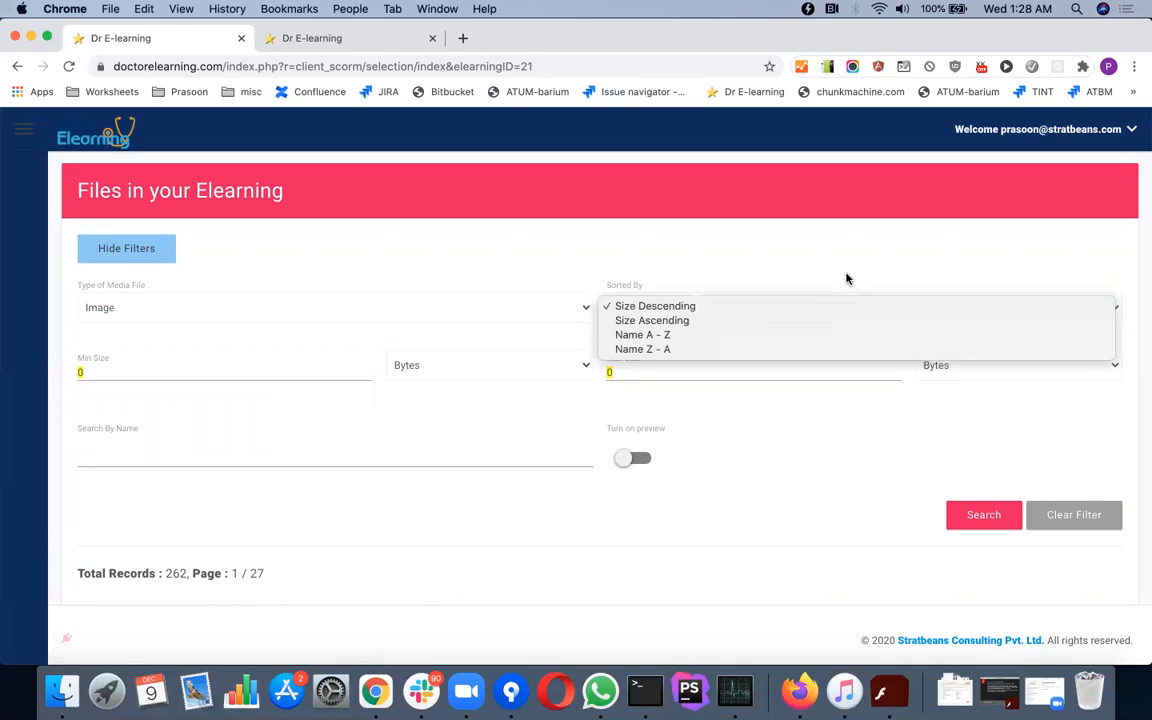
pyautogui.click(656, 304)
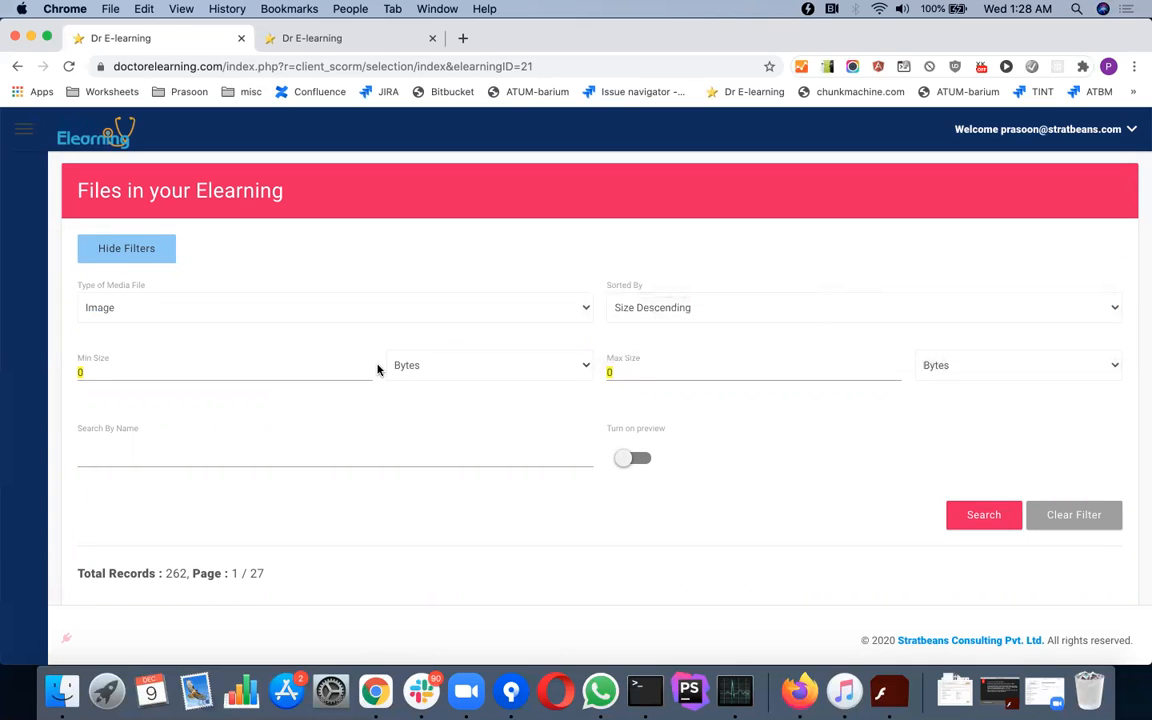
pyautogui.moveTo(726, 390)
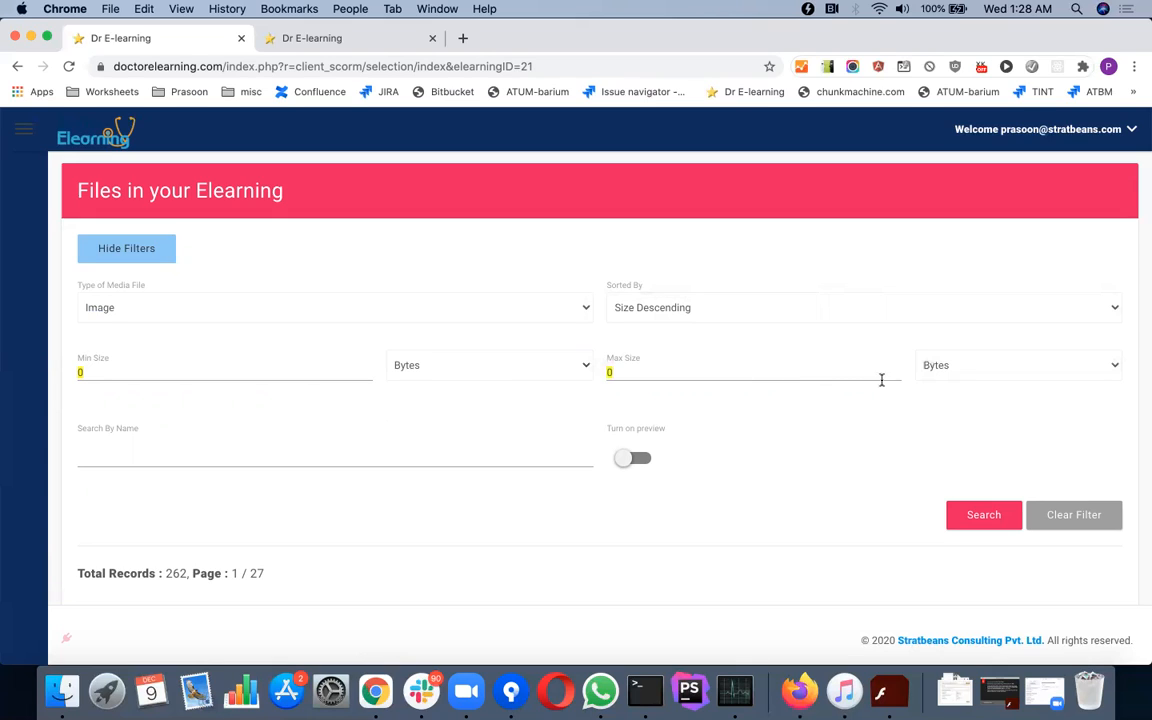
pyautogui.moveTo(884, 408)
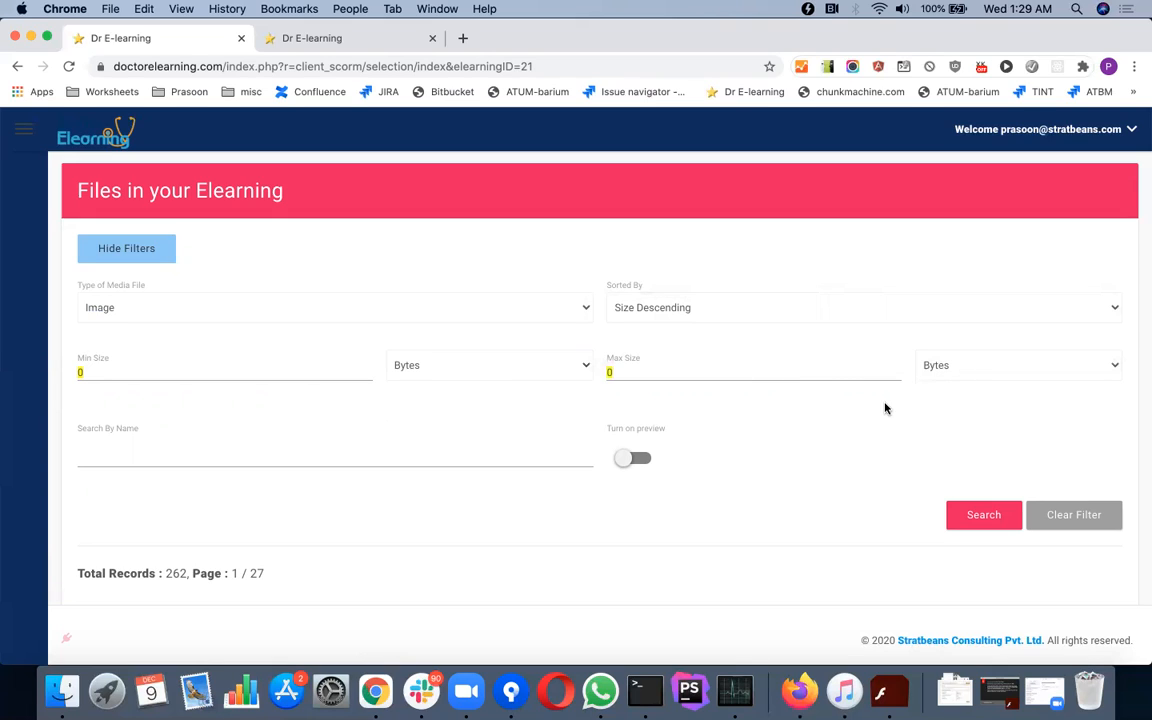
pyautogui.click(1016, 364)
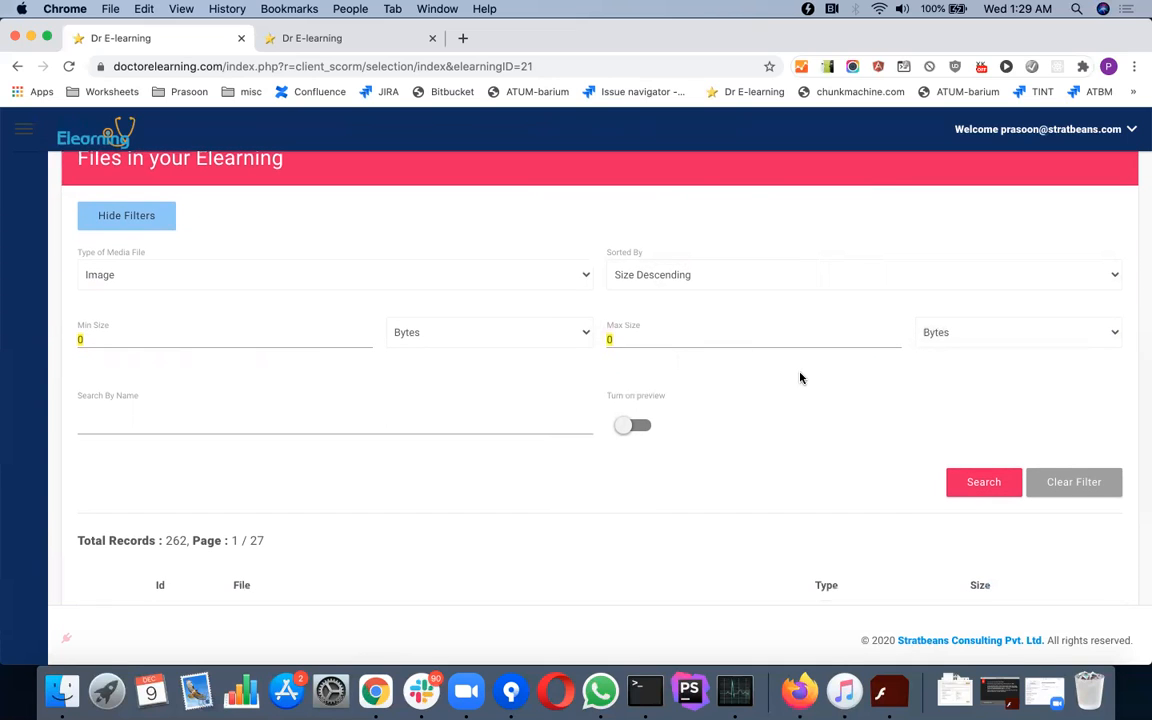
pyautogui.click(862, 274)
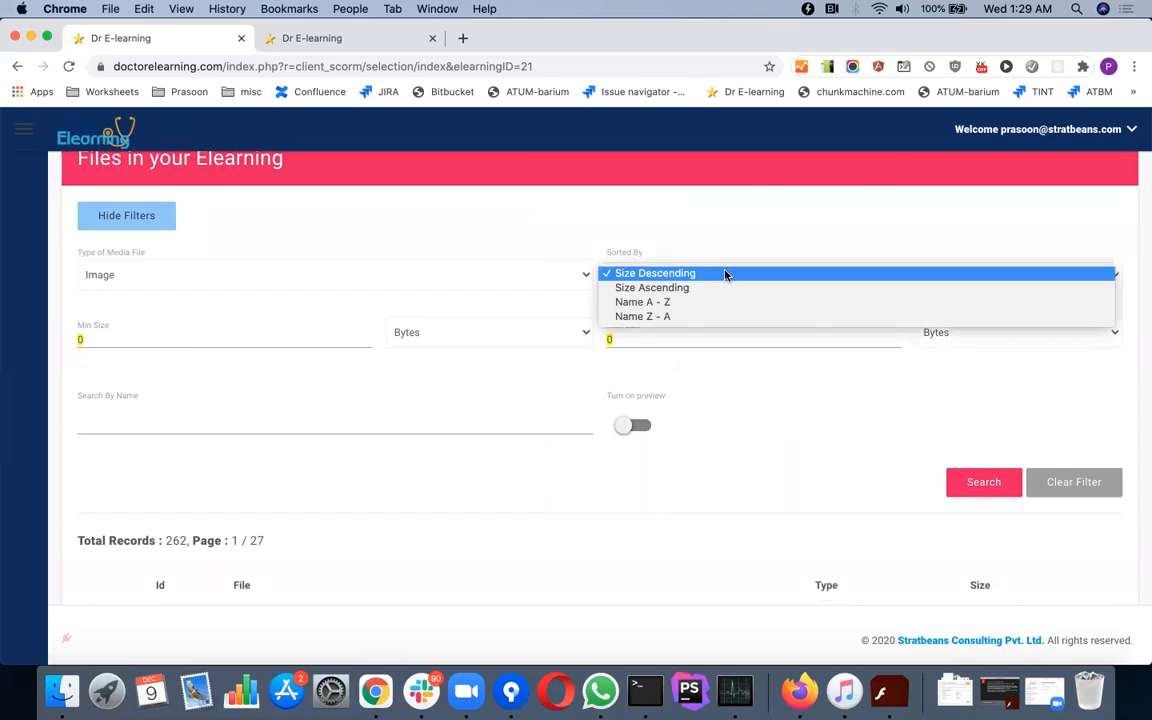
pyautogui.click(656, 272)
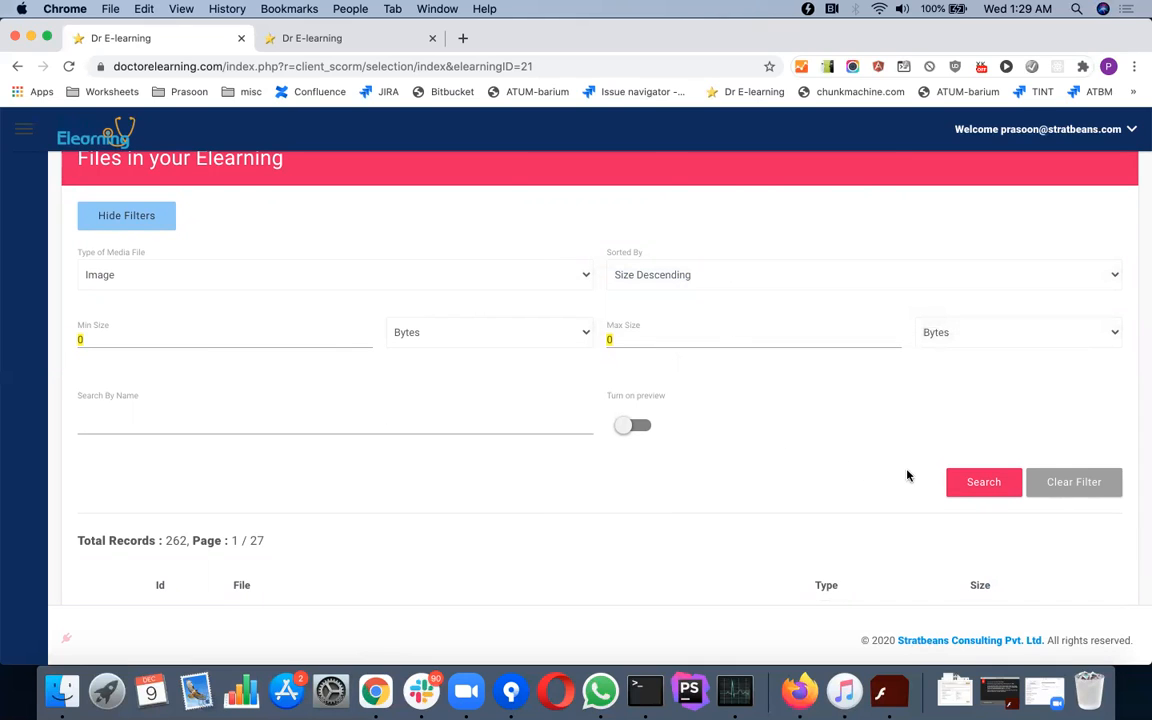
# Search to list 131 image files largest first and open the 648.31 KB image's page in a new tab
pyautogui.click(984, 482)
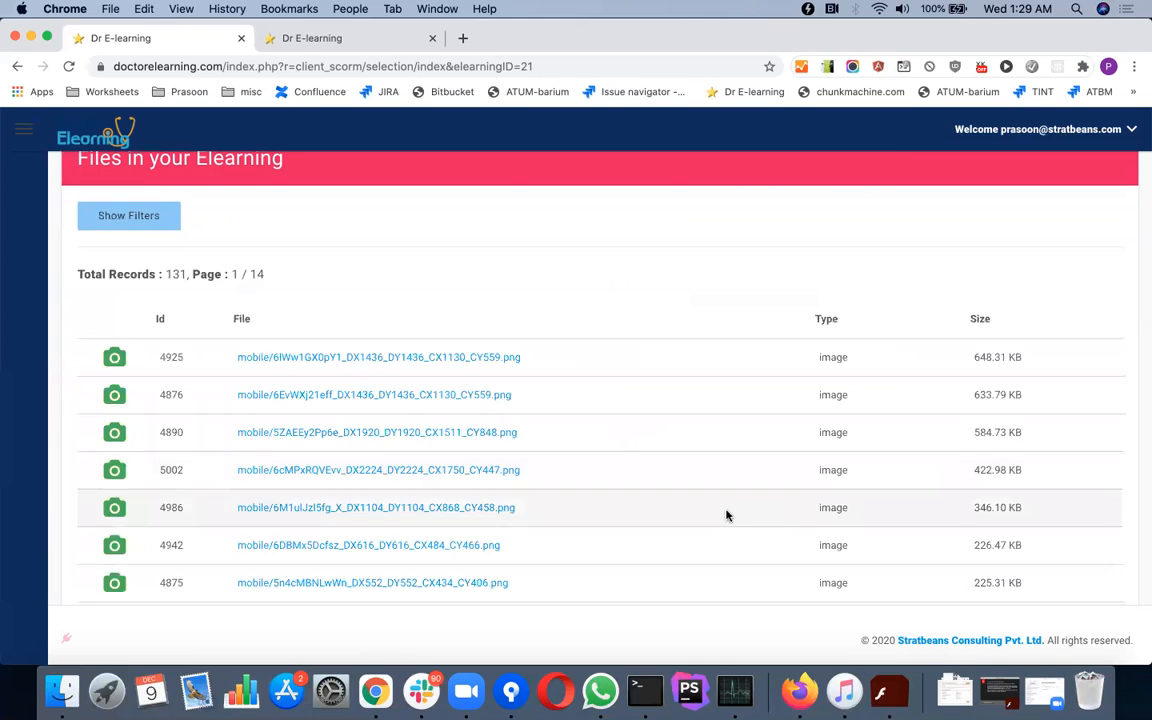
pyautogui.scroll(-3)
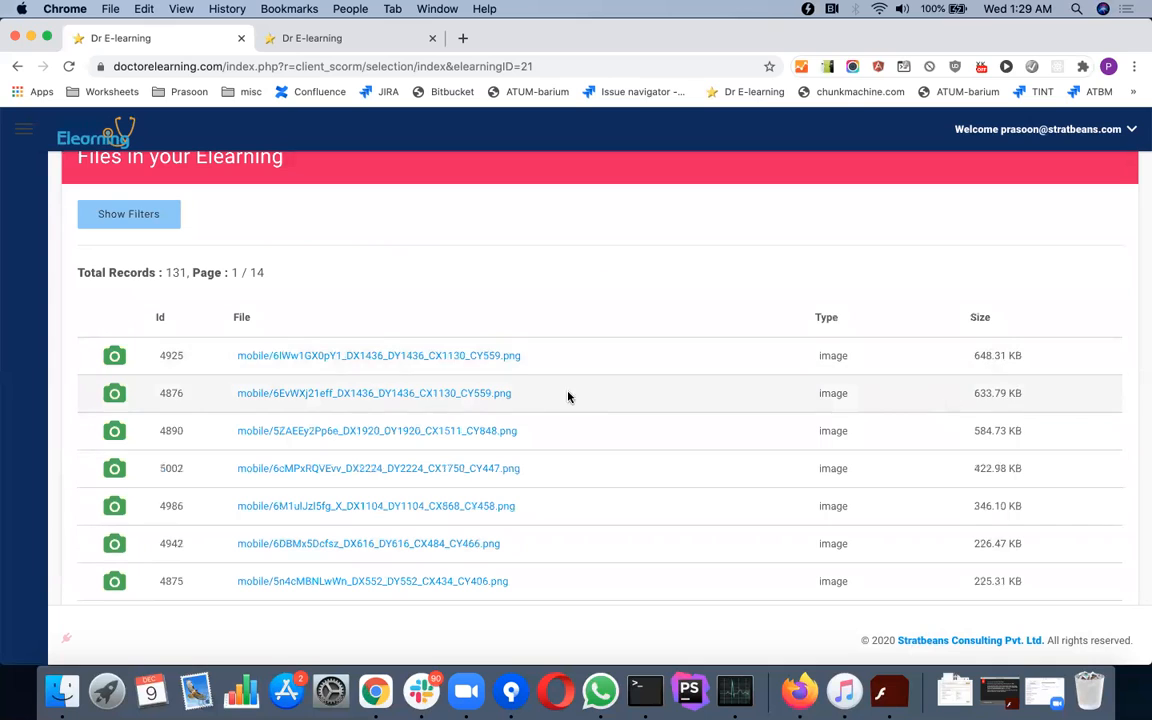
pyautogui.moveTo(480, 360)
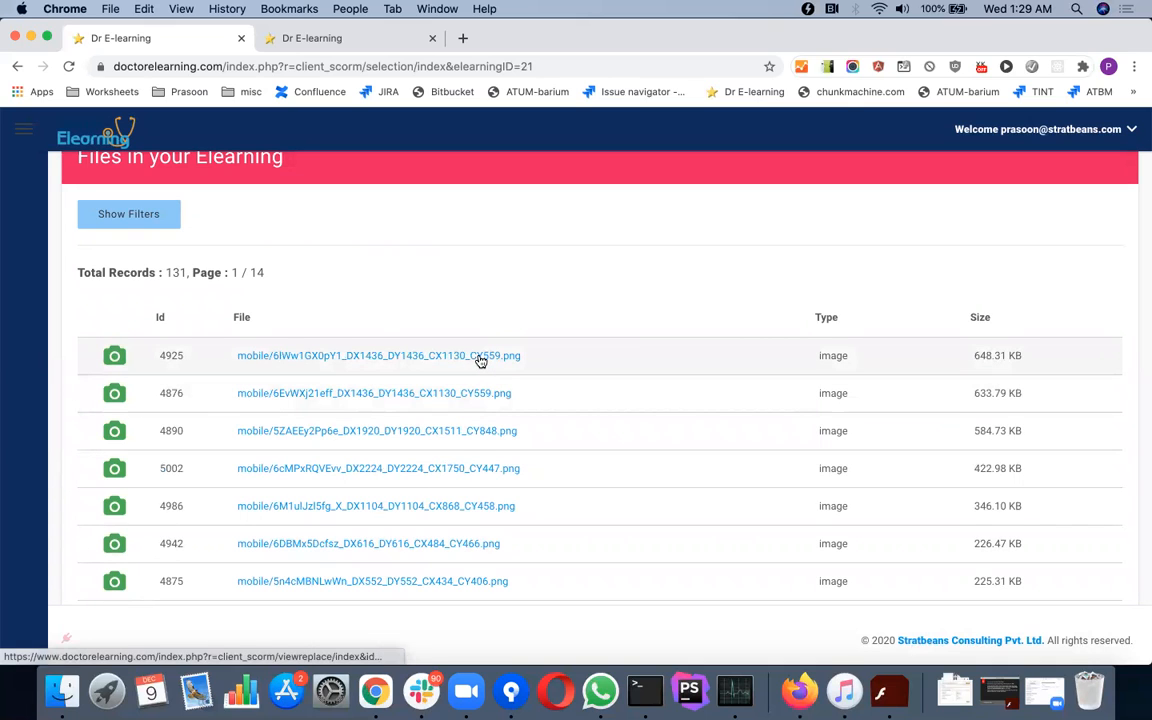
pyautogui.click(378, 356)
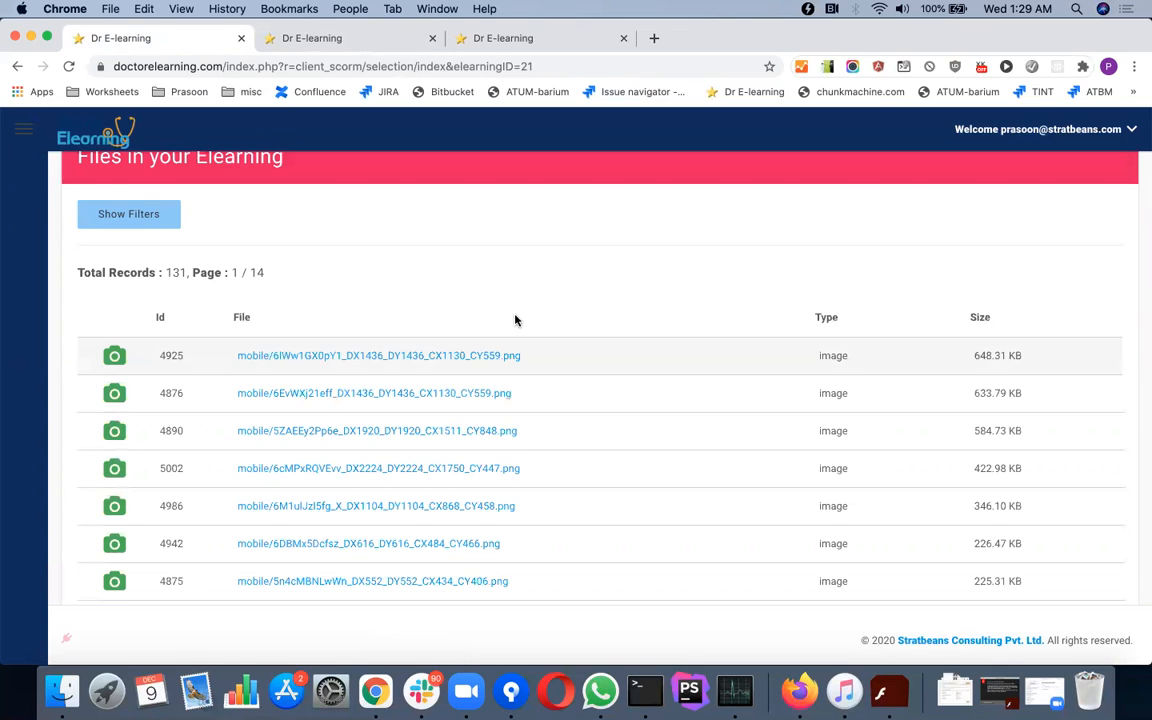
pyautogui.moveTo(488, 430)
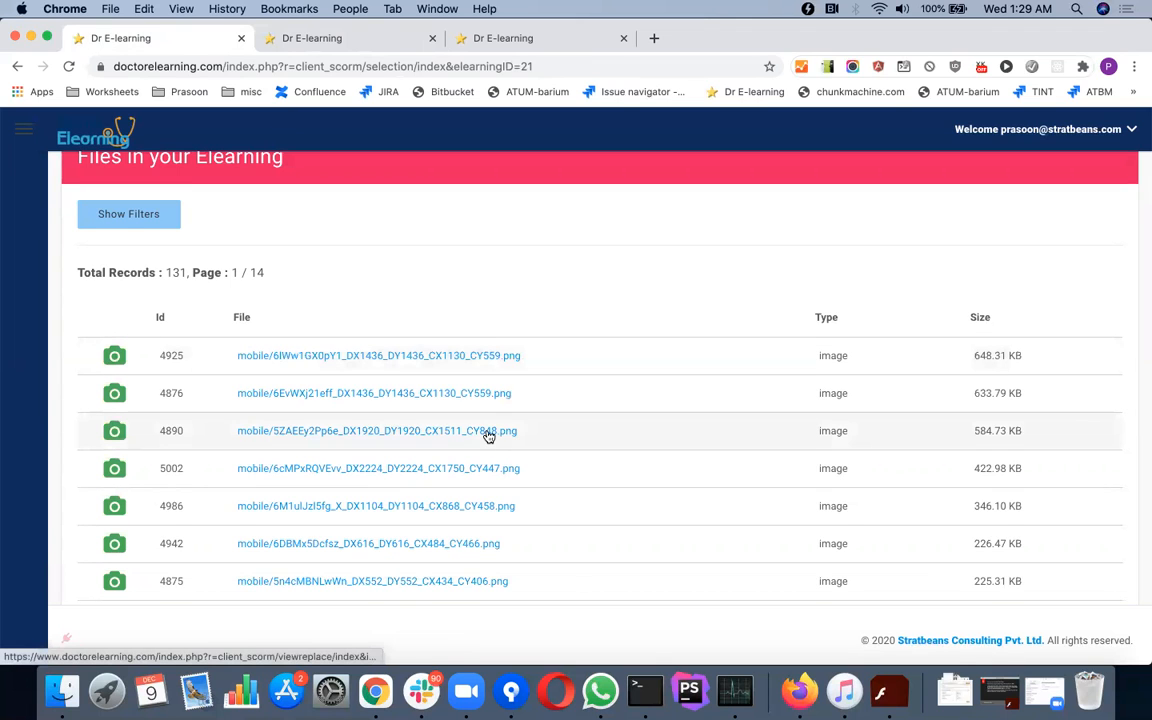
pyautogui.scroll(-3)
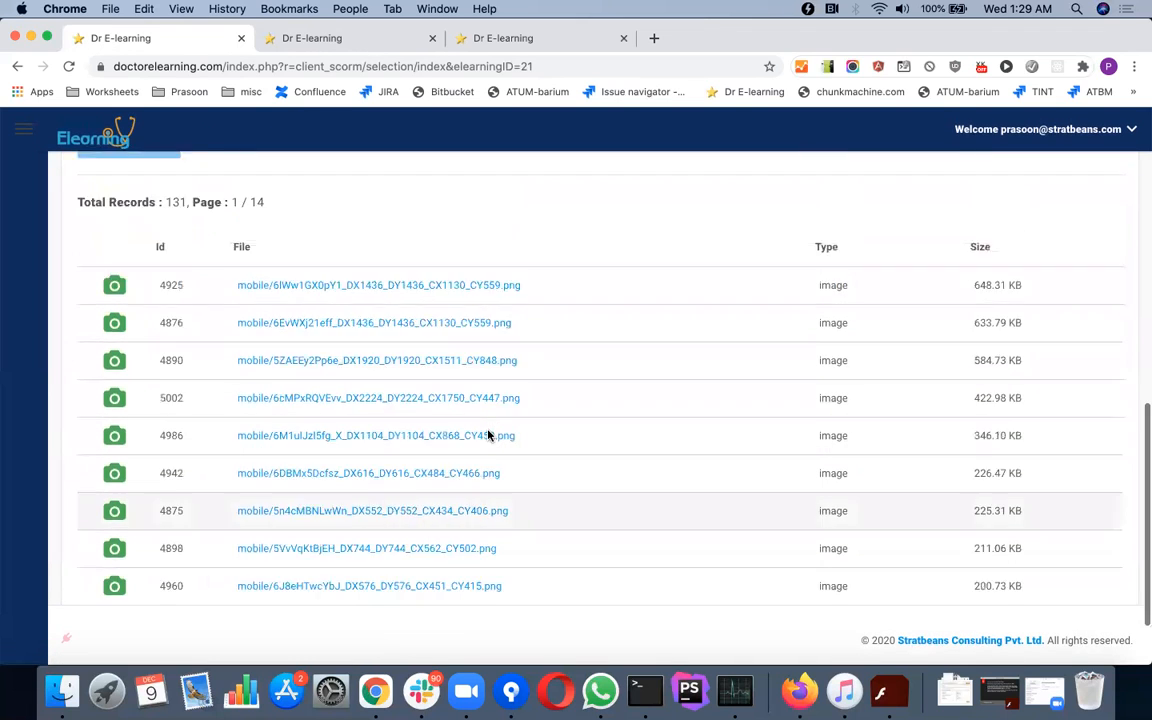
pyautogui.scroll(3)
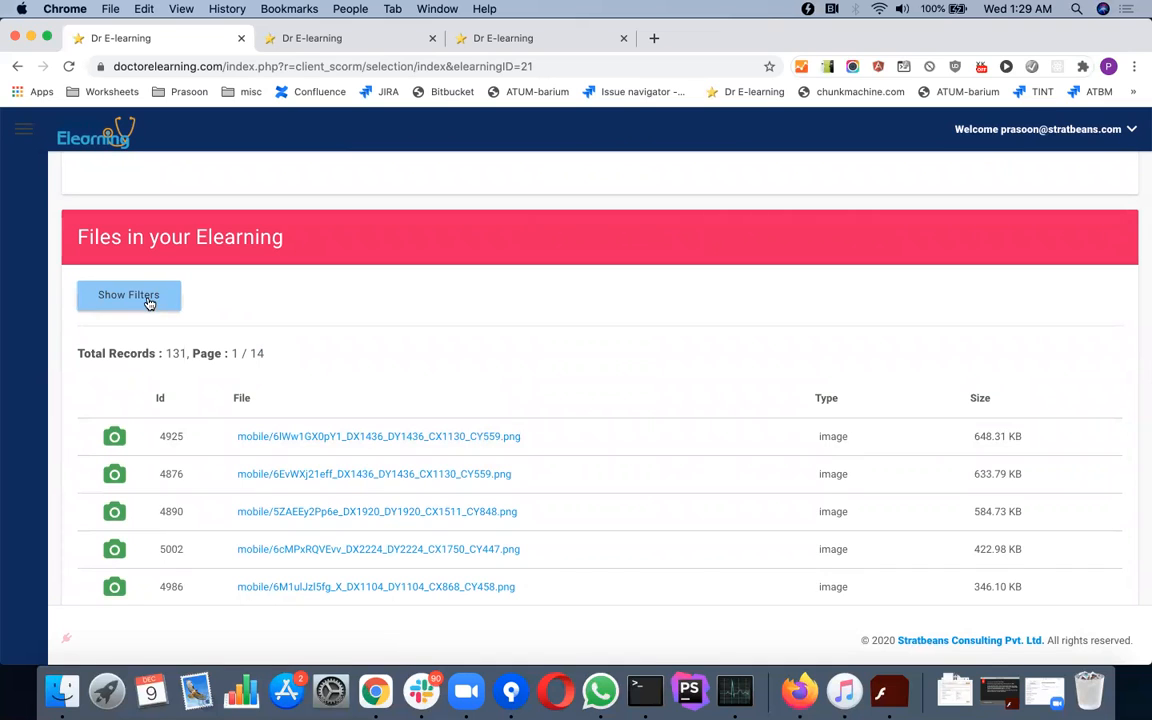
# Turn on inline previews and search the image files again
pyautogui.click(128, 294)
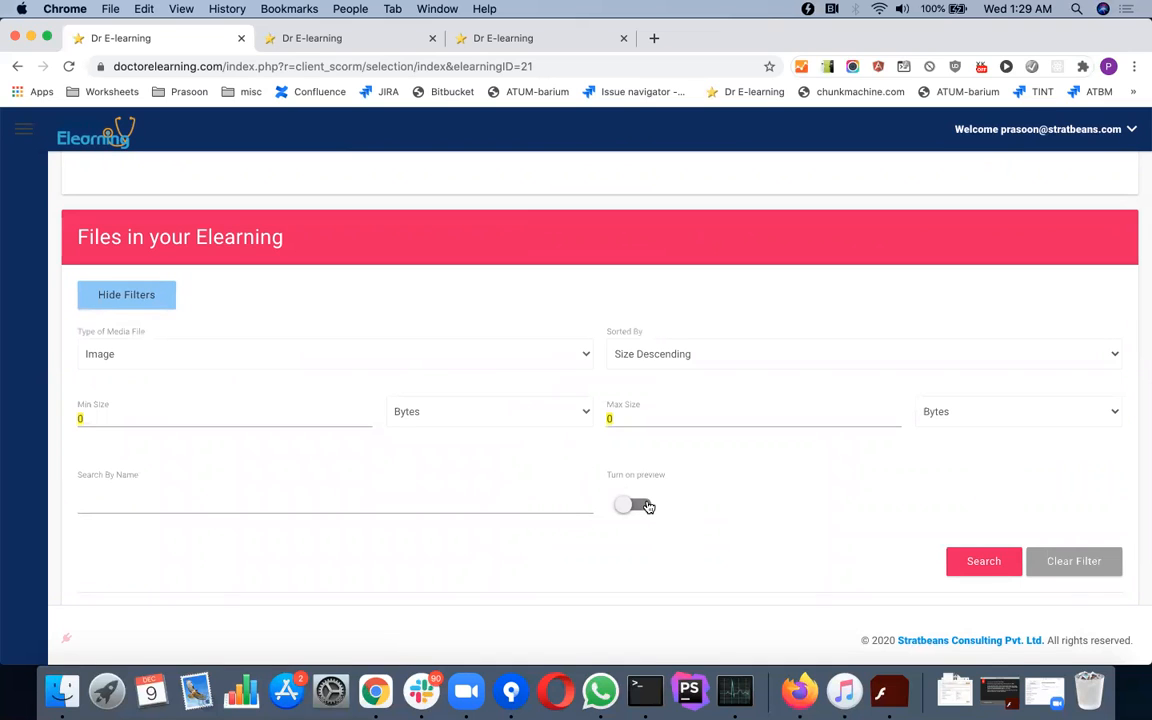
pyautogui.click(636, 504)
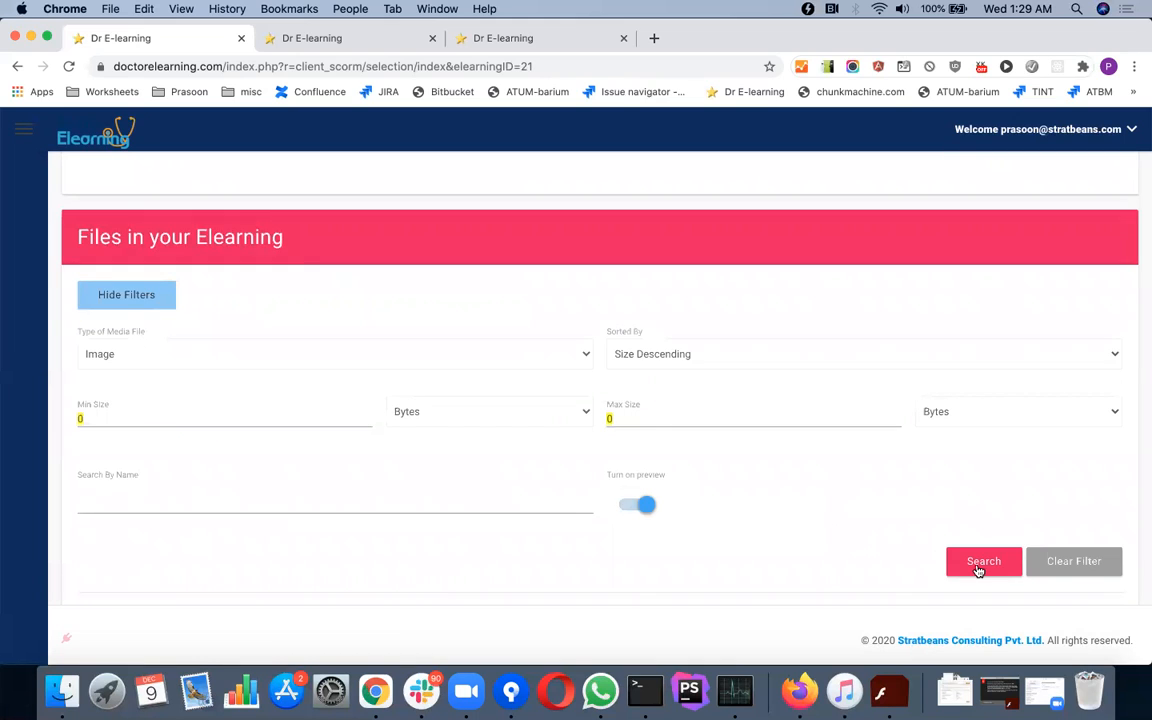
pyautogui.click(984, 560)
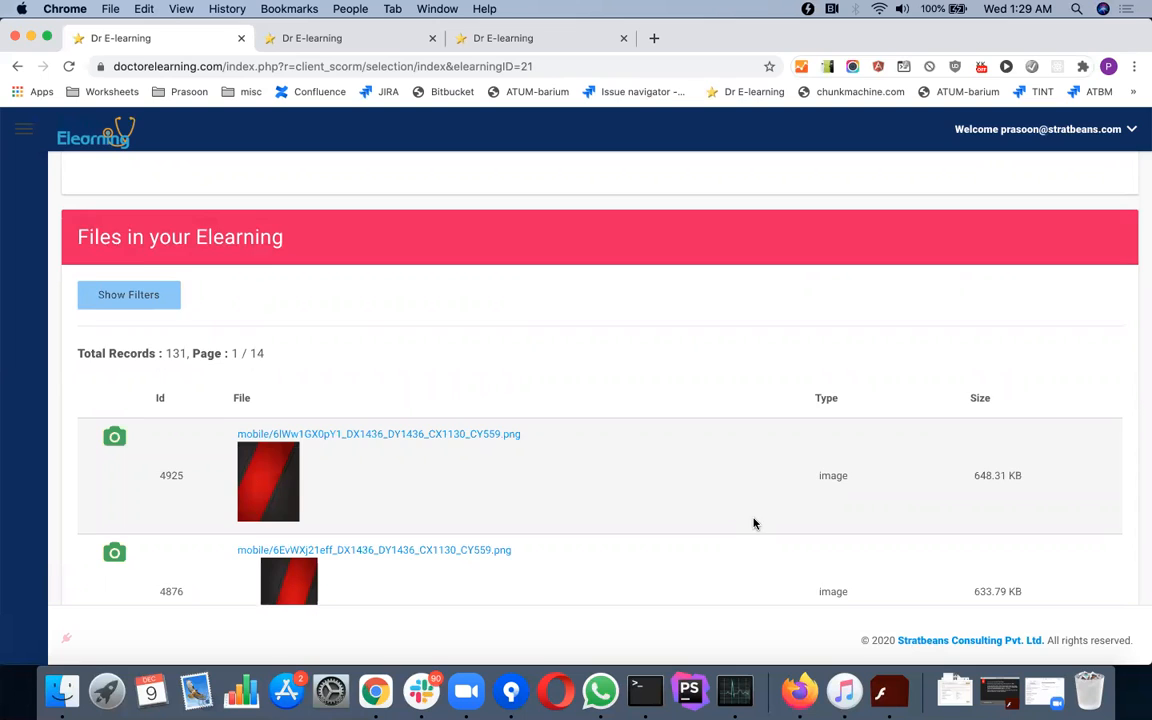
# Browse the thumbnail previews from 648.31 KB down to about 195 KB and hide the filters
pyautogui.scroll(-3)
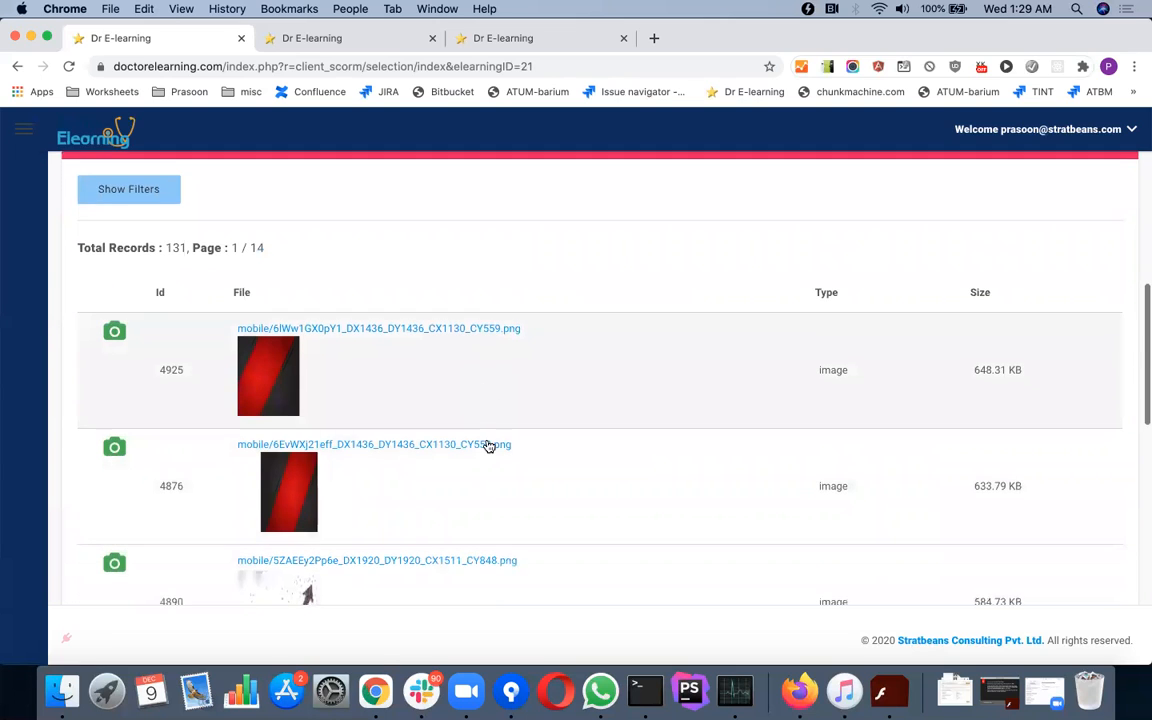
pyautogui.scroll(-3)
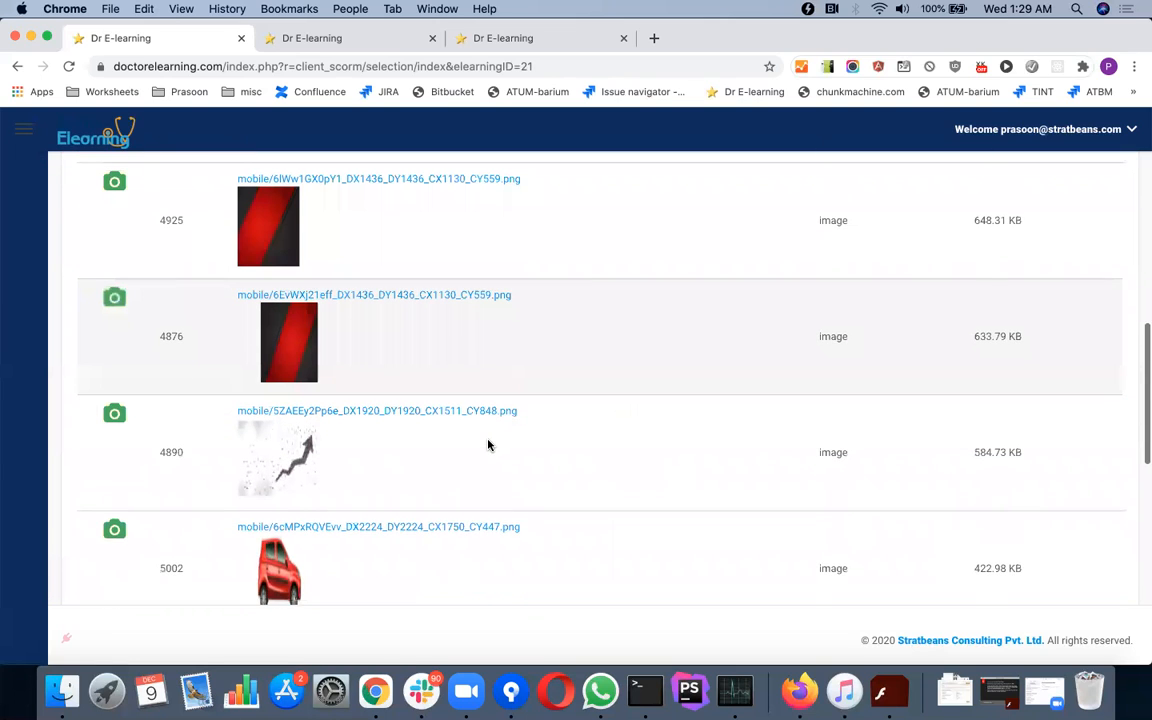
pyautogui.scroll(3)
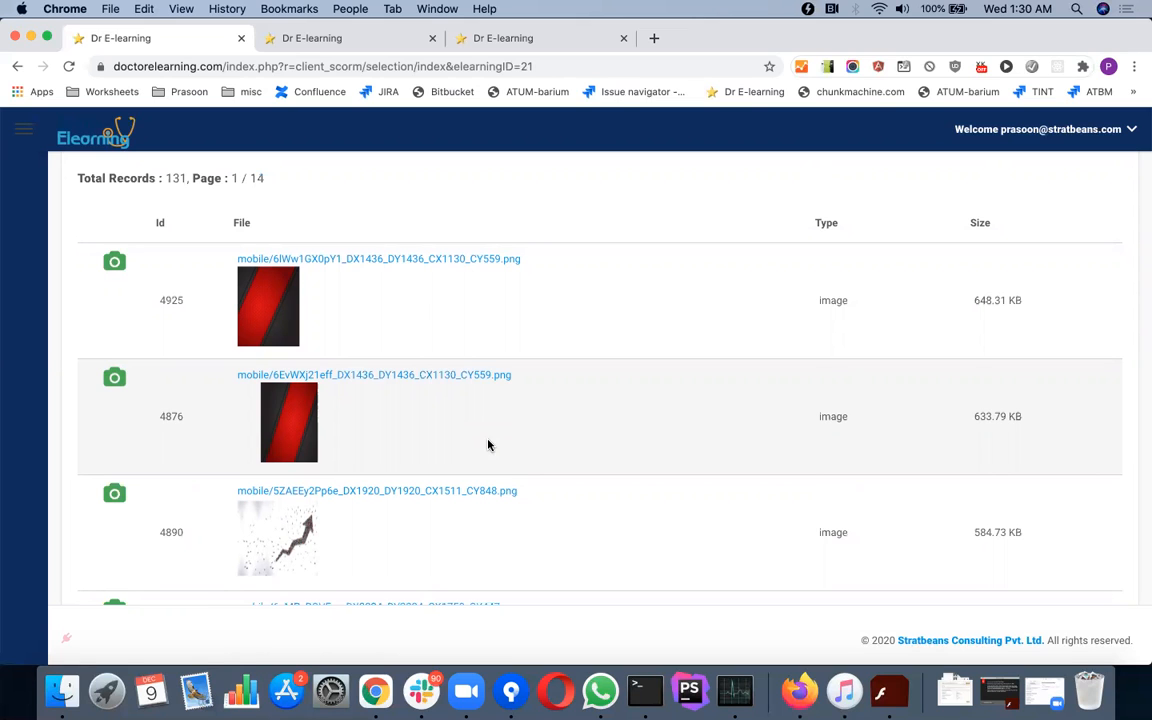
pyautogui.scroll(-3)
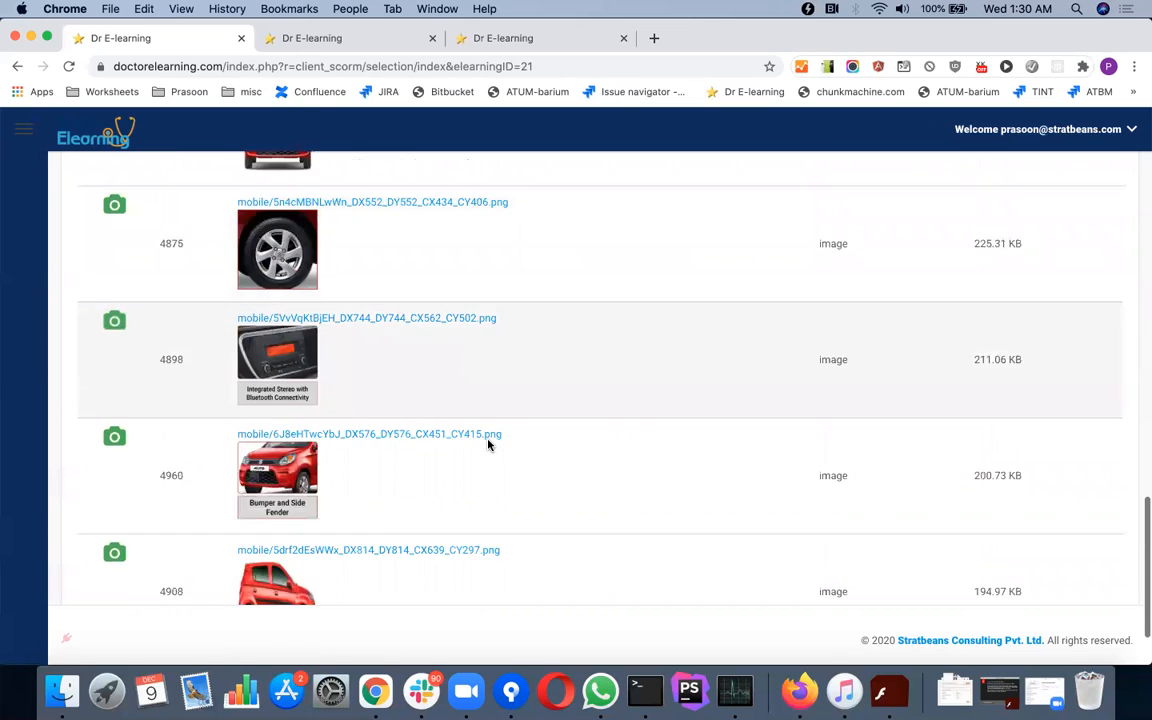
pyautogui.click(182, 570)
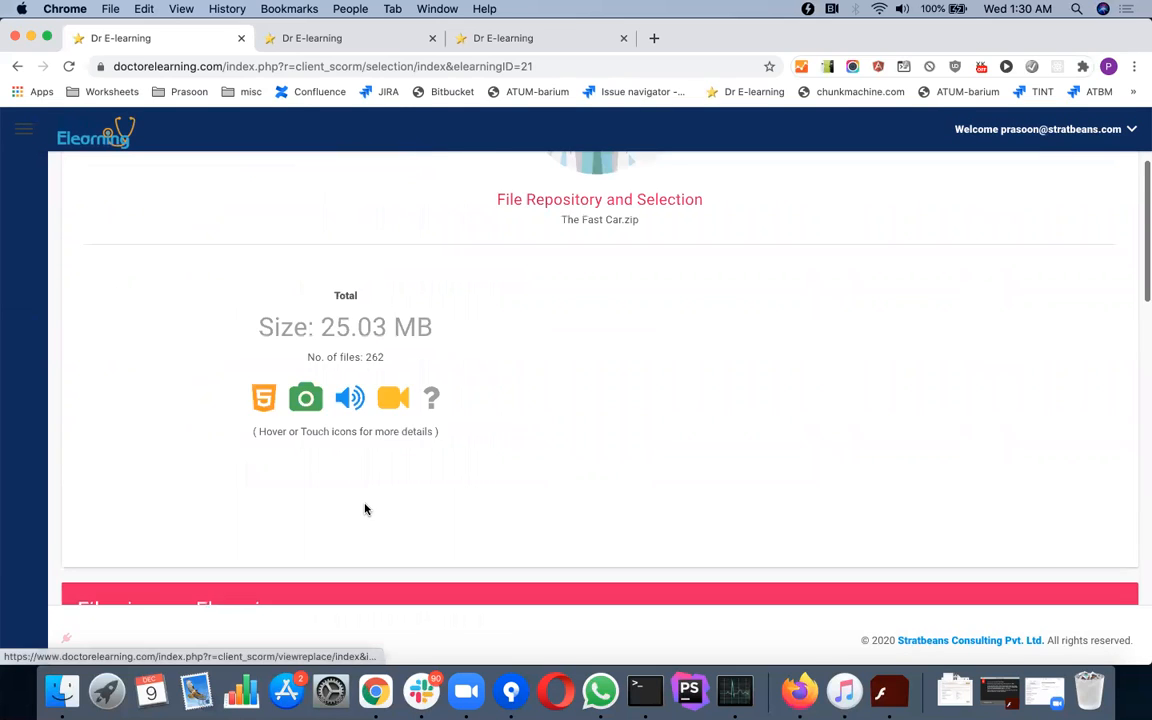
pyautogui.scroll(-3)
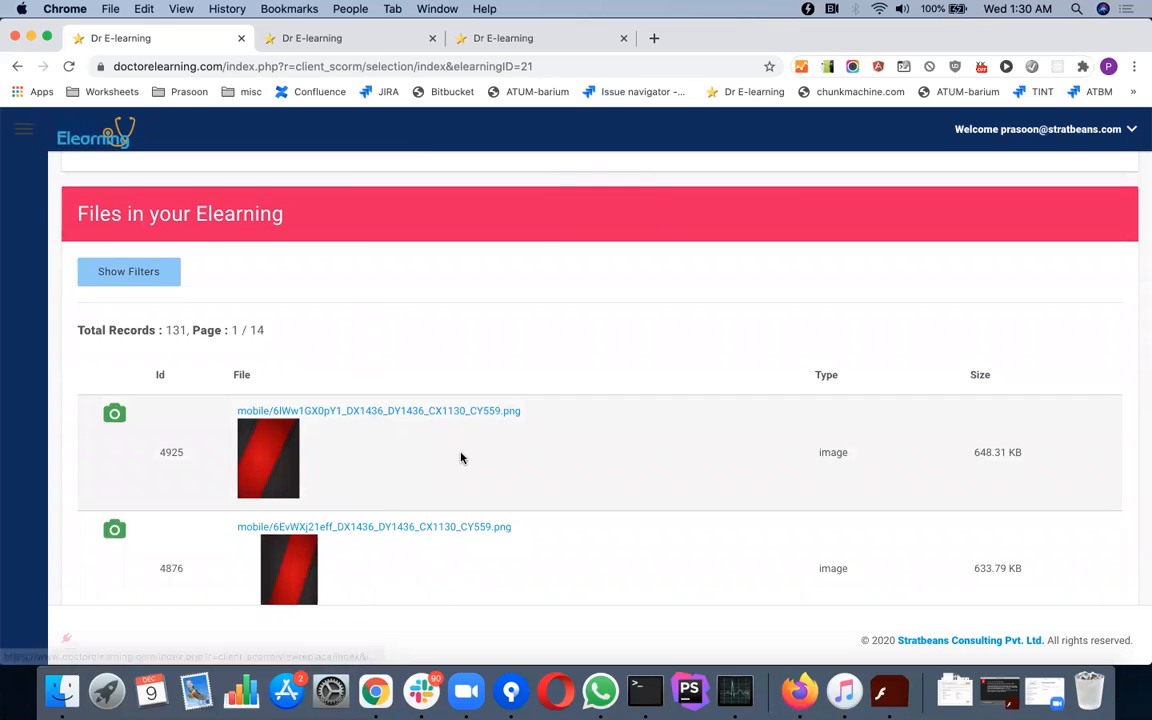
pyautogui.moveTo(536, 432)
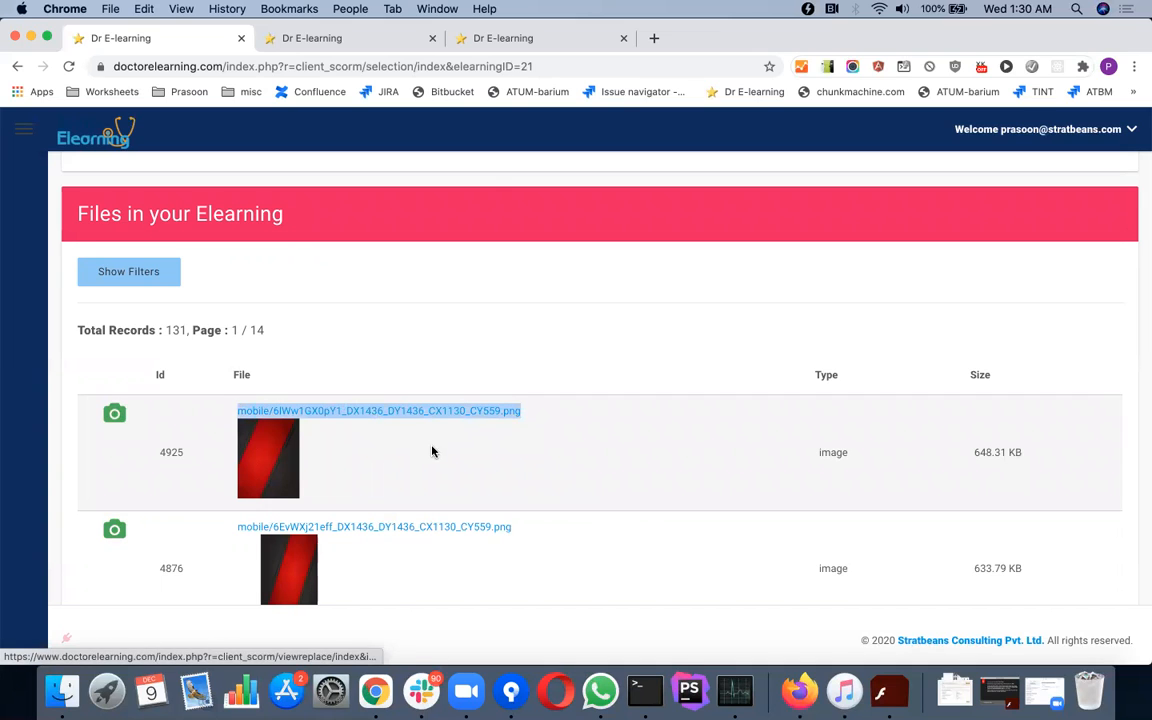
pyautogui.moveTo(240, 418)
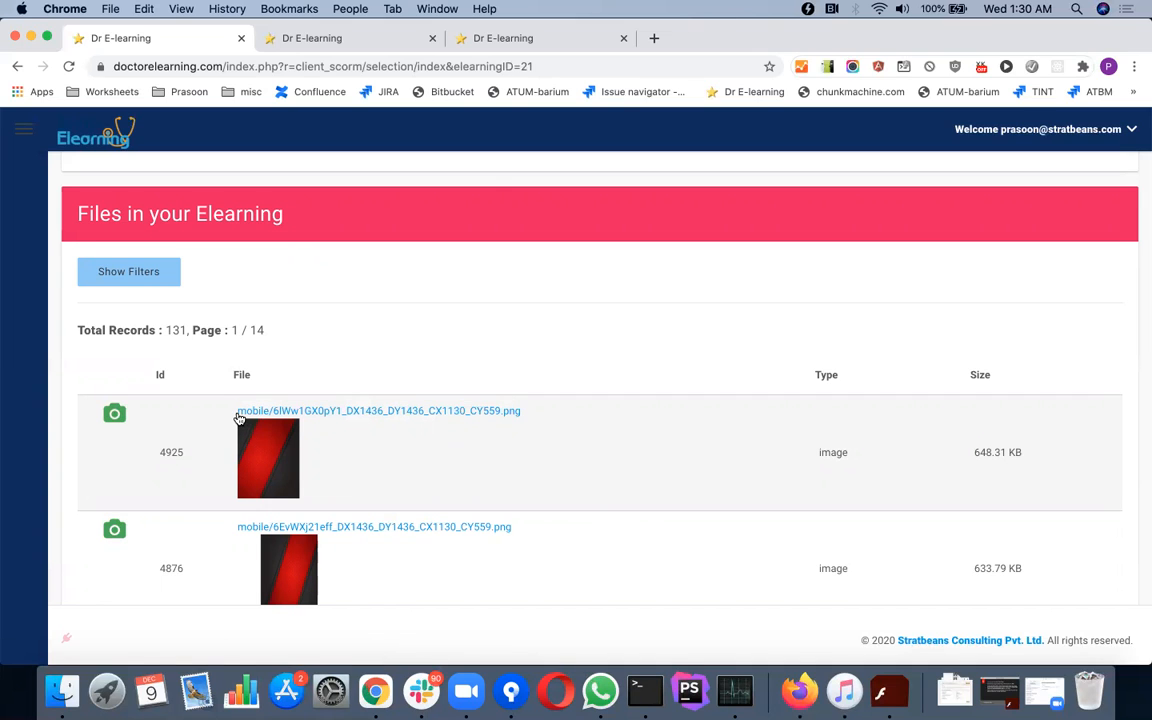
pyautogui.moveTo(260, 416)
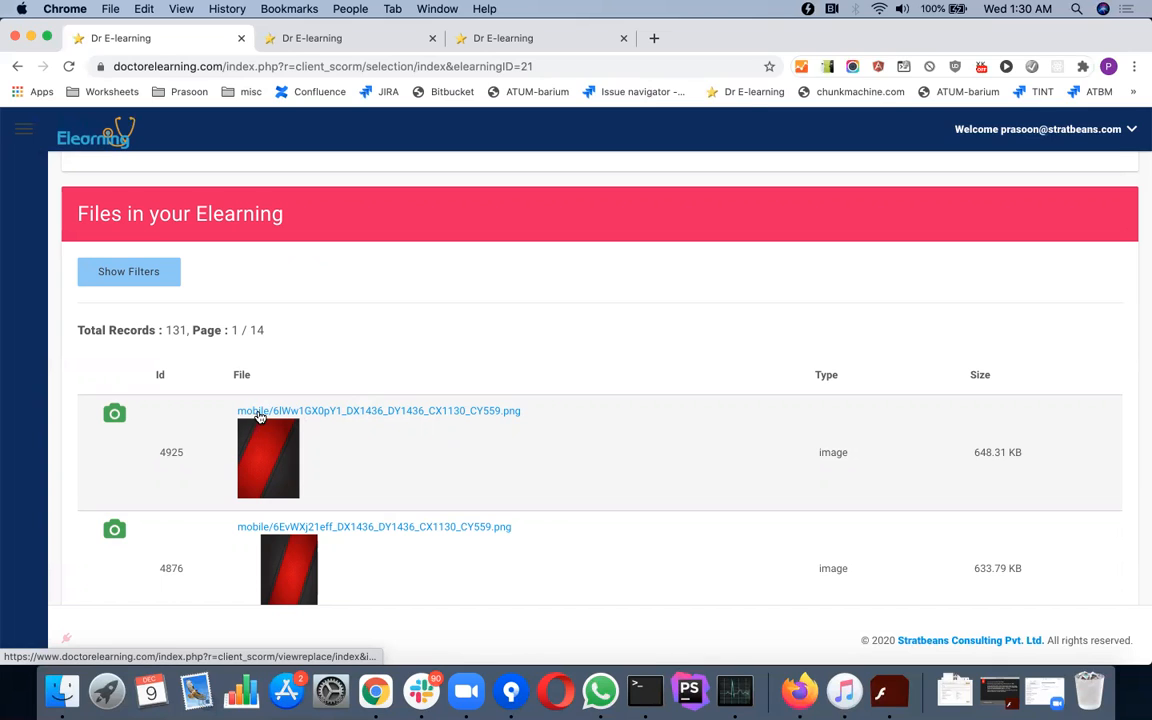
pyautogui.moveTo(544, 414)
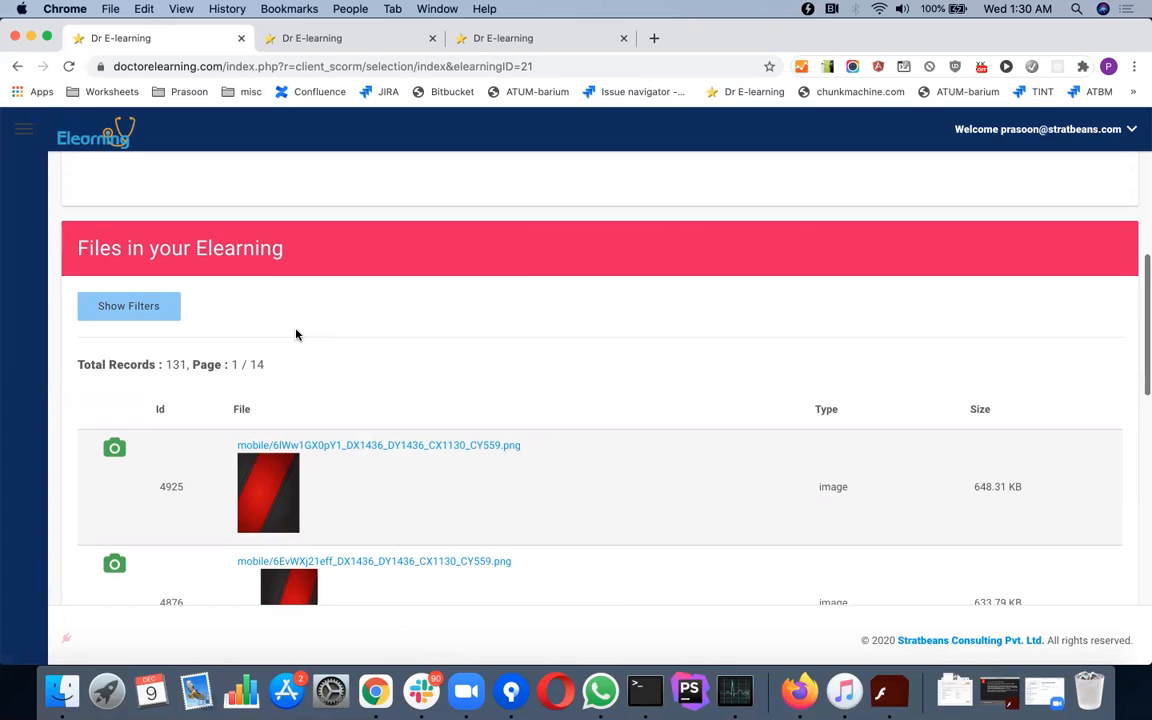
# Filter to Video, search, and play the single 44.12 KB video's inline preview
pyautogui.click(128, 304)
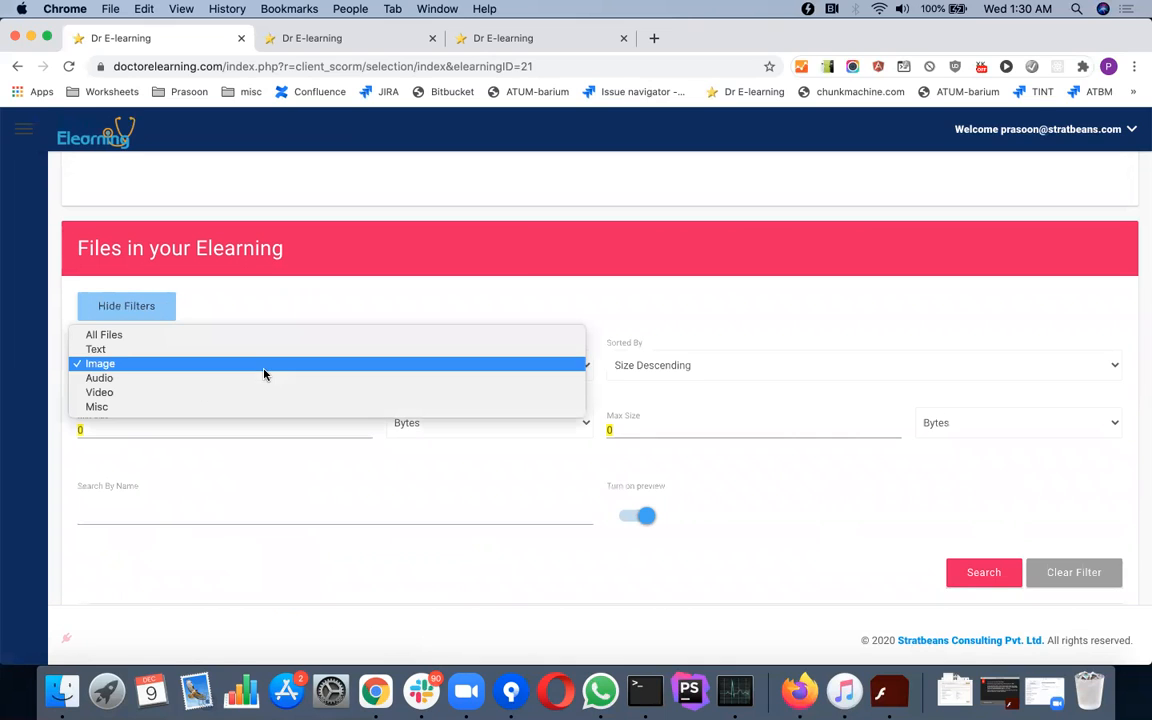
pyautogui.click(100, 392)
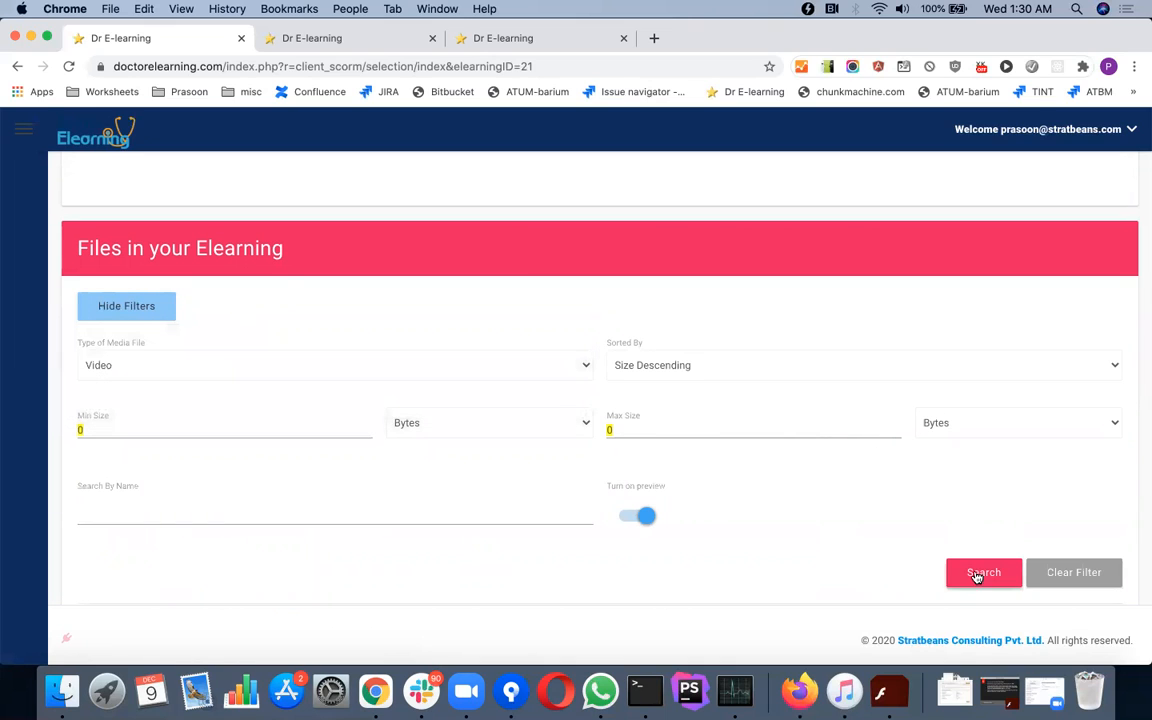
pyautogui.click(984, 572)
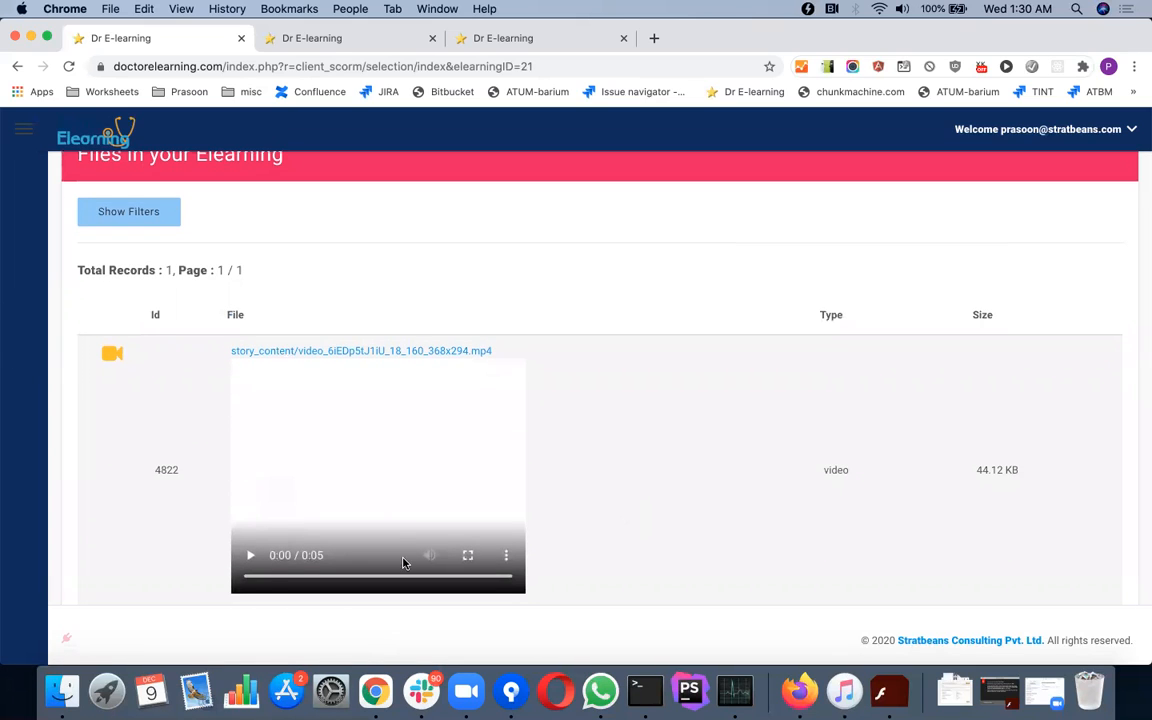
pyautogui.click(250, 556)
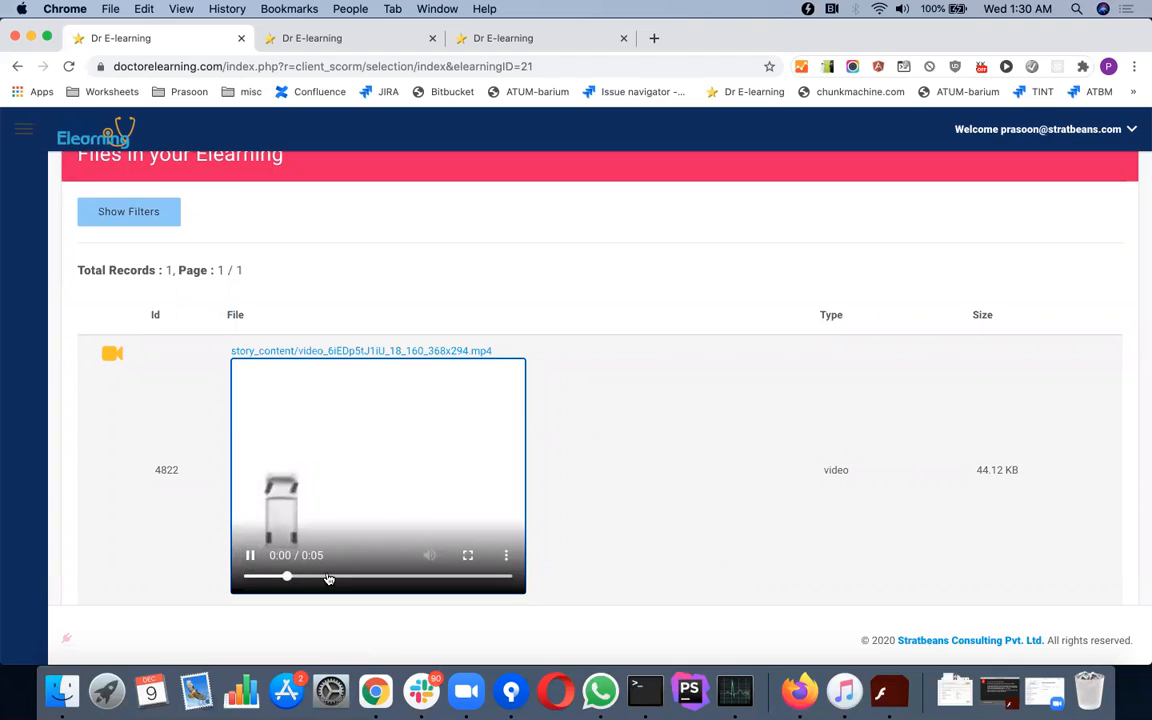
pyautogui.click(250, 556)
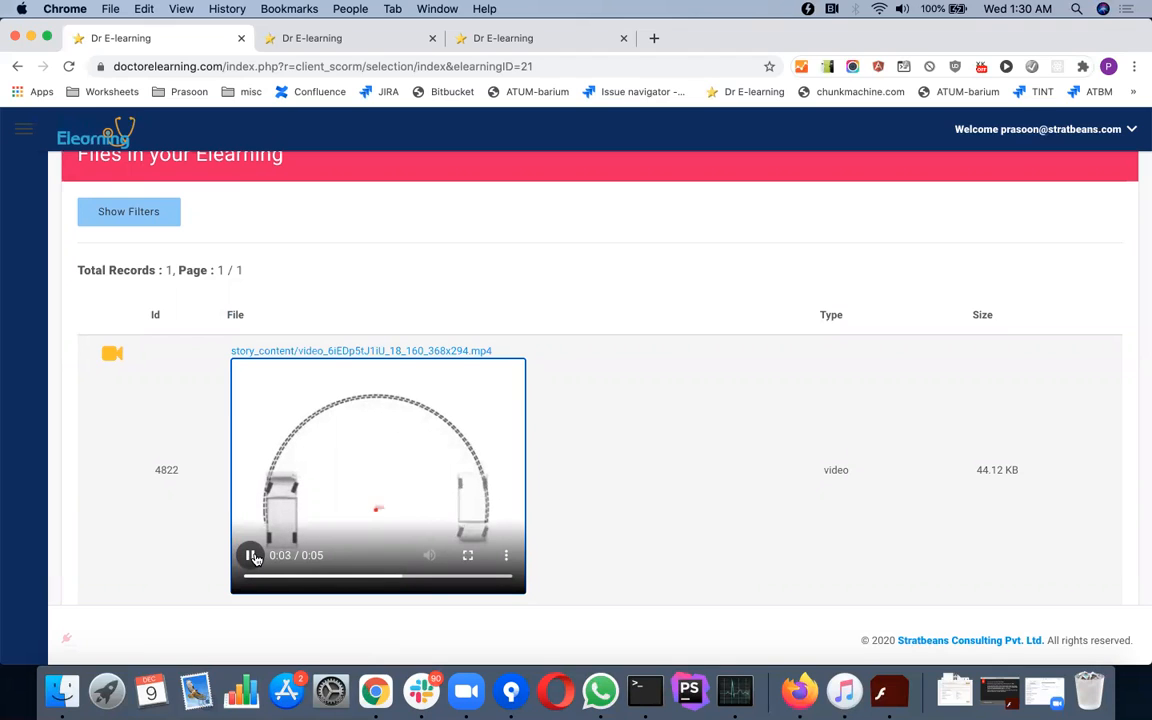
pyautogui.click(250, 556)
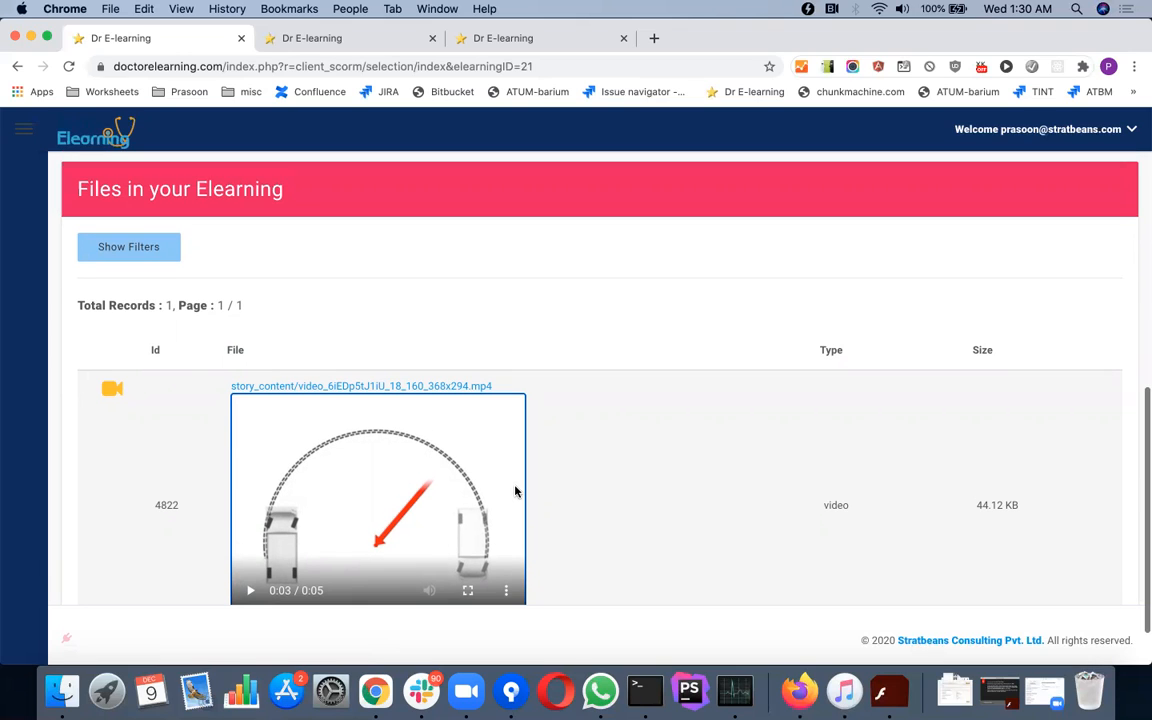
# Change Type of Media File to Audio and search, listing 55 audio records
pyautogui.click(126, 248)
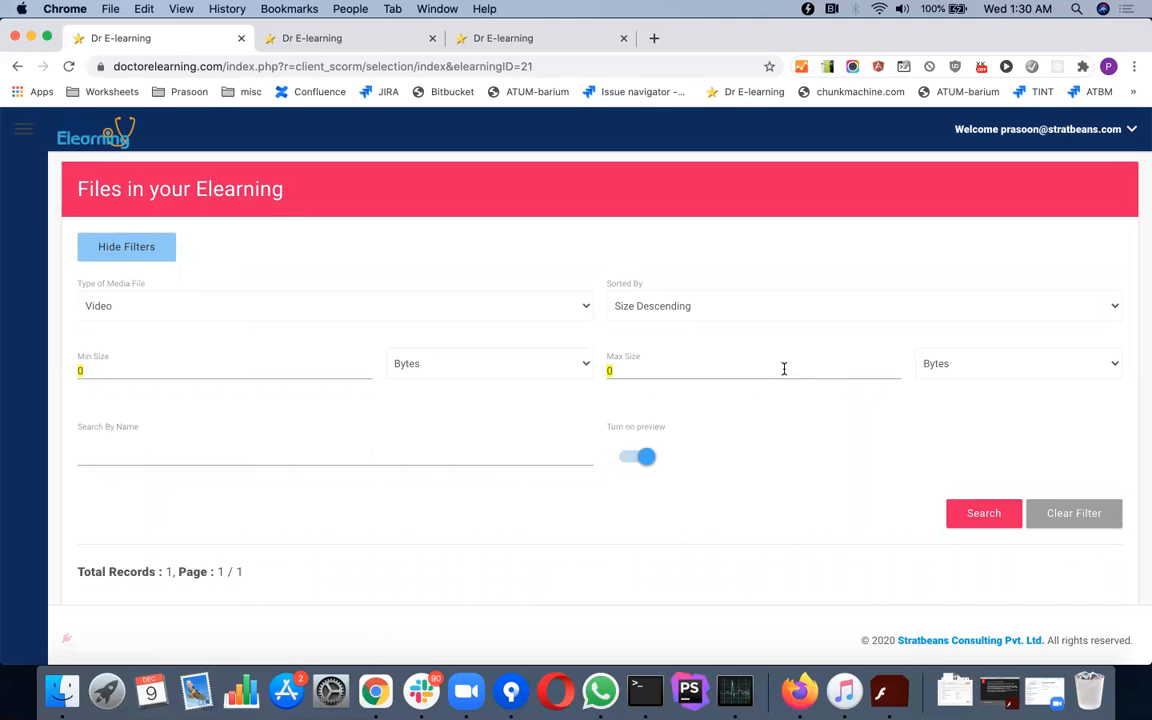
pyautogui.click(336, 306)
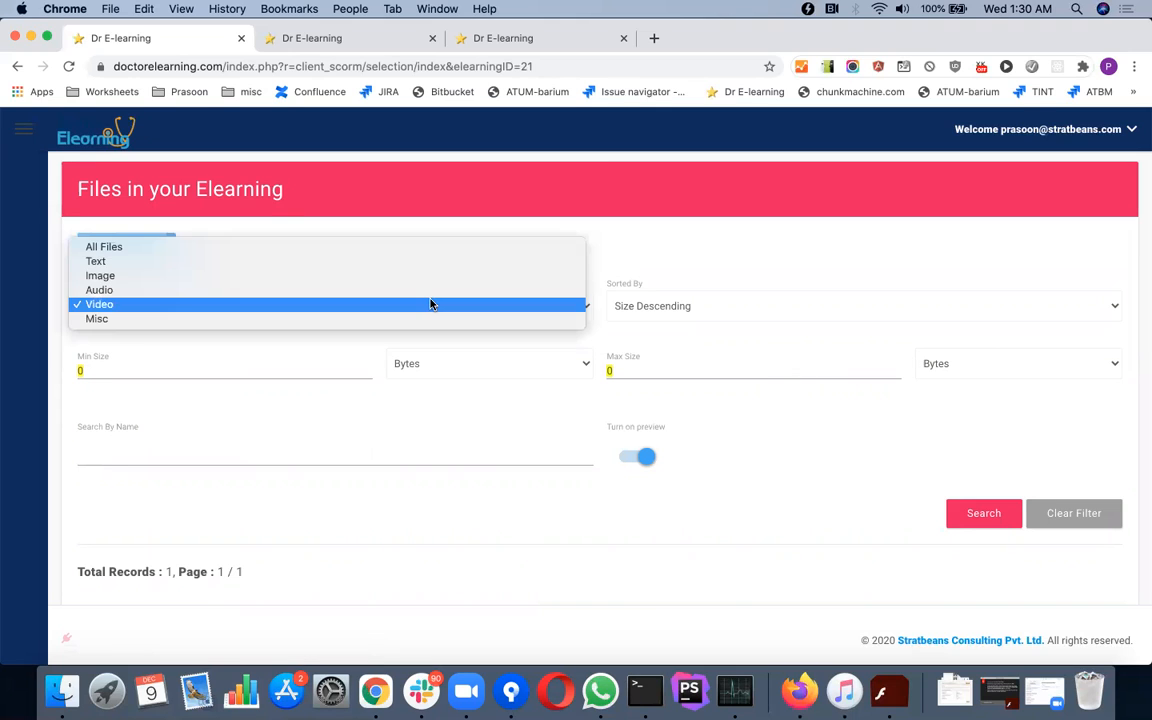
pyautogui.moveTo(360, 292)
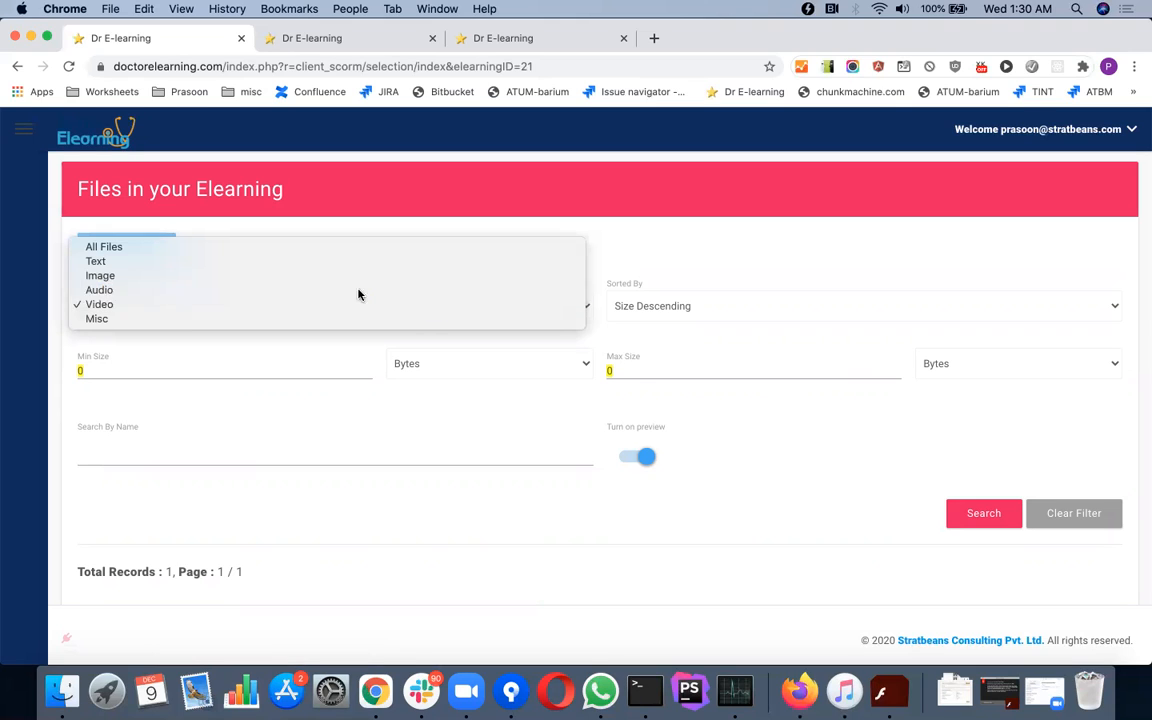
pyautogui.click(100, 290)
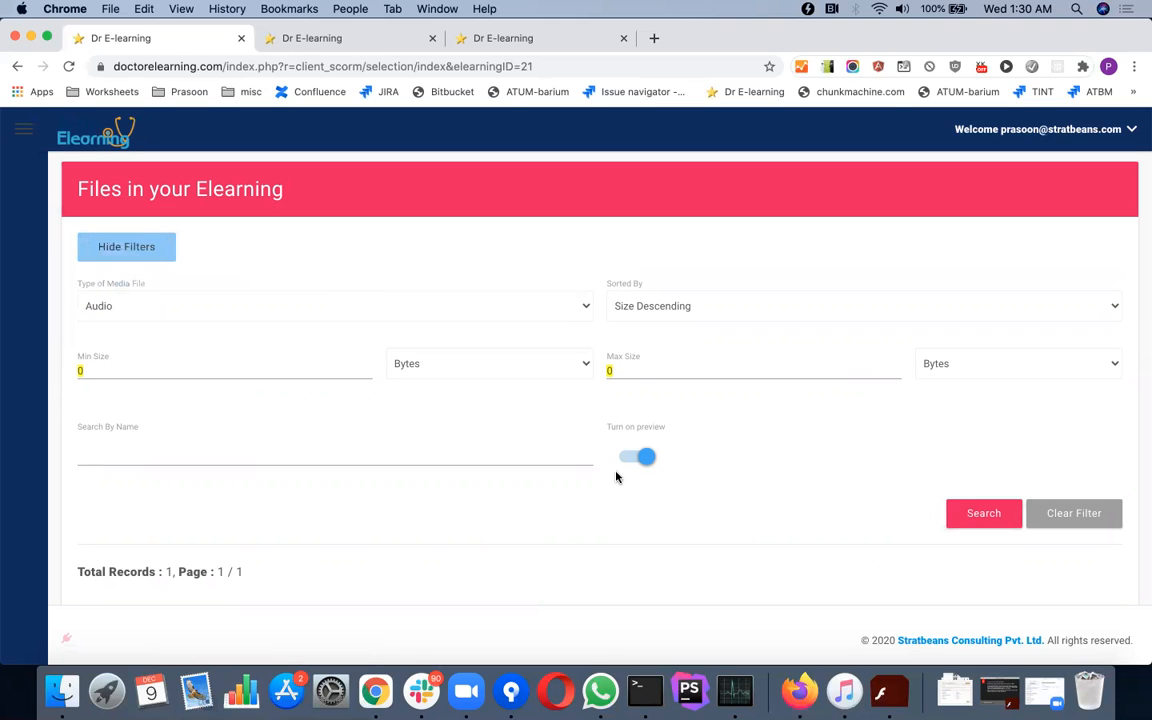
pyautogui.click(984, 512)
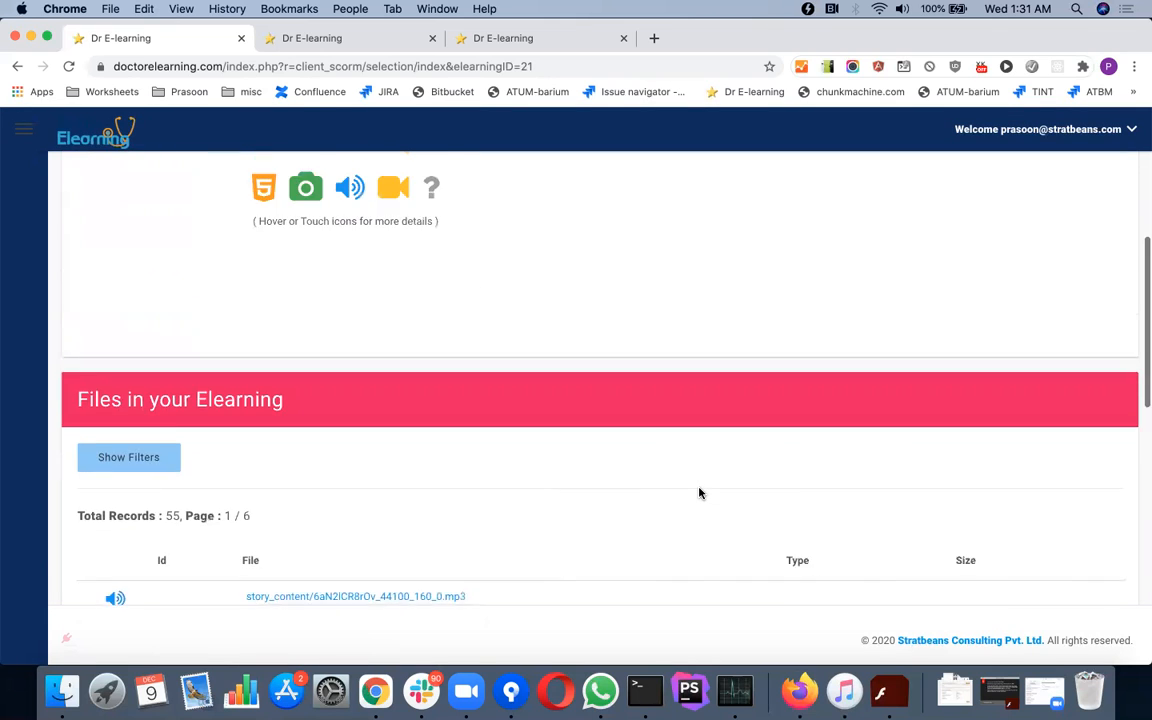
# Page through the audio results from page 2 to page 5
pyautogui.scroll(-3)
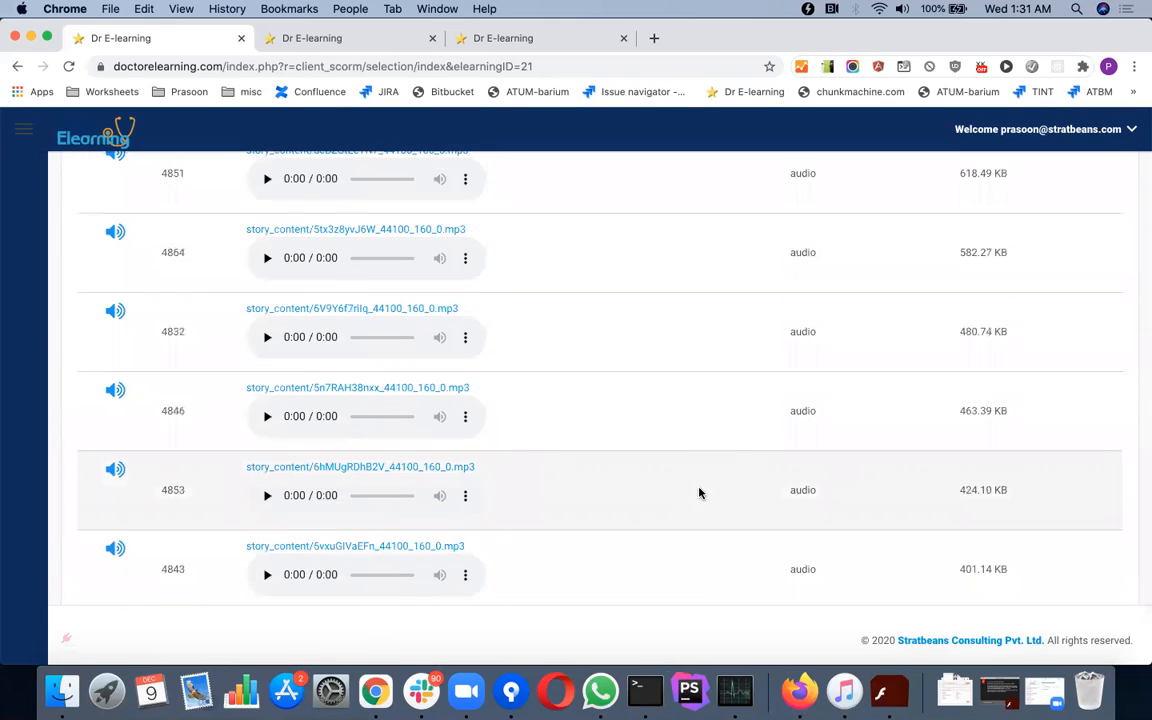
pyautogui.scroll(-3)
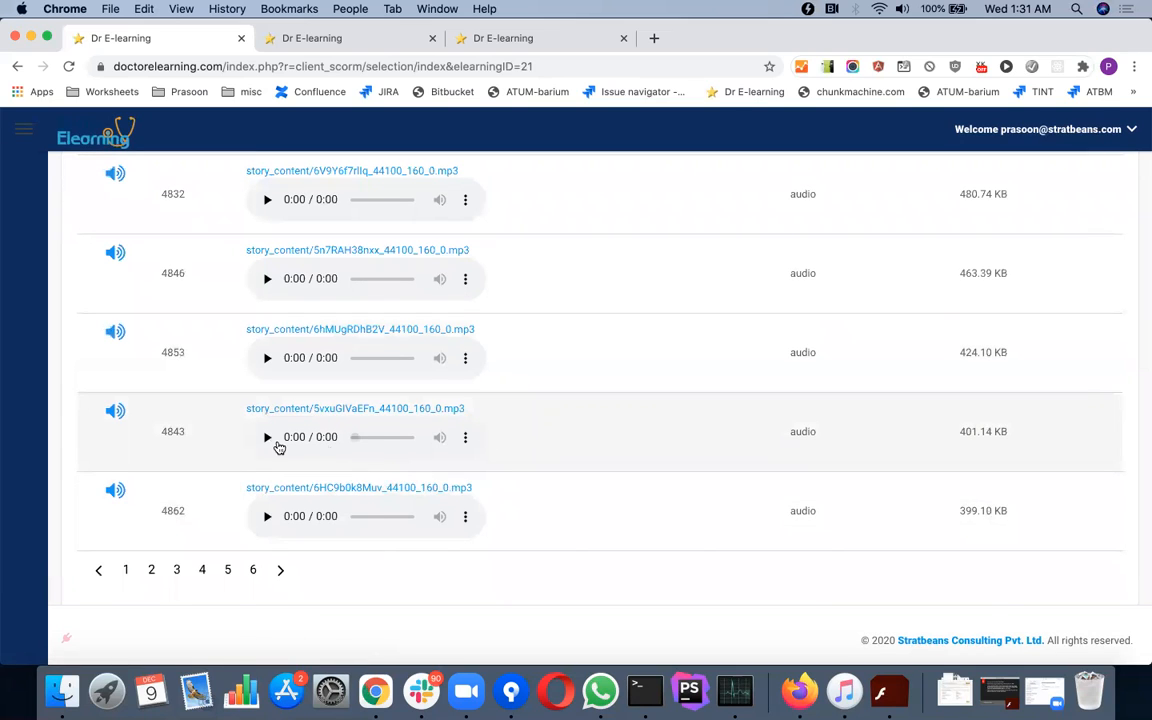
pyautogui.click(152, 568)
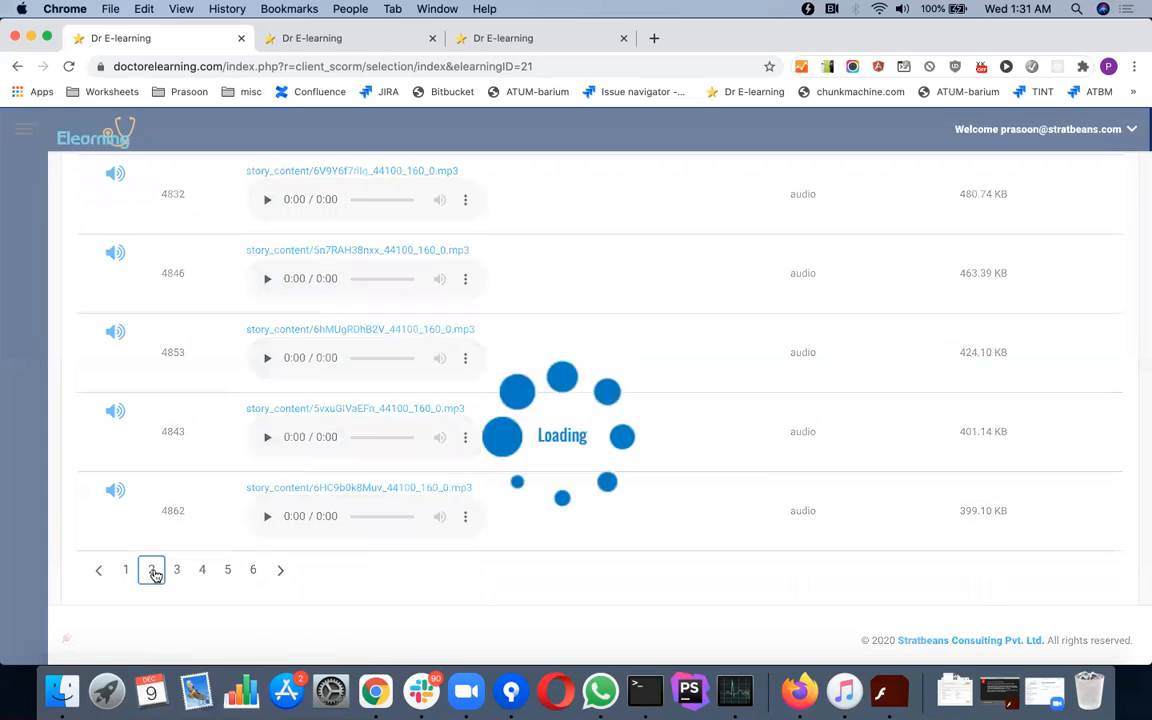
pyautogui.click(202, 568)
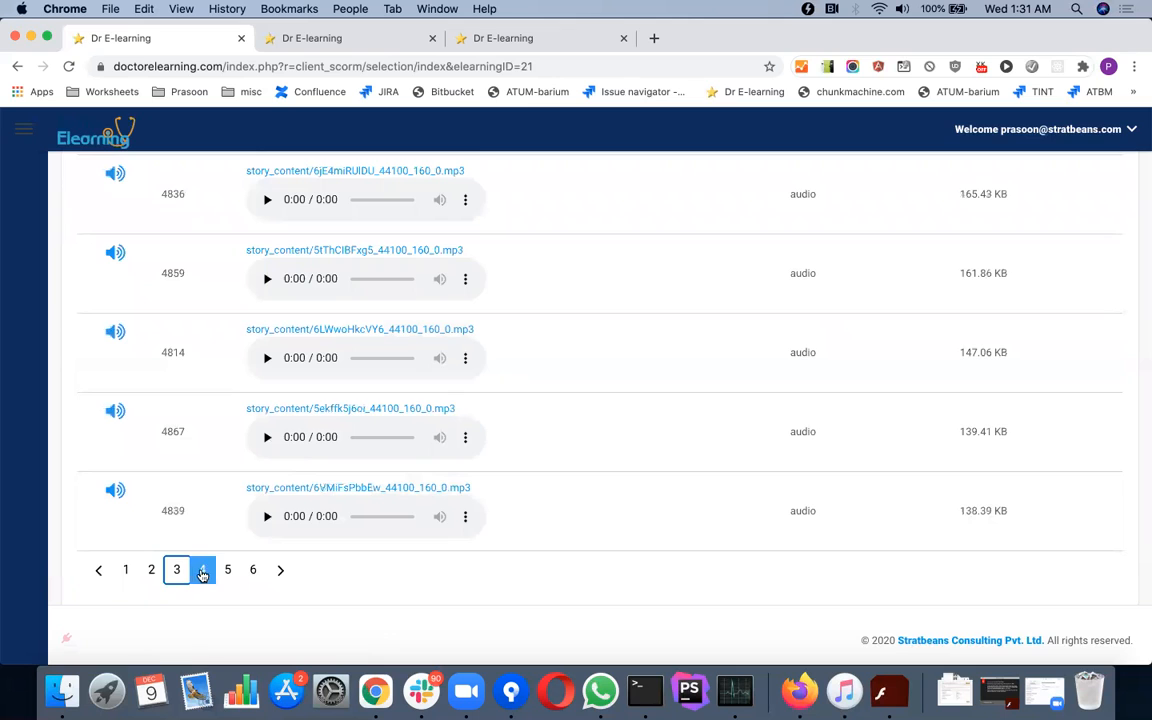
pyautogui.click(228, 568)
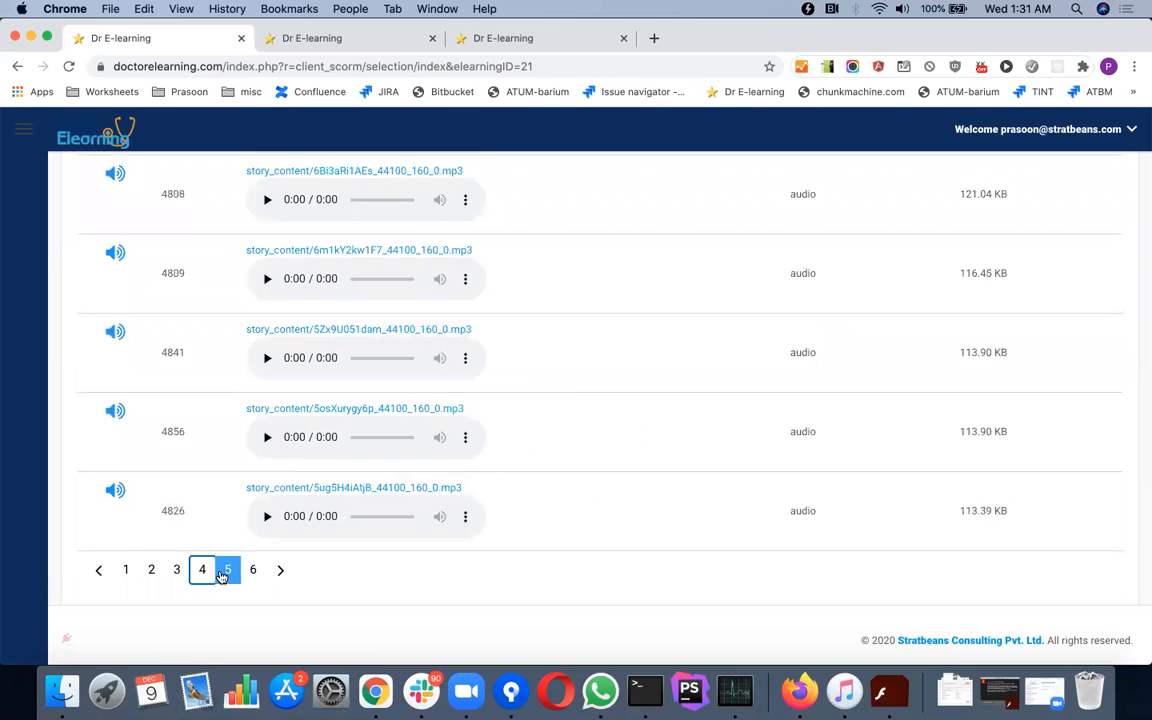
pyautogui.click(200, 568)
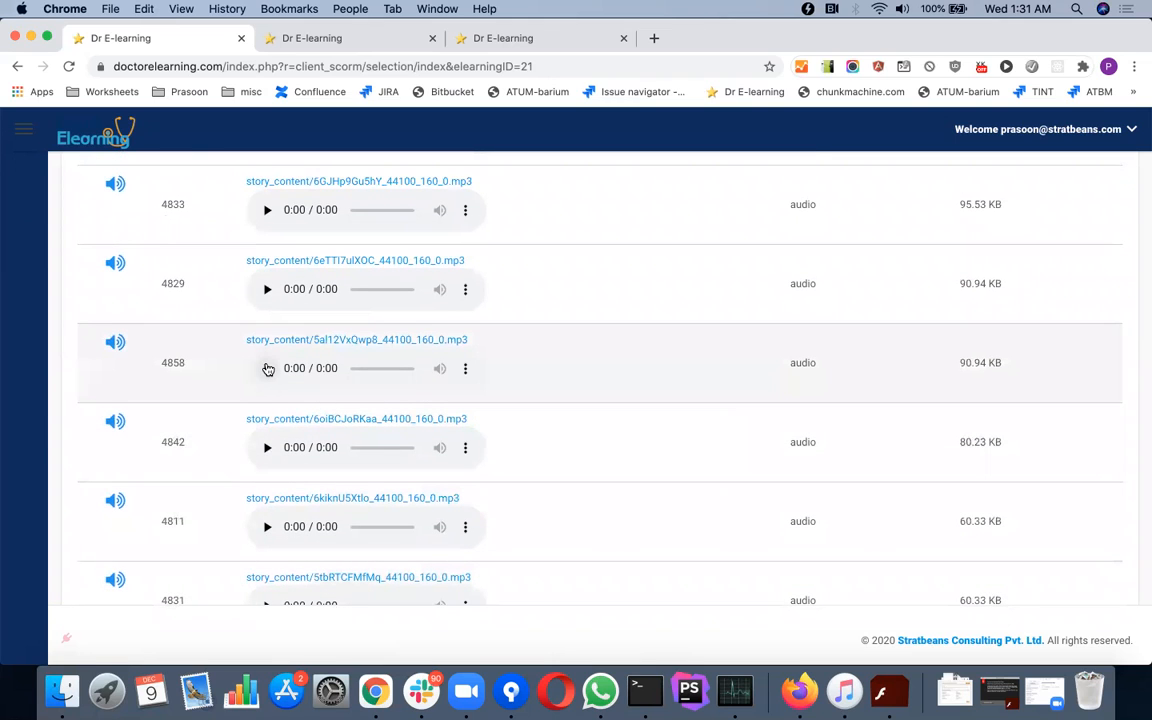
# Play audio file 4858's 90.94 KB clip on its inline player
pyautogui.click(268, 368)
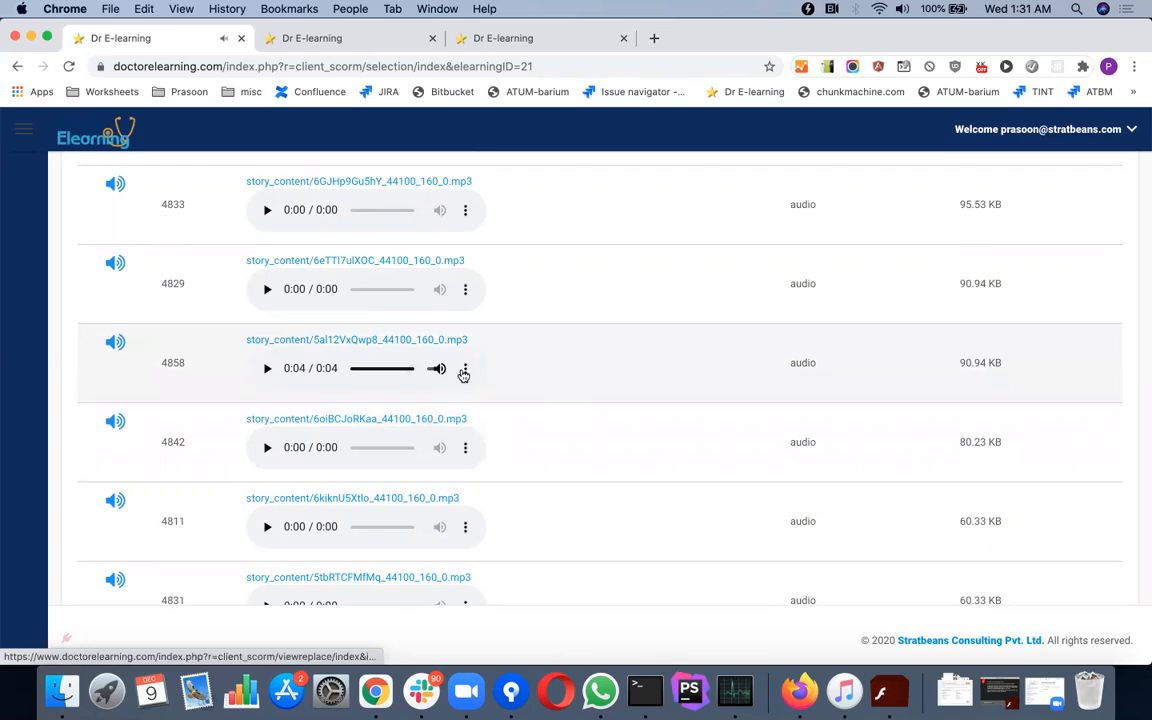
pyautogui.click(464, 368)
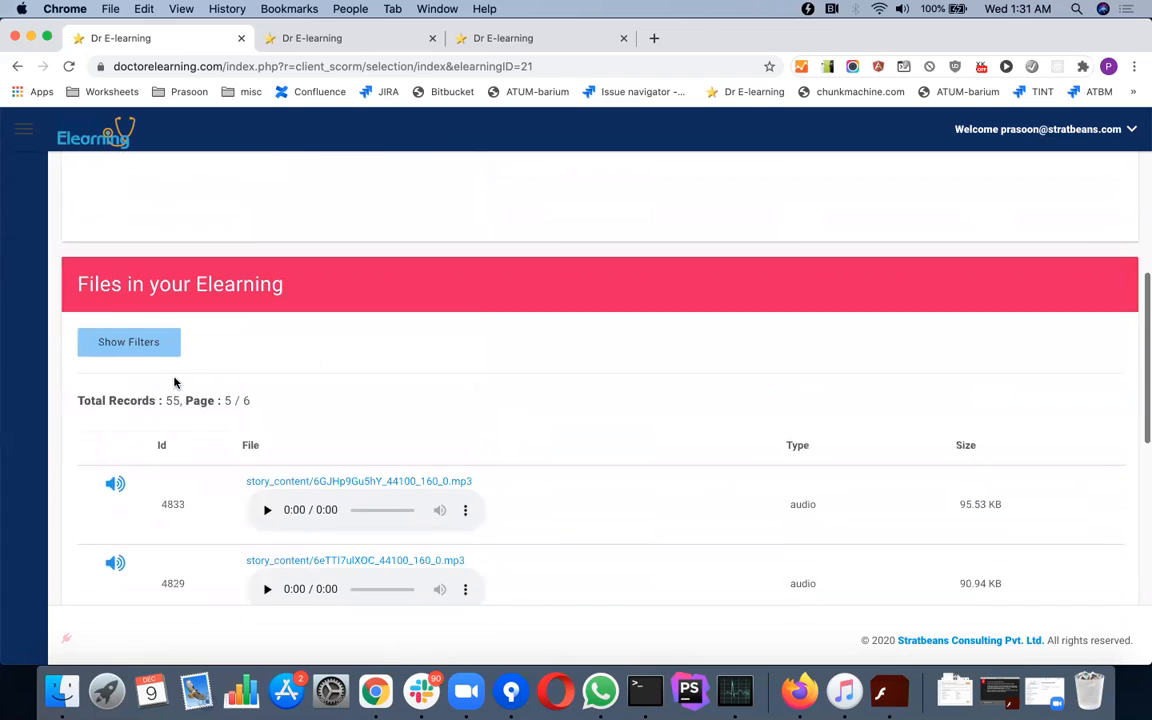
# Sort the audio list by Size Ascending and apply, so 39.41 KB clips lead page 1 of 6
pyautogui.click(128, 340)
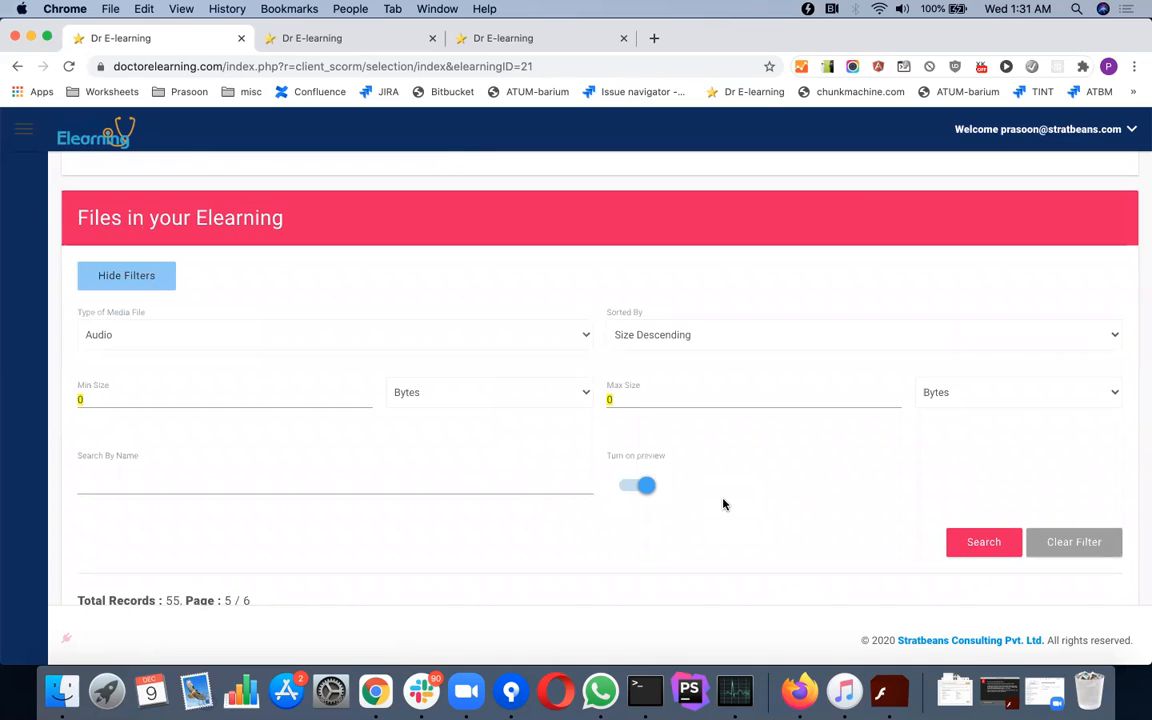
pyautogui.moveTo(628, 384)
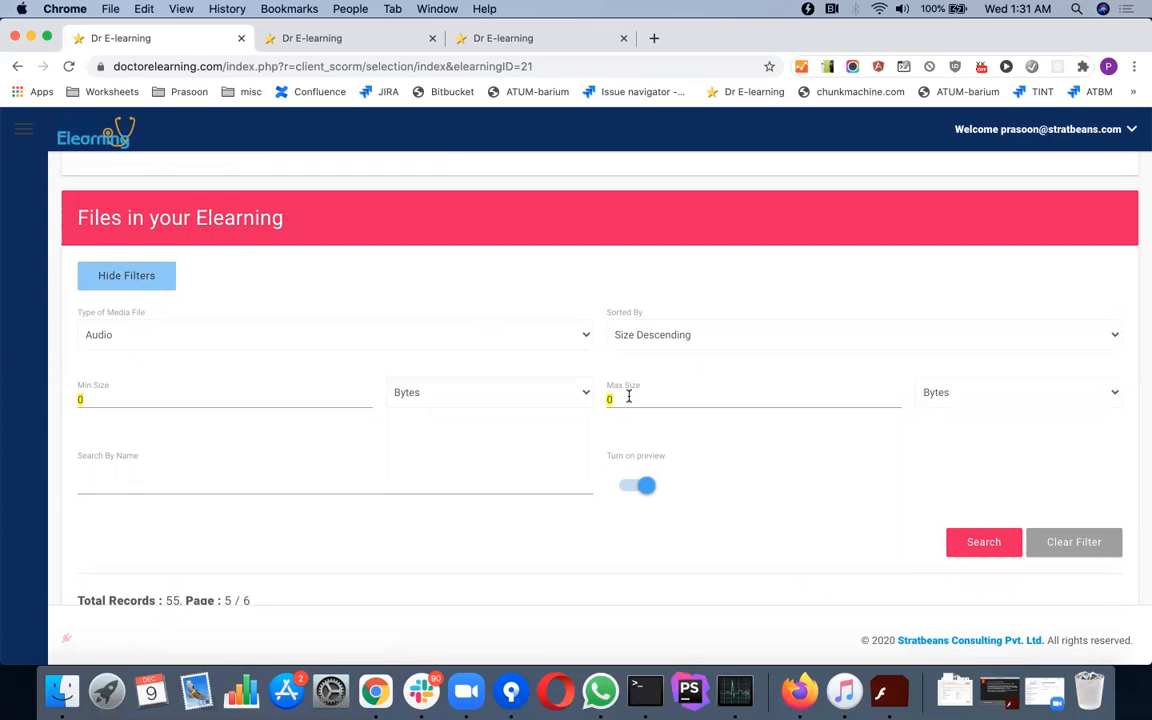
pyautogui.click(752, 398)
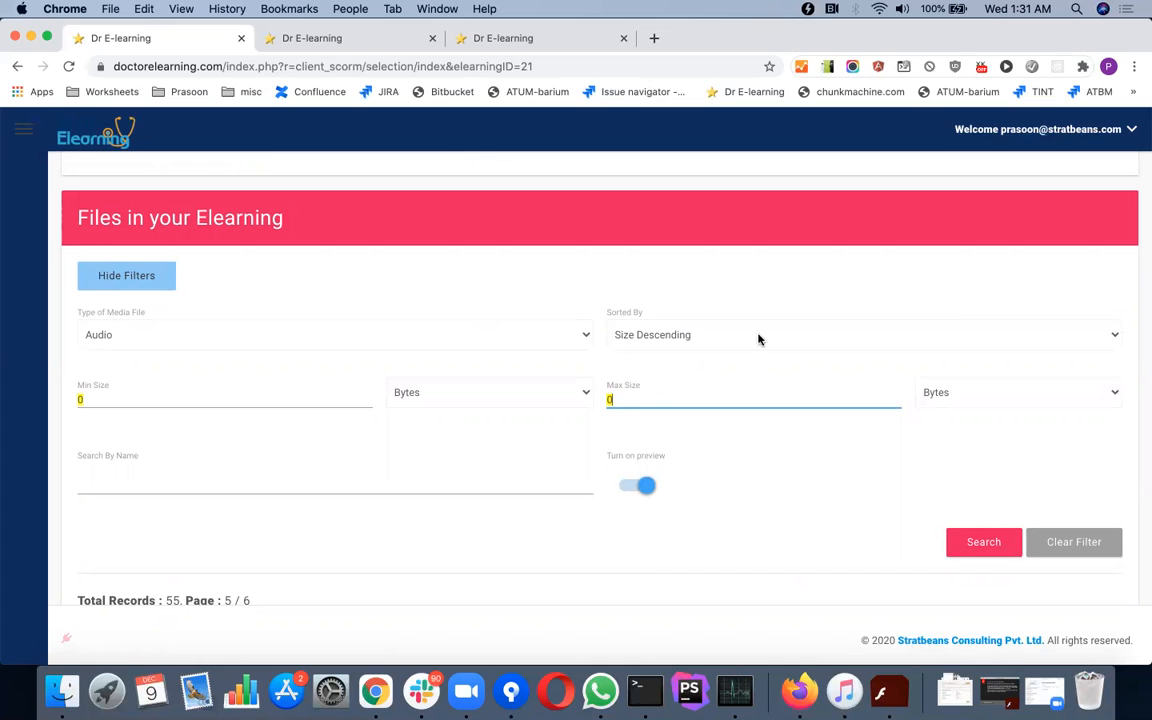
pyautogui.click(860, 334)
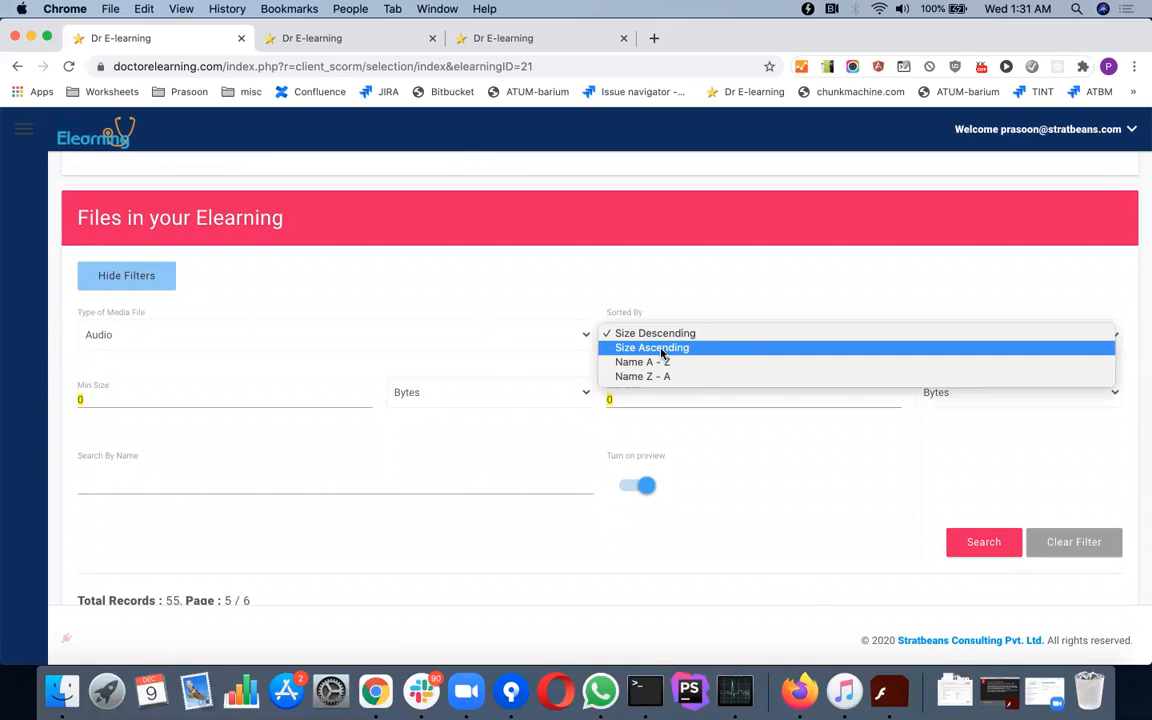
pyautogui.click(652, 348)
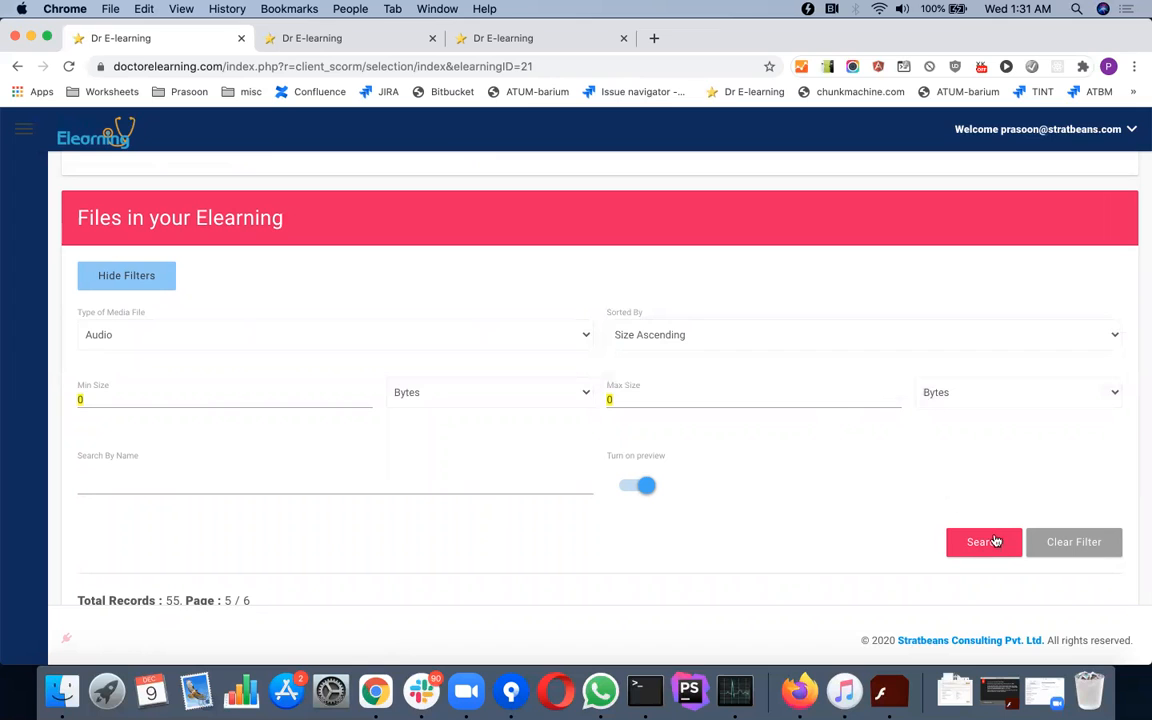
pyautogui.click(984, 540)
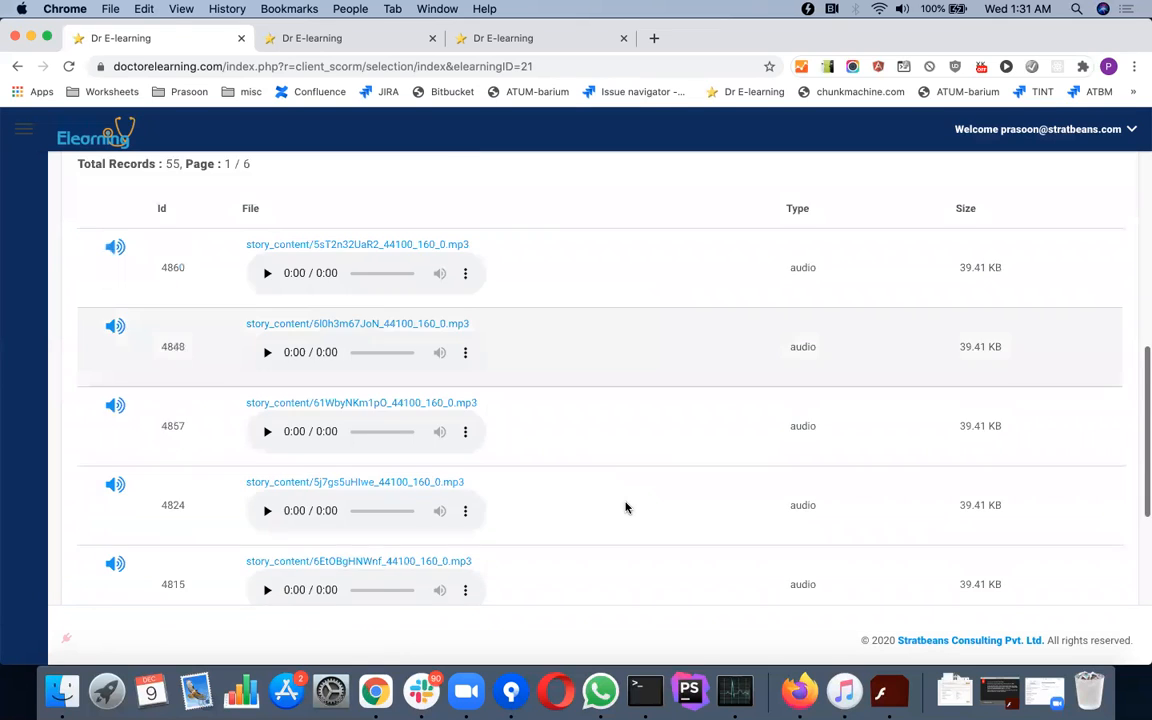
# Play audio files 4860, 4848 and another small 39.41 KB clip in their inline players
pyautogui.scroll(-3)
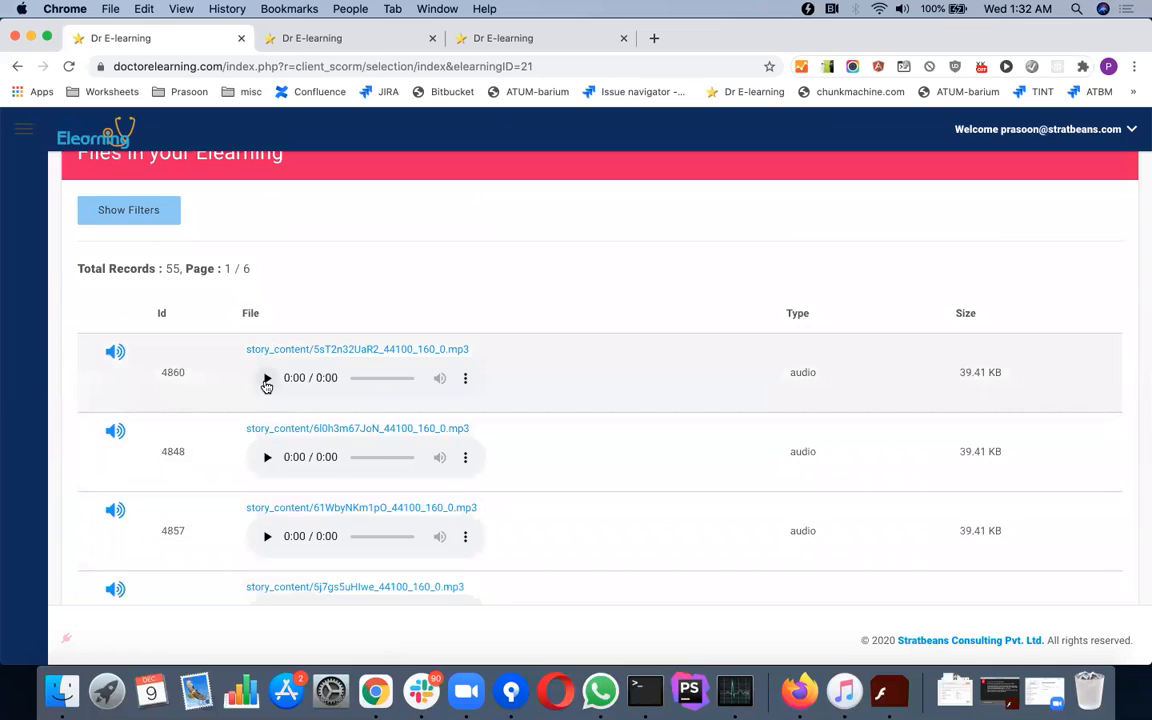
pyautogui.click(268, 378)
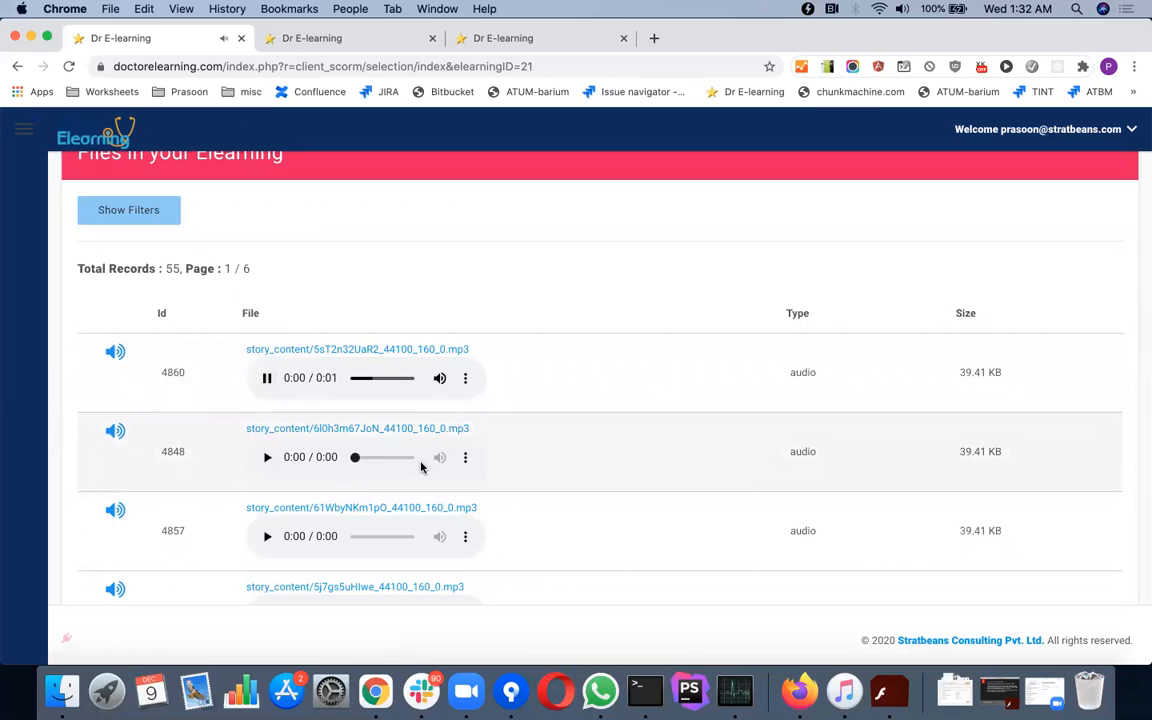
pyautogui.click(268, 456)
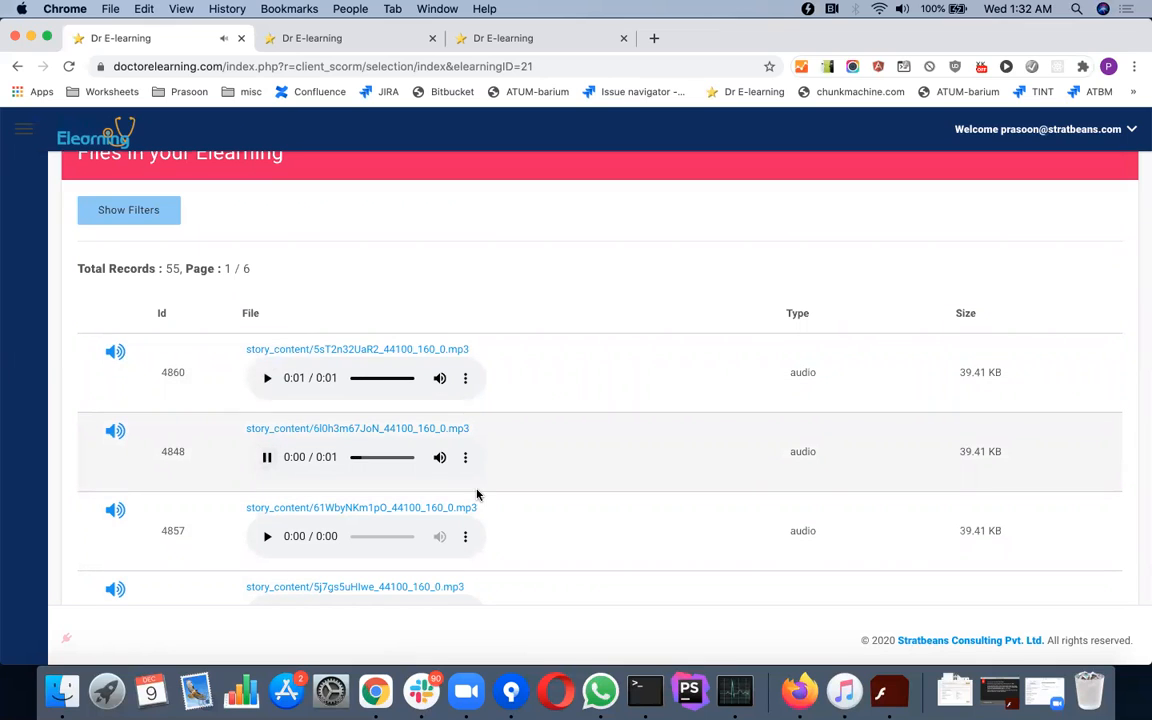
pyautogui.scroll(-3)
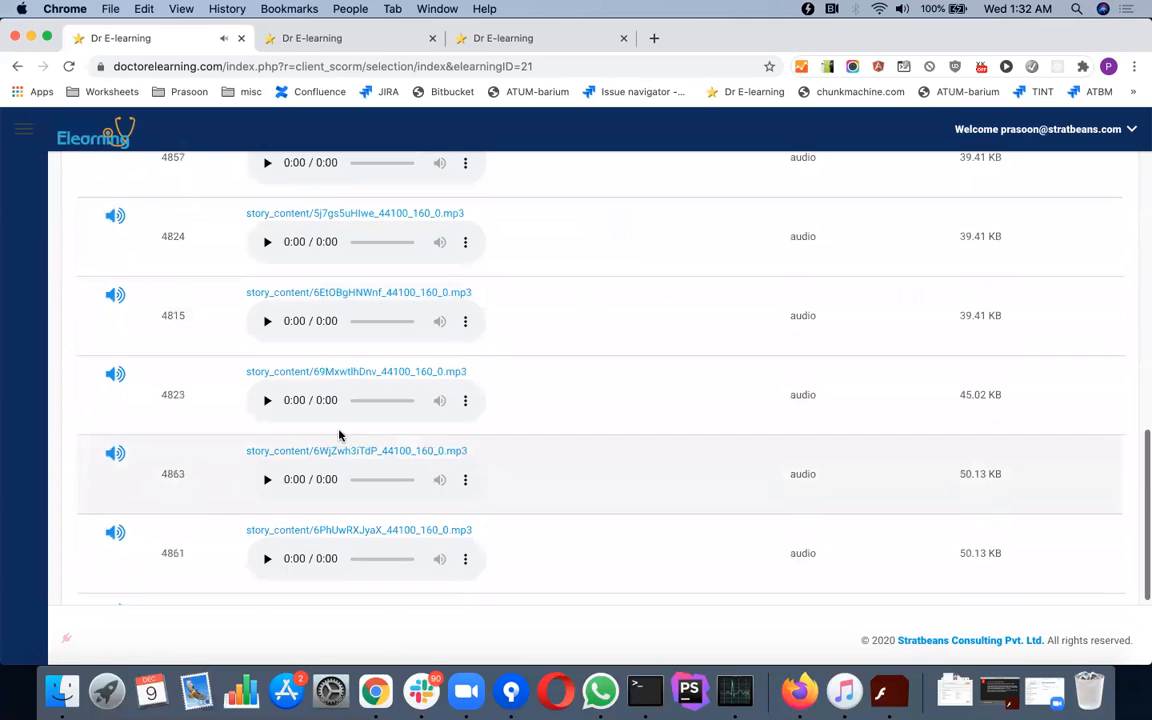
pyautogui.click(268, 320)
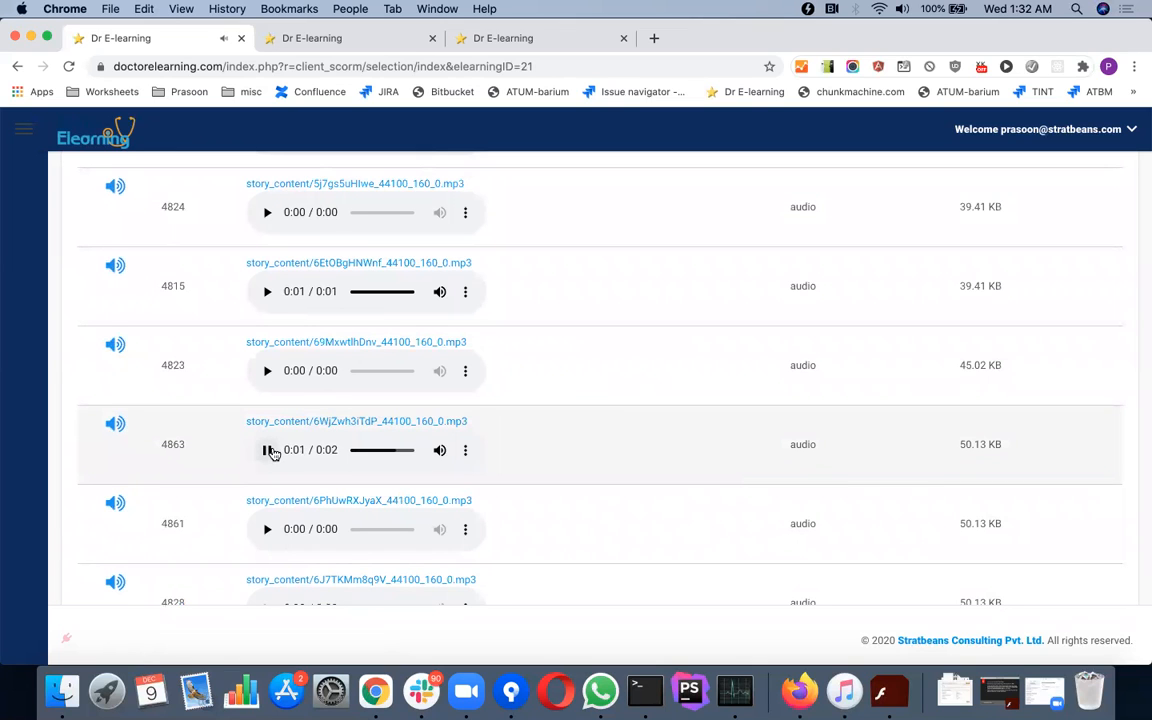
pyautogui.scroll(-3)
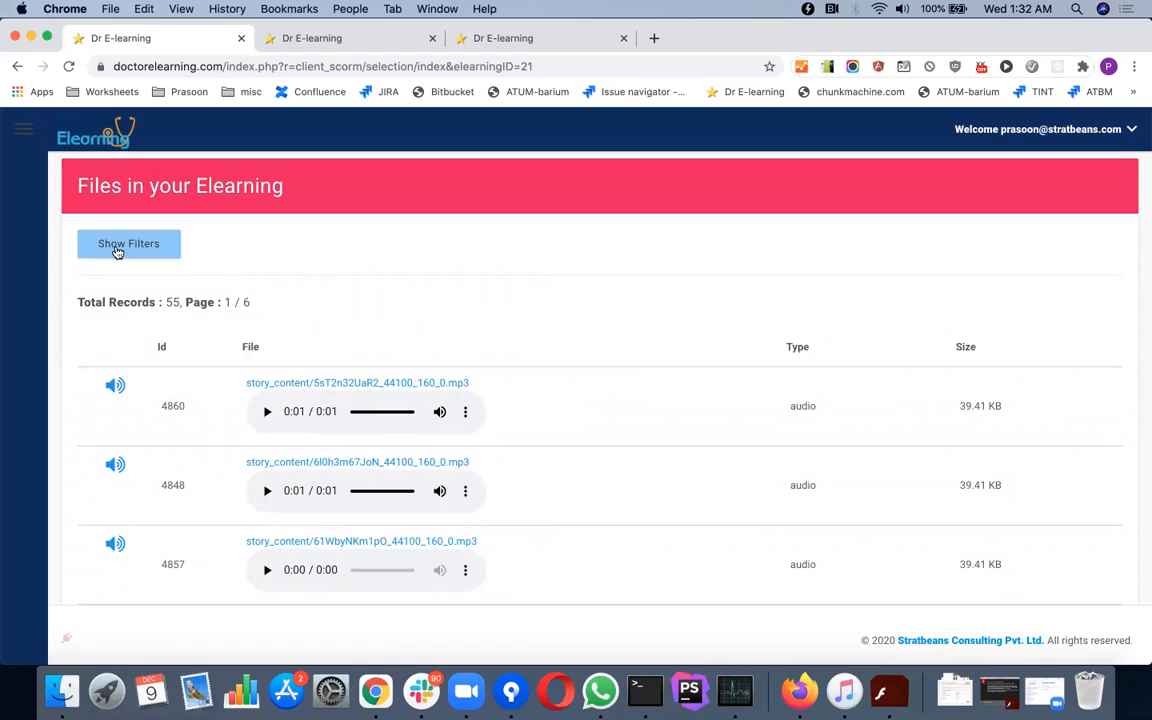
# Sort audio by Size Descending (1.03 MB first) and go to file 4862's replacement page
pyautogui.click(128, 244)
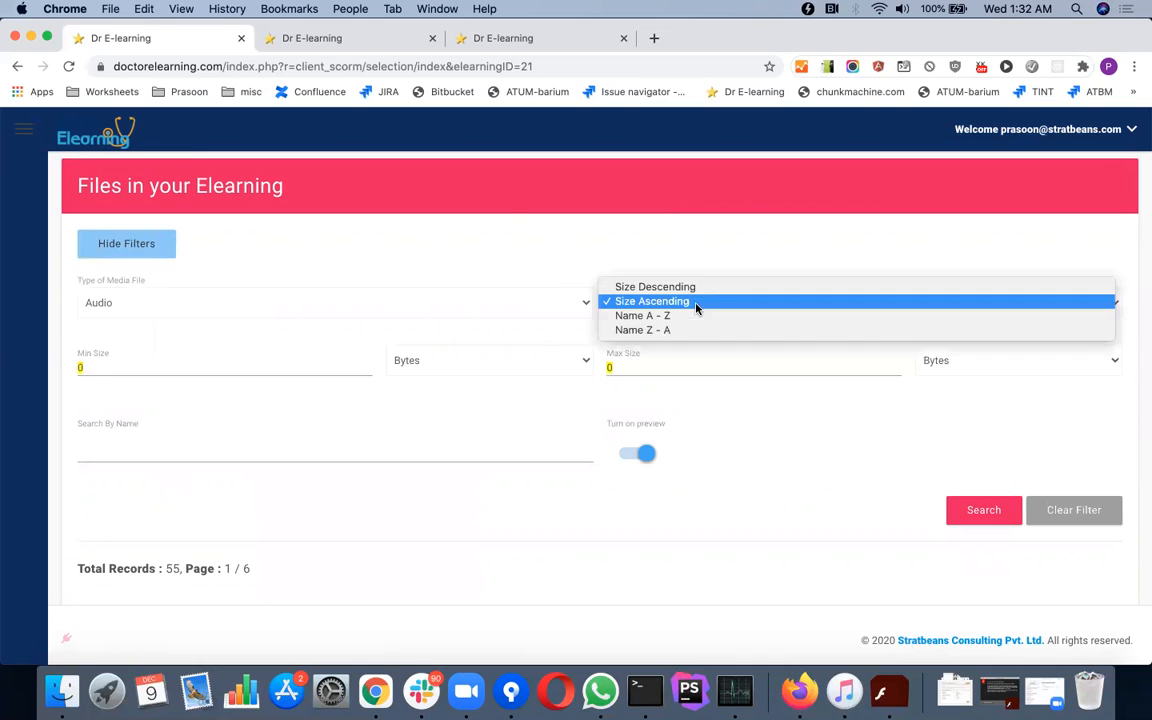
pyautogui.click(126, 244)
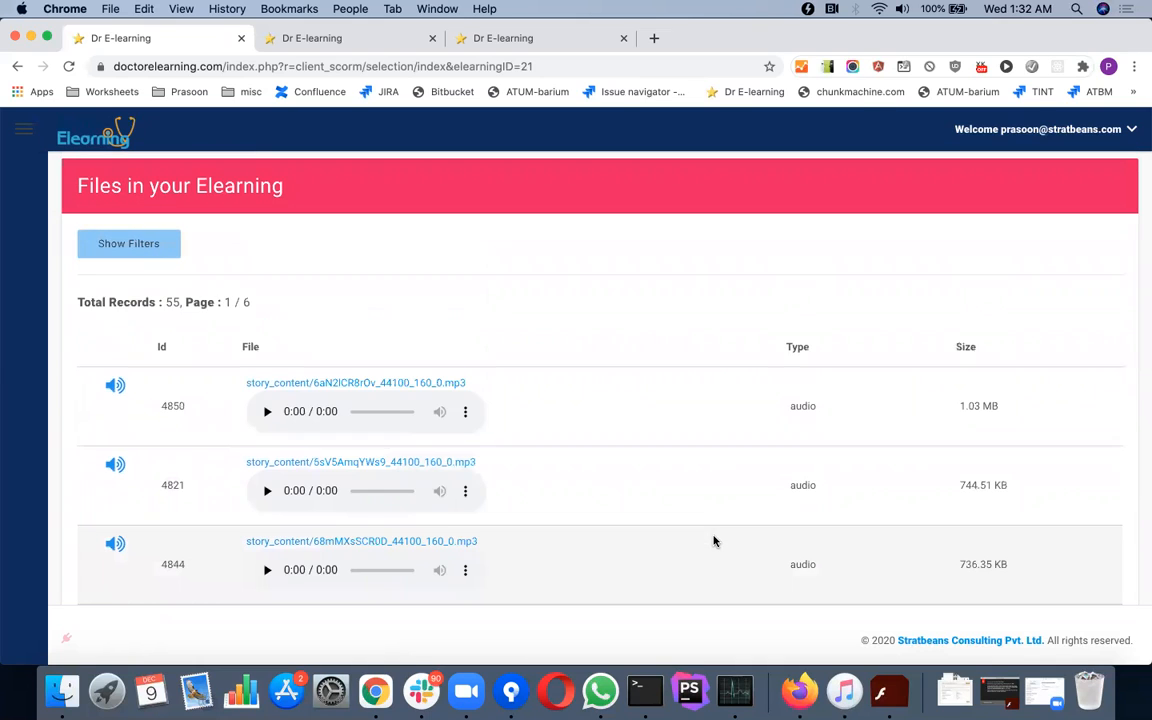
pyautogui.scroll(-3)
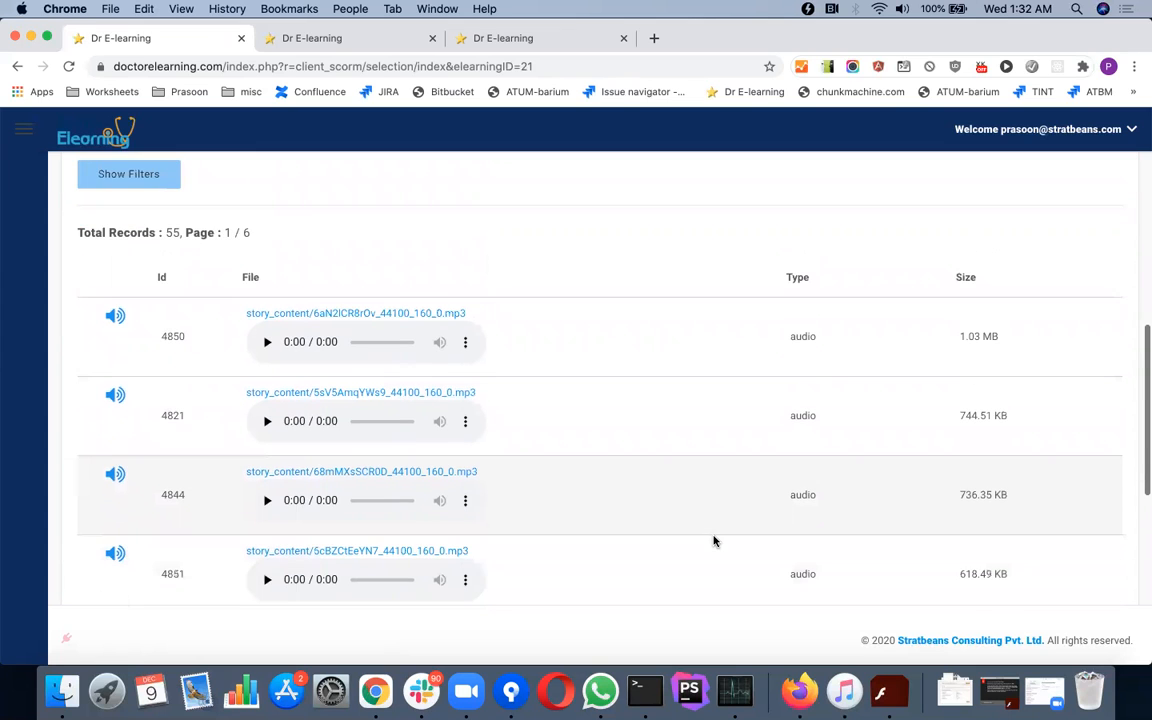
pyautogui.scroll(-3)
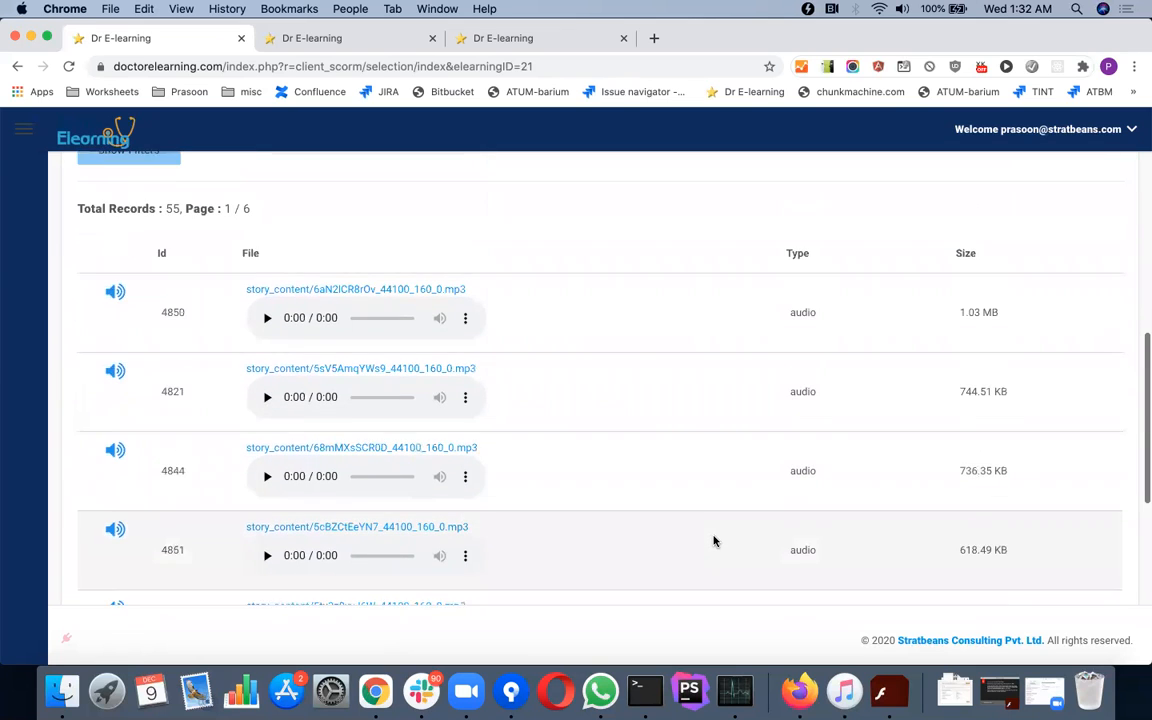
pyautogui.scroll(-3)
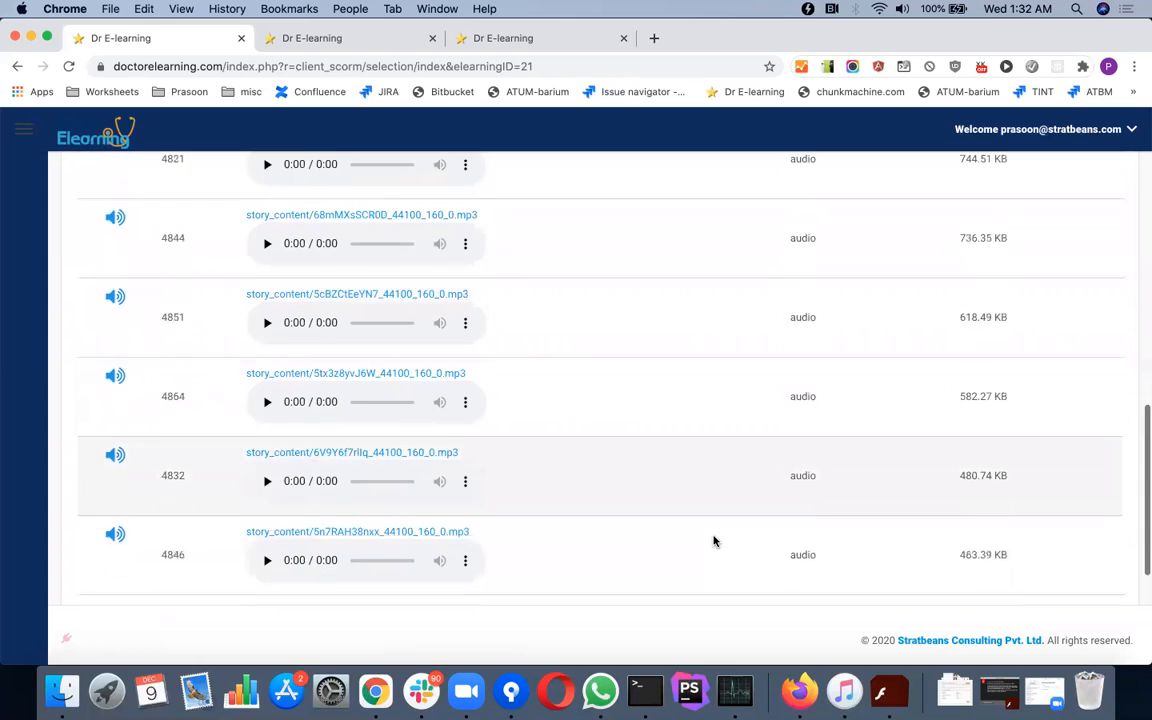
pyautogui.scroll(-3)
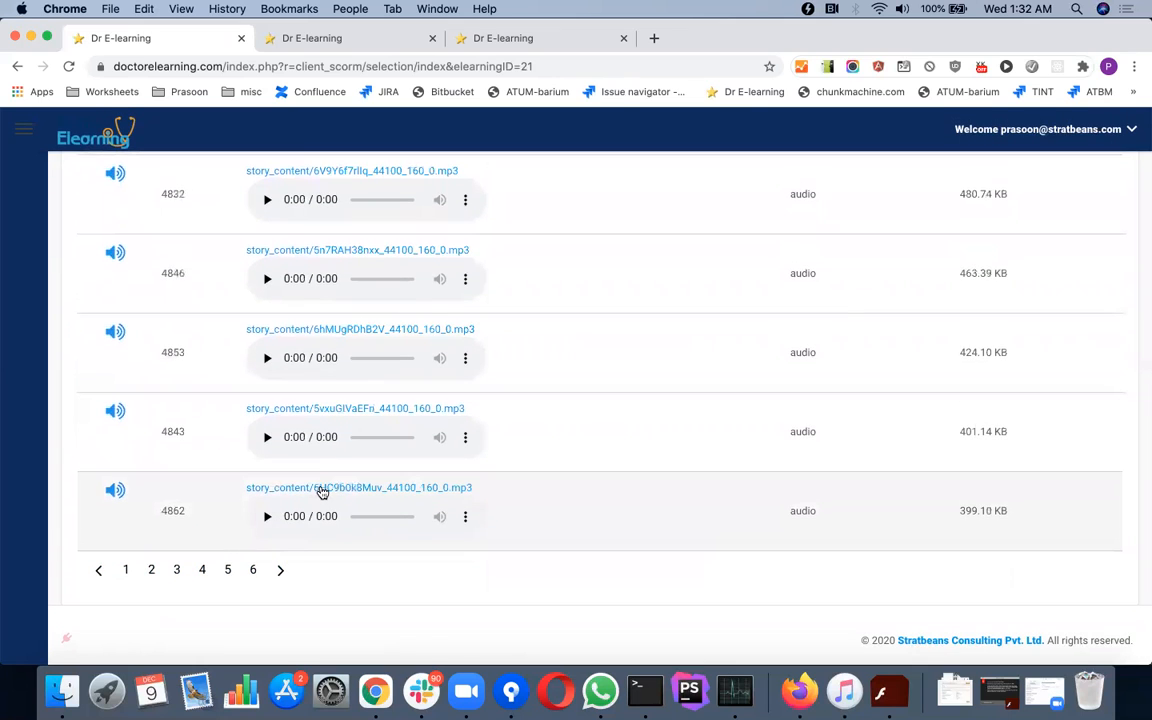
pyautogui.click(358, 488)
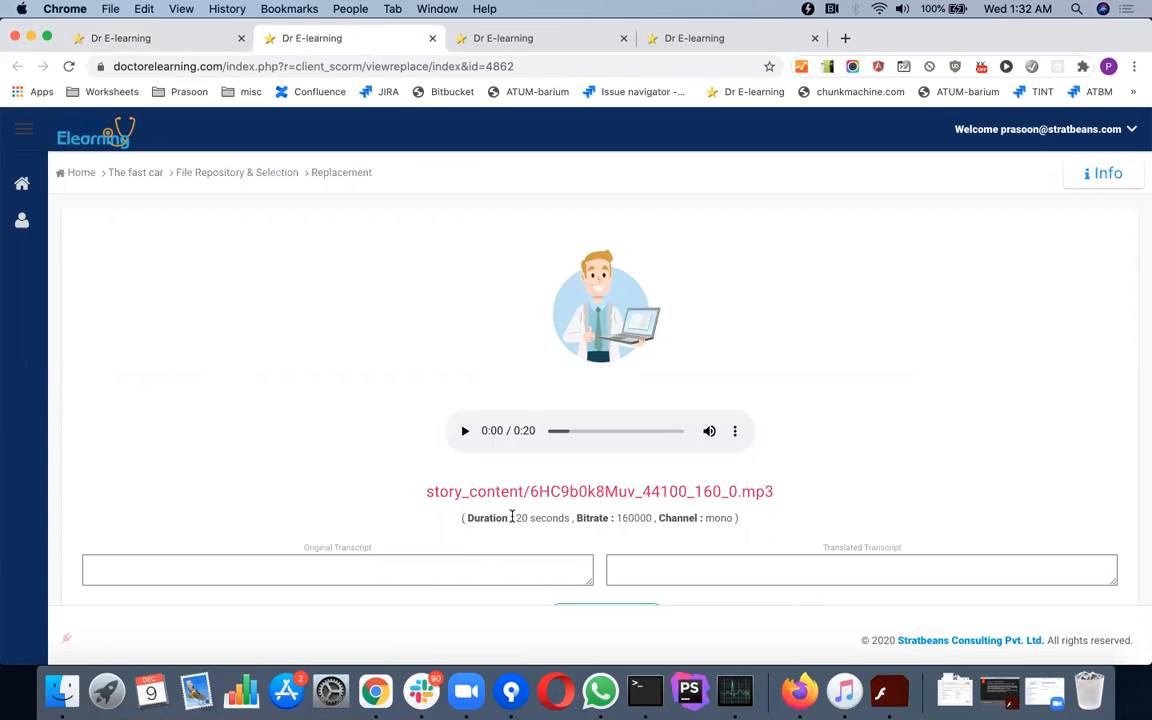
# Review file 4862's 20-second duration, then return to the unfiltered list of all 262 files
pyautogui.doubleClick(544, 516)
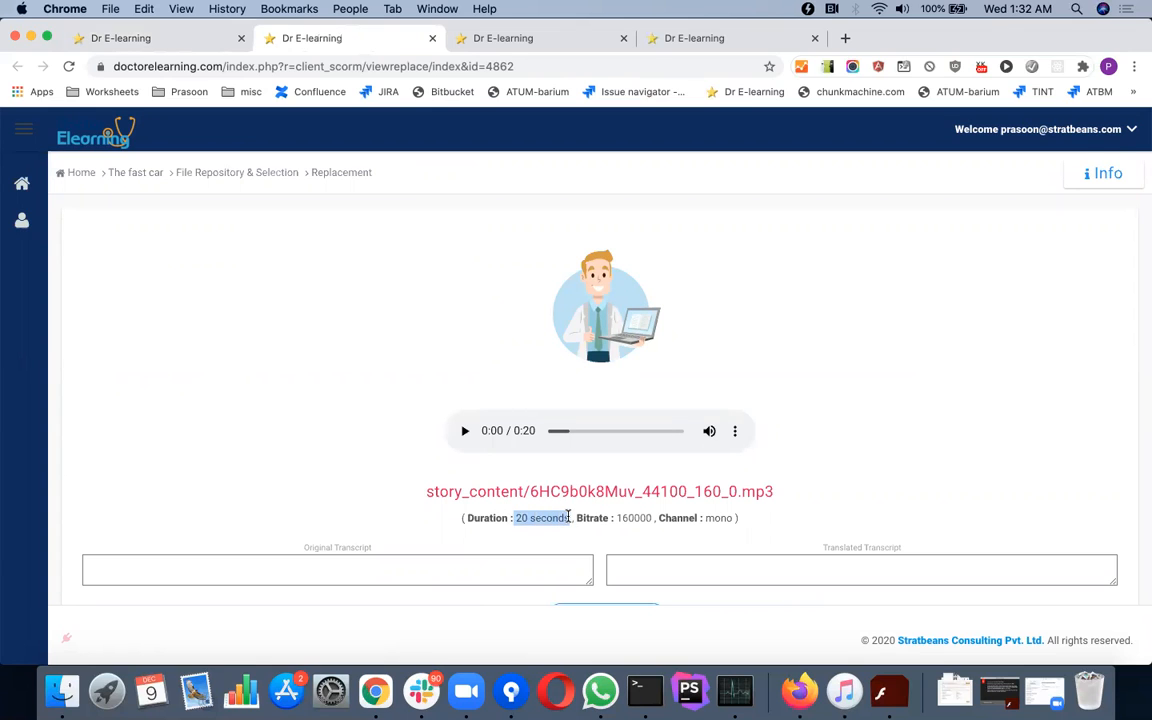
pyautogui.scroll(-3)
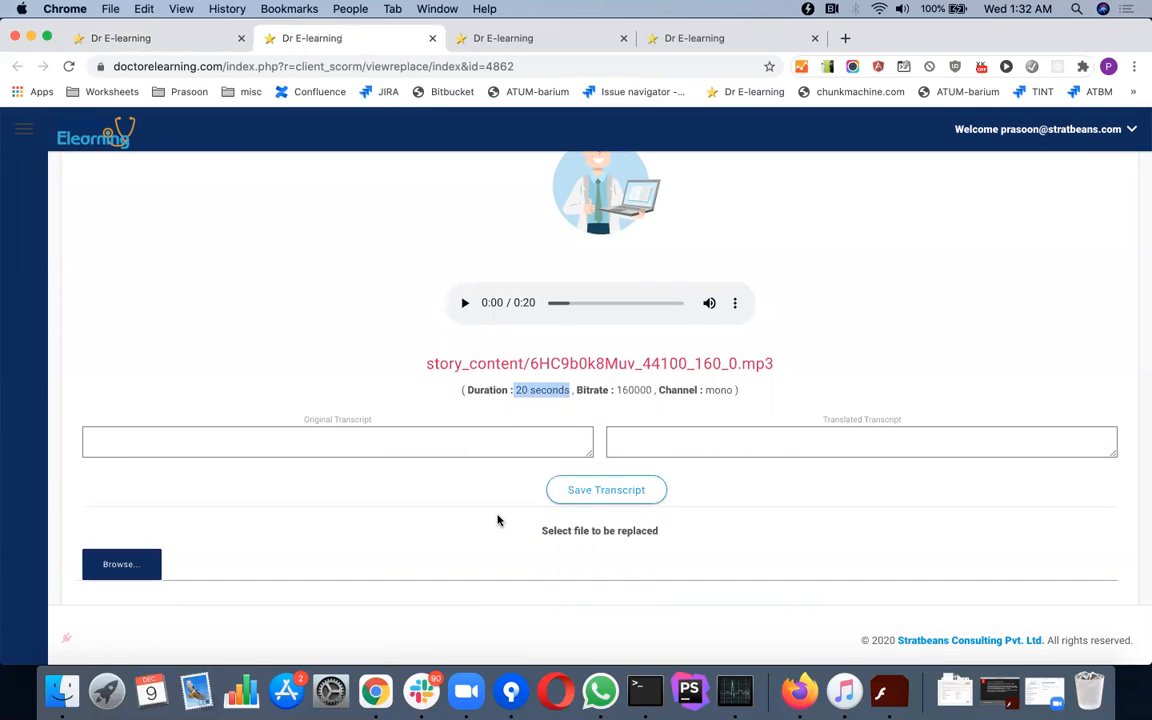
pyautogui.scroll(-3)
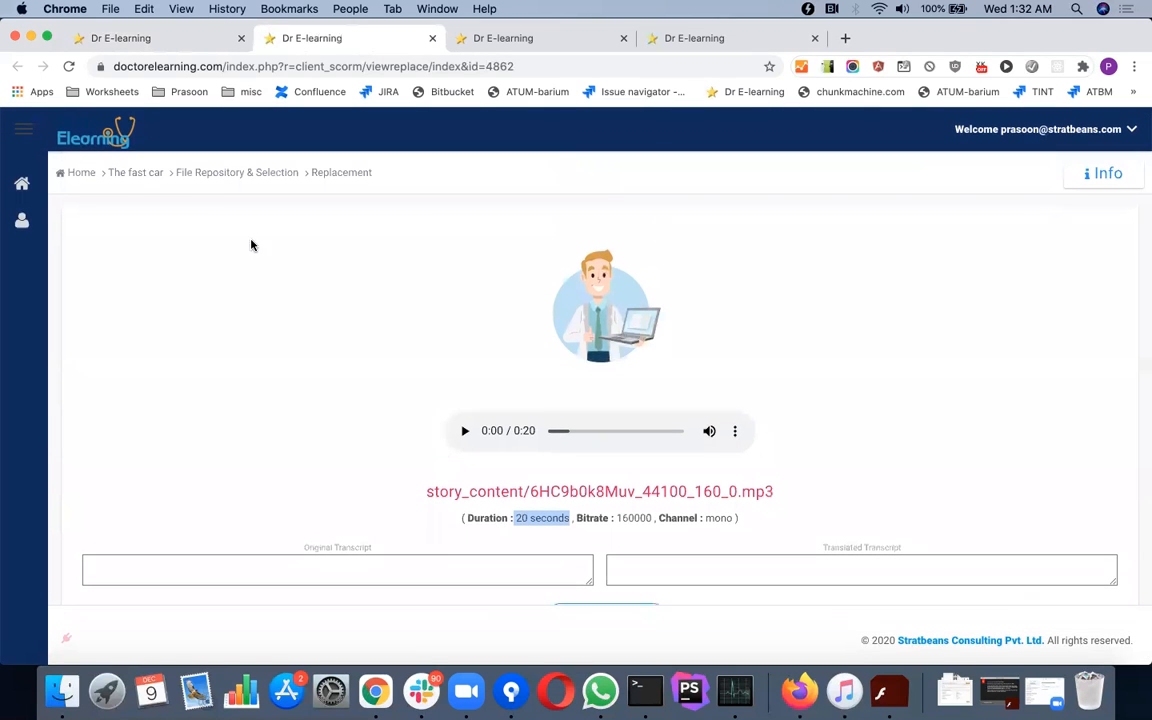
pyautogui.click(236, 172)
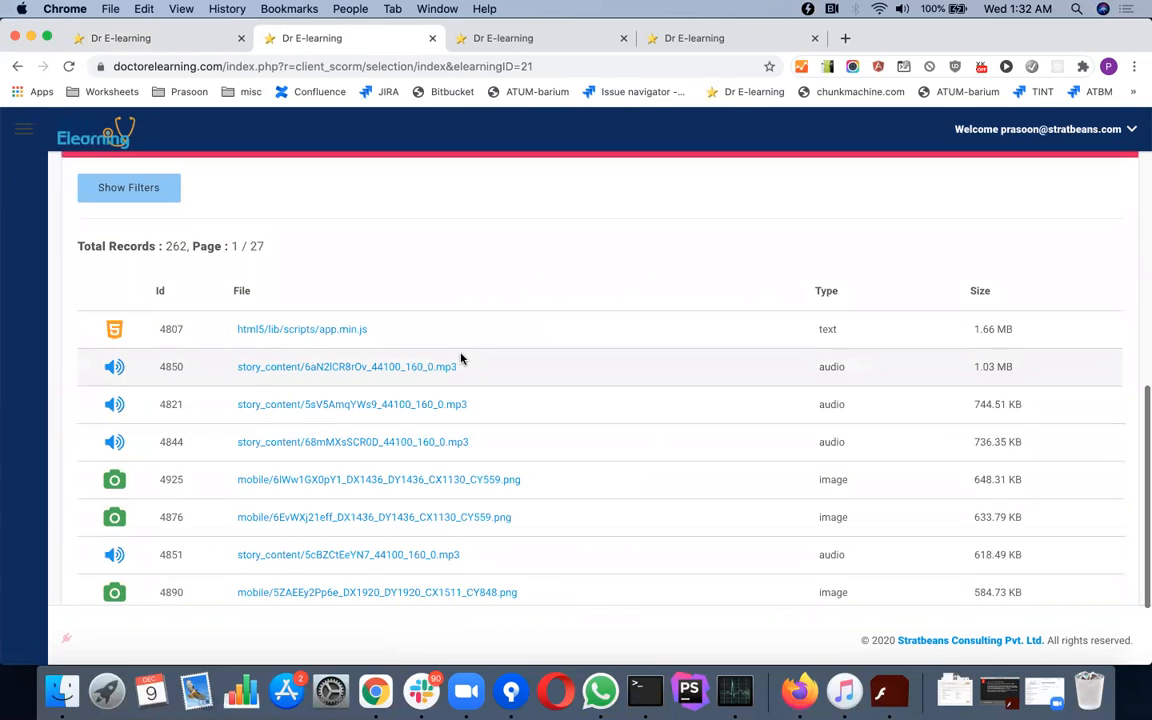
pyautogui.moveTo(492, 304)
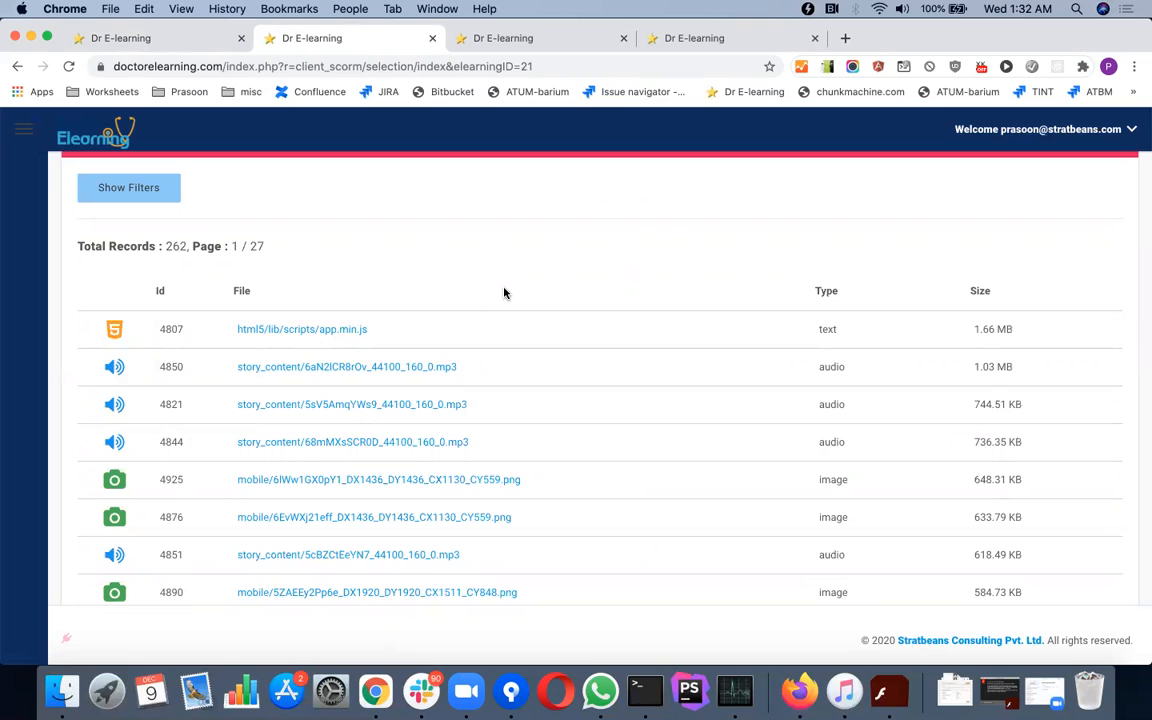
pyautogui.moveTo(520, 288)
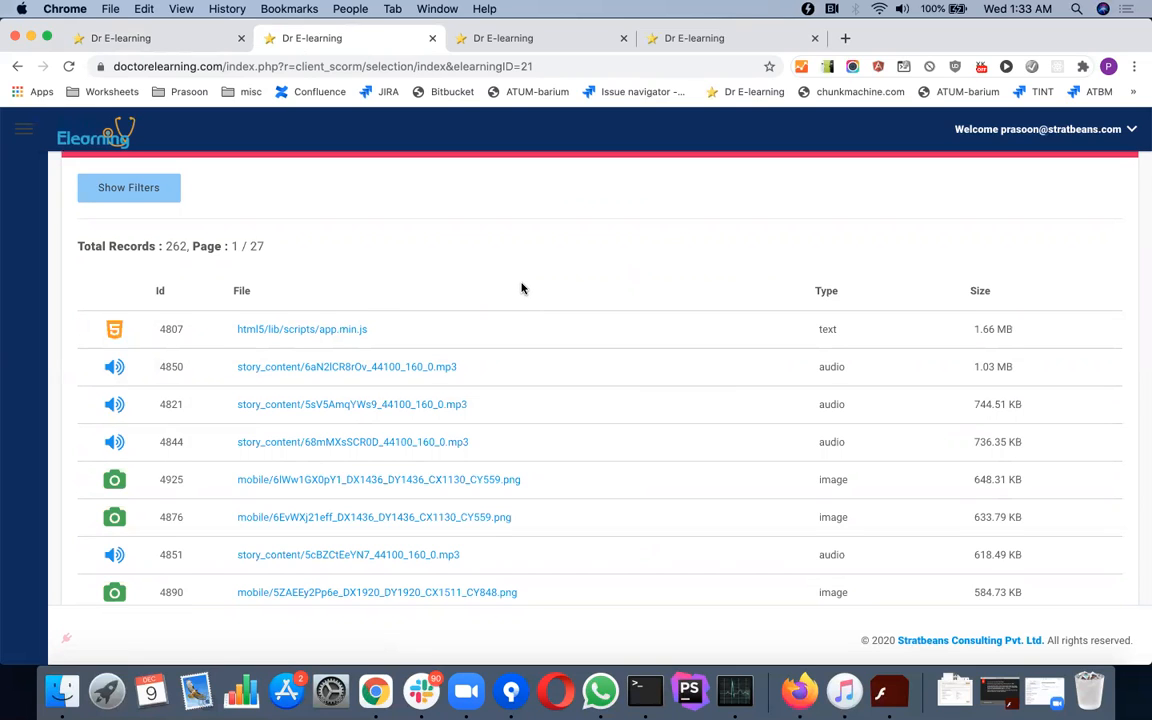